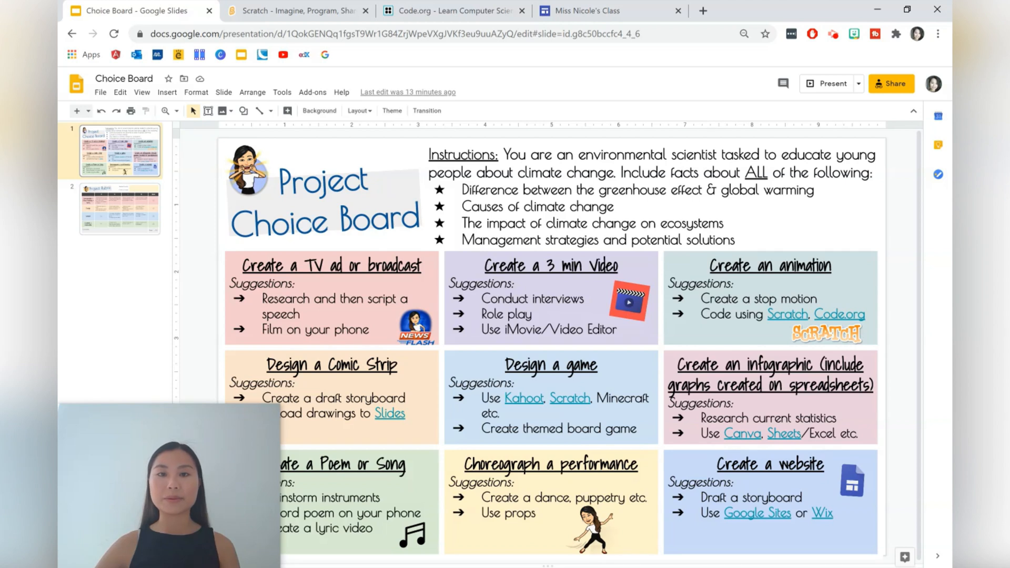
{"action": "mouse_move", "coordinate": [587, 432]}
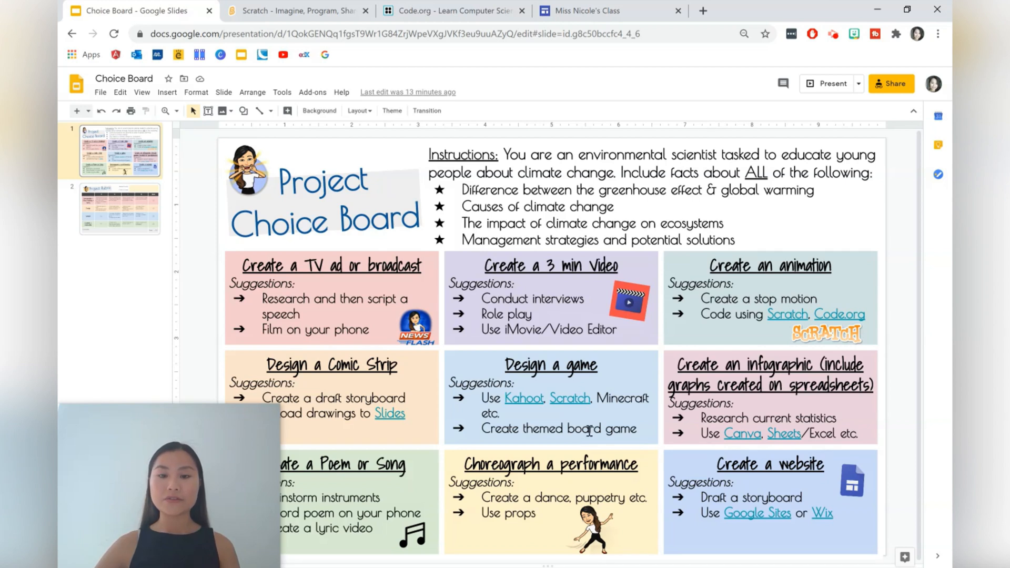
- Show the example Project Rubric slide from the slide 2 thumbnail
{"action": "left_click", "coordinate": [569, 398]}
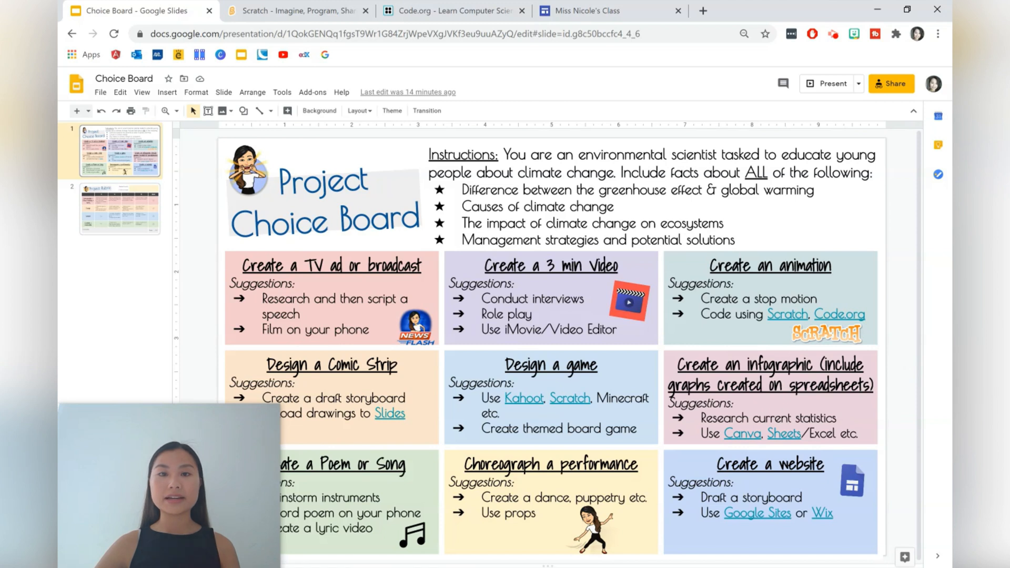
{"action": "mouse_move", "coordinate": [907, 374]}
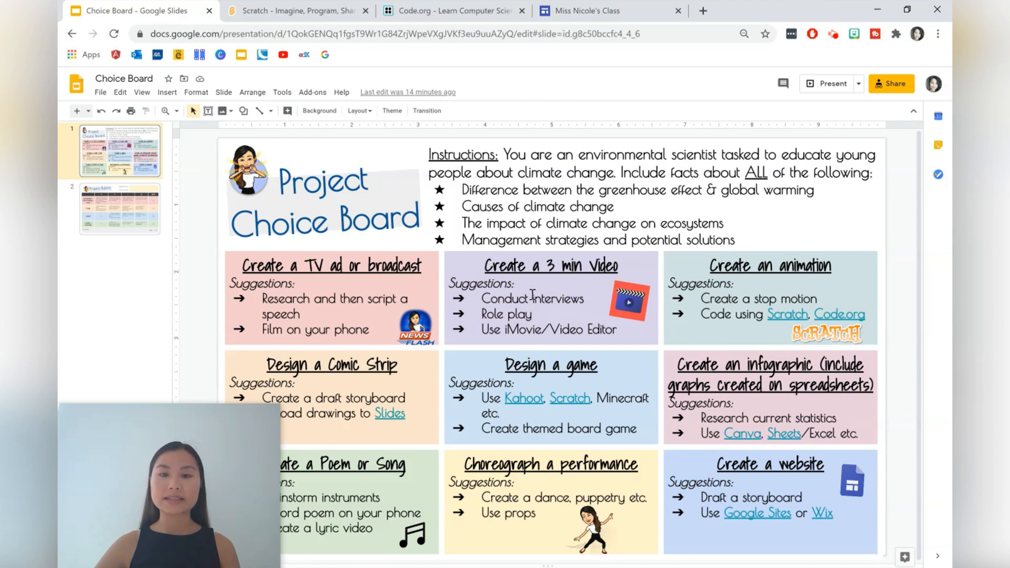
{"action": "mouse_move", "coordinate": [727, 292]}
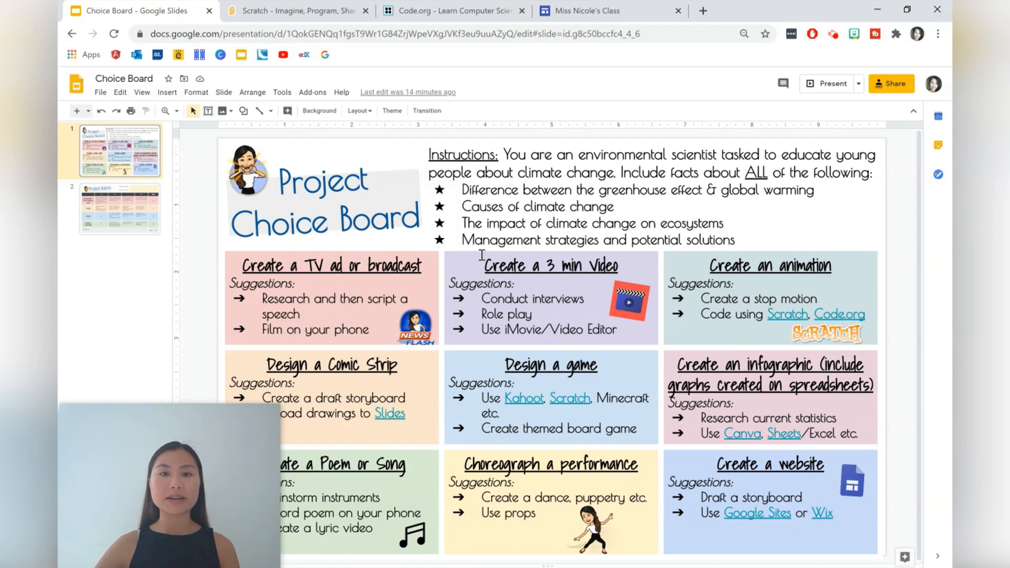
{"action": "left_click", "coordinate": [120, 209]}
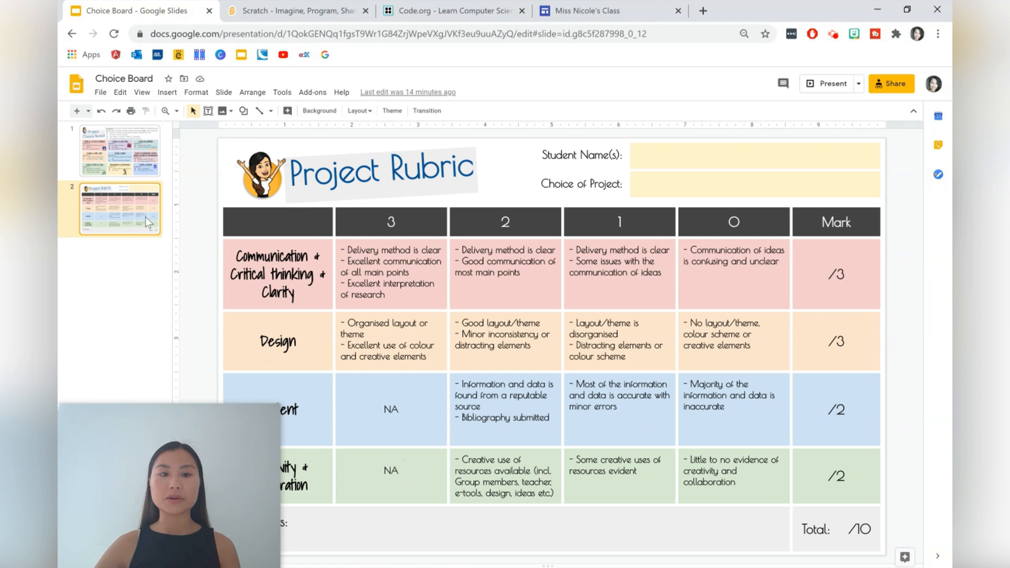
{"action": "mouse_move", "coordinate": [235, 240]}
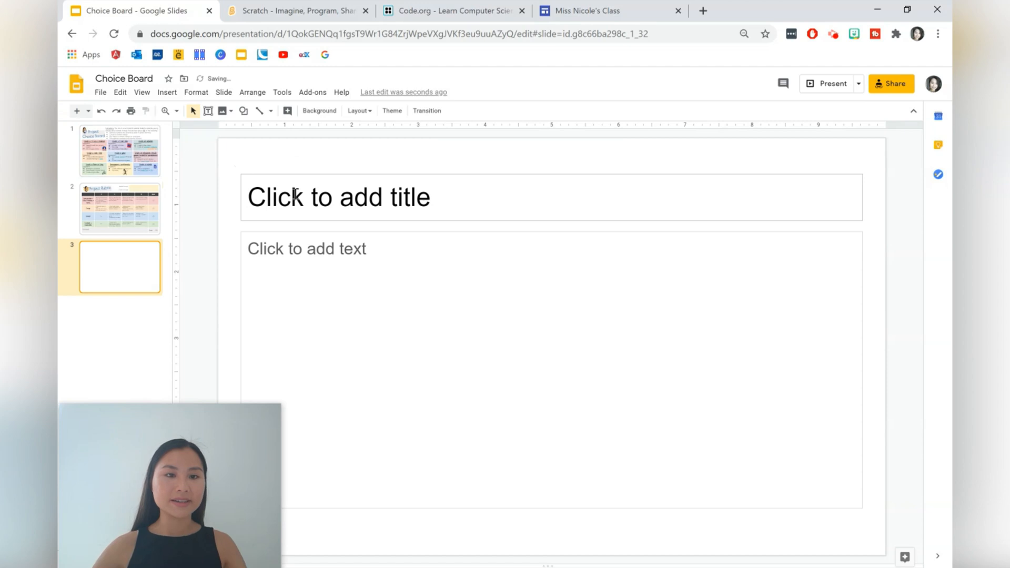
- Title slide 3 'Project Choice Board' in bold, centred Poiret One at size 25
{"action": "type", "text": "Project Choice Board"}
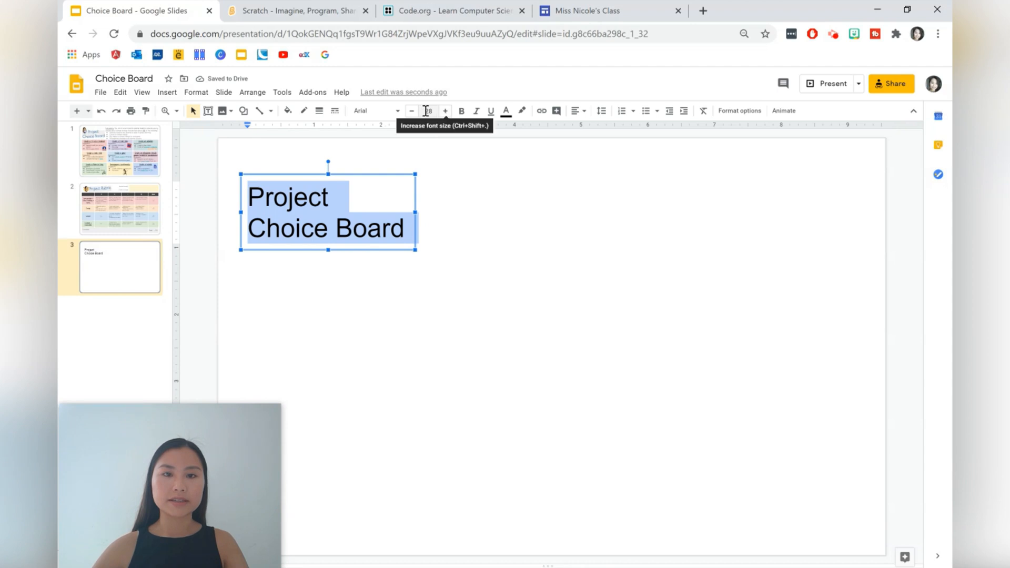
{"action": "left_click", "coordinate": [374, 110]}
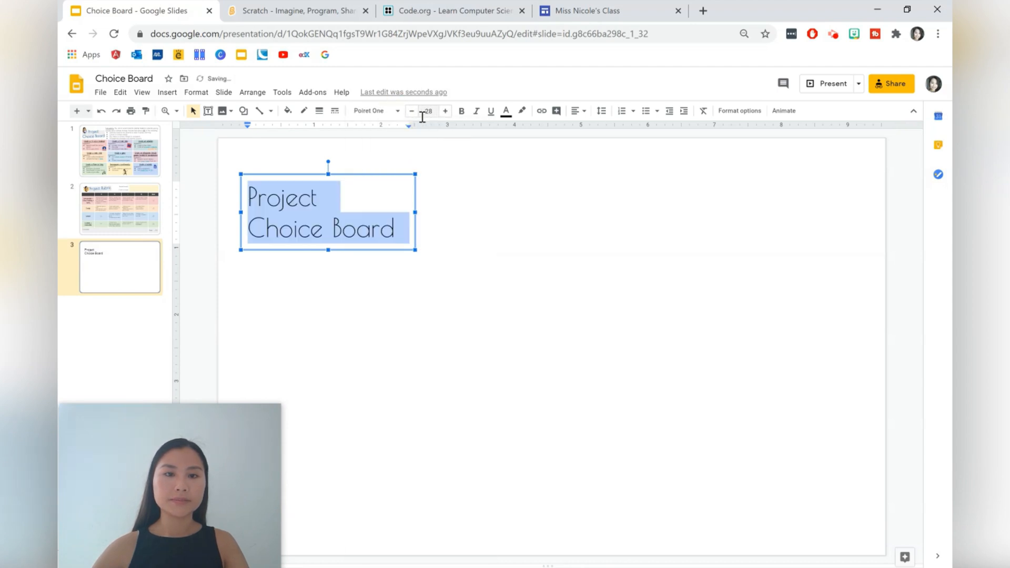
{"action": "left_click", "coordinate": [461, 111]}
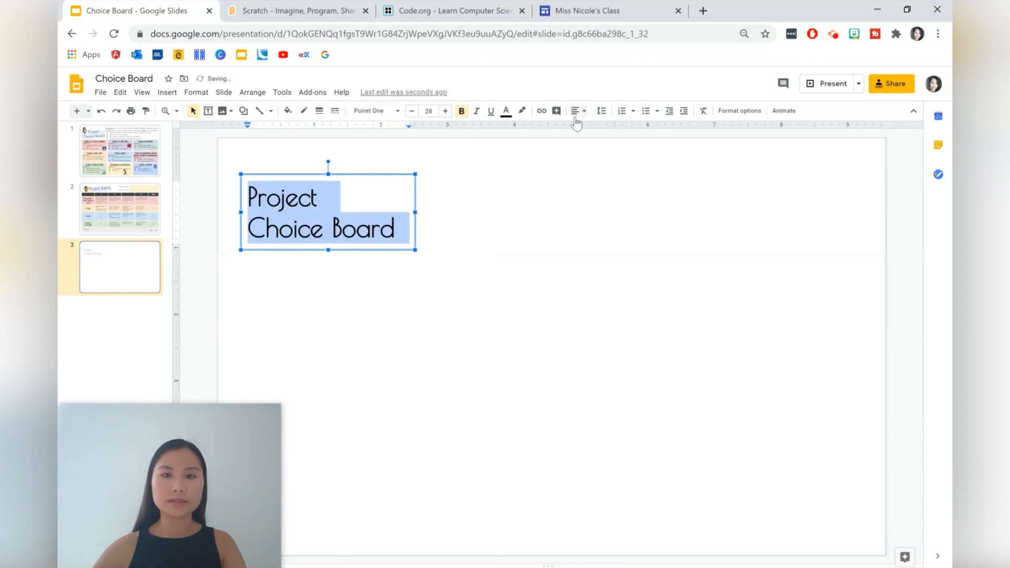
{"action": "left_click", "coordinate": [576, 111]}
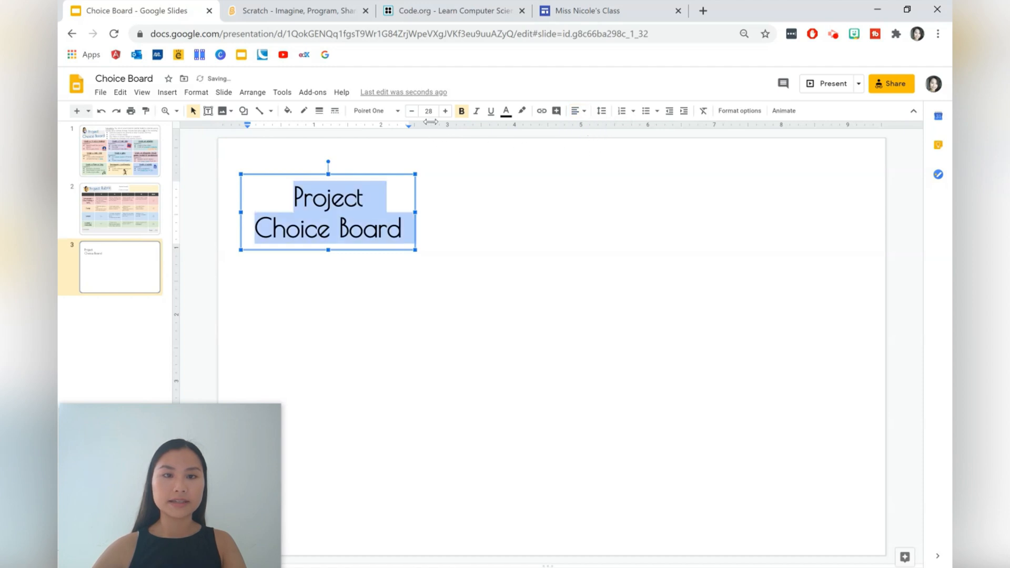
{"action": "left_click", "coordinate": [411, 110]}
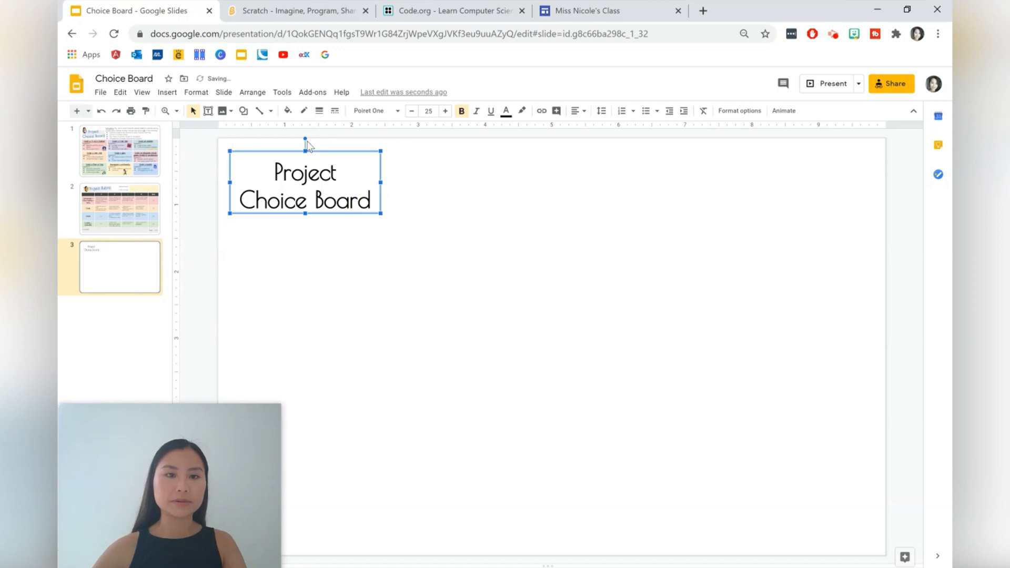
{"action": "left_click", "coordinate": [413, 183]}
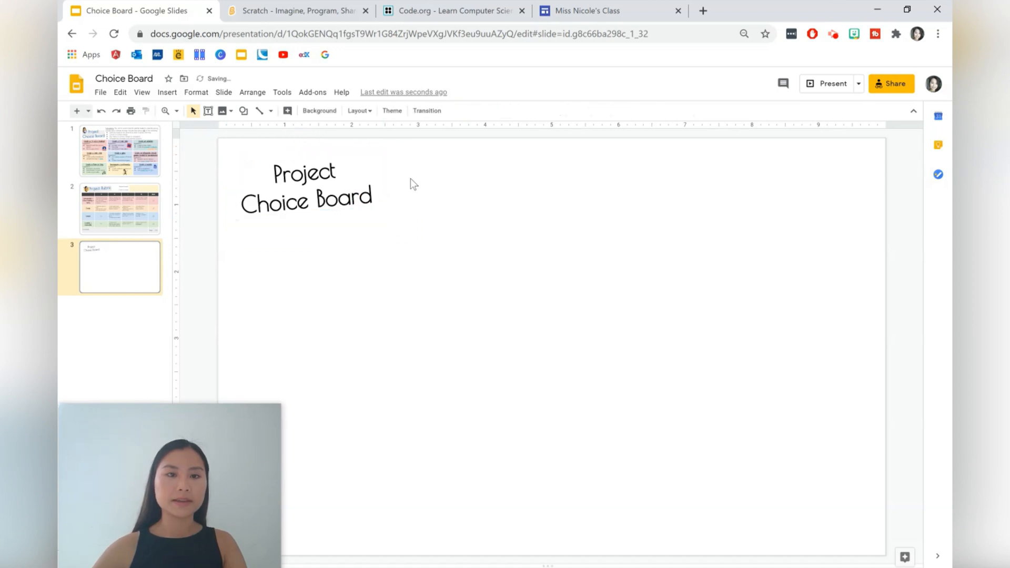
- Put a tilted light grey rectangle behind the title and colour the title text blue
{"action": "left_click", "coordinate": [167, 92]}
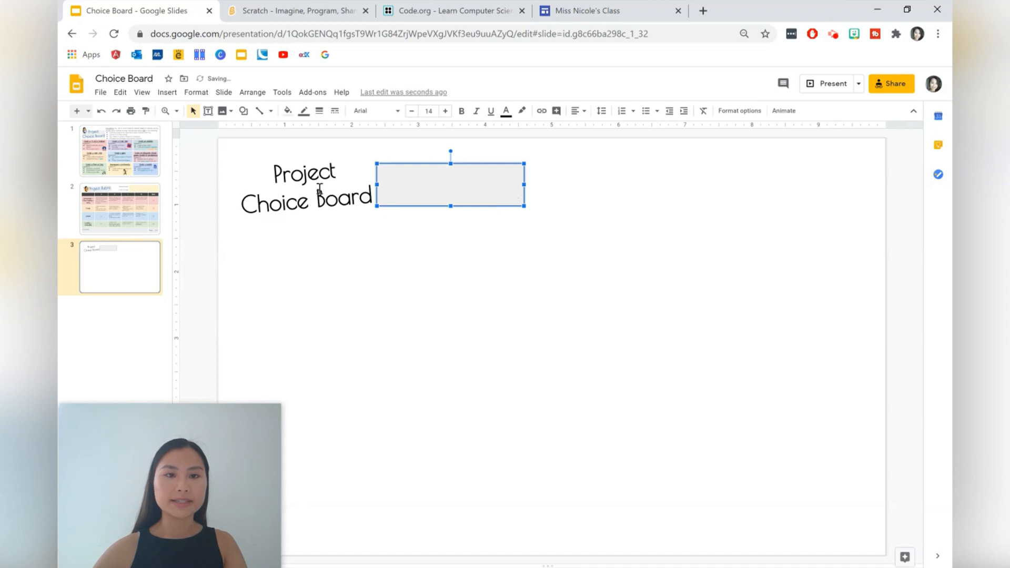
{"action": "left_click", "coordinate": [302, 110]}
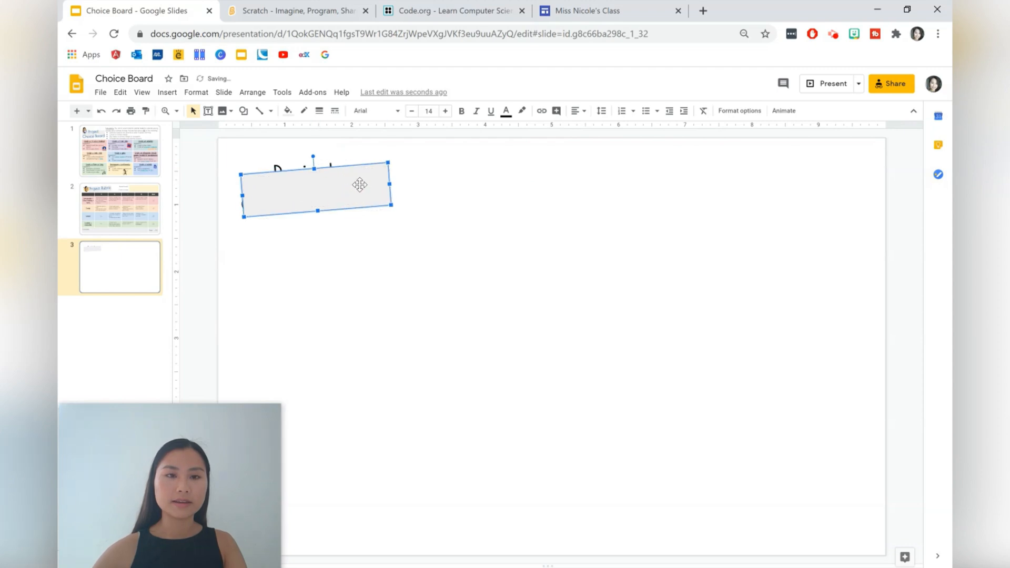
{"action": "left_click", "coordinate": [252, 92]}
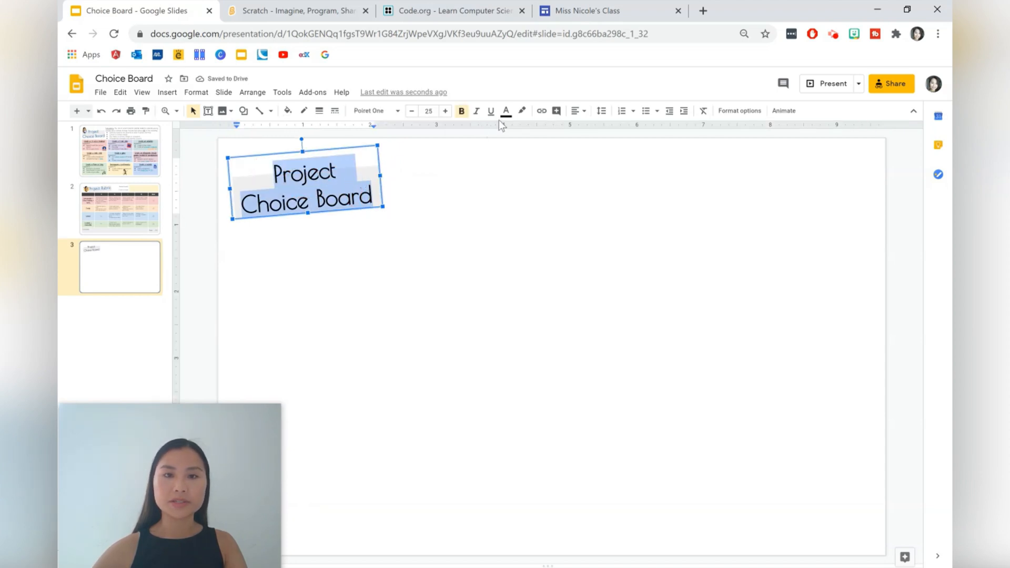
{"action": "left_click", "coordinate": [507, 110]}
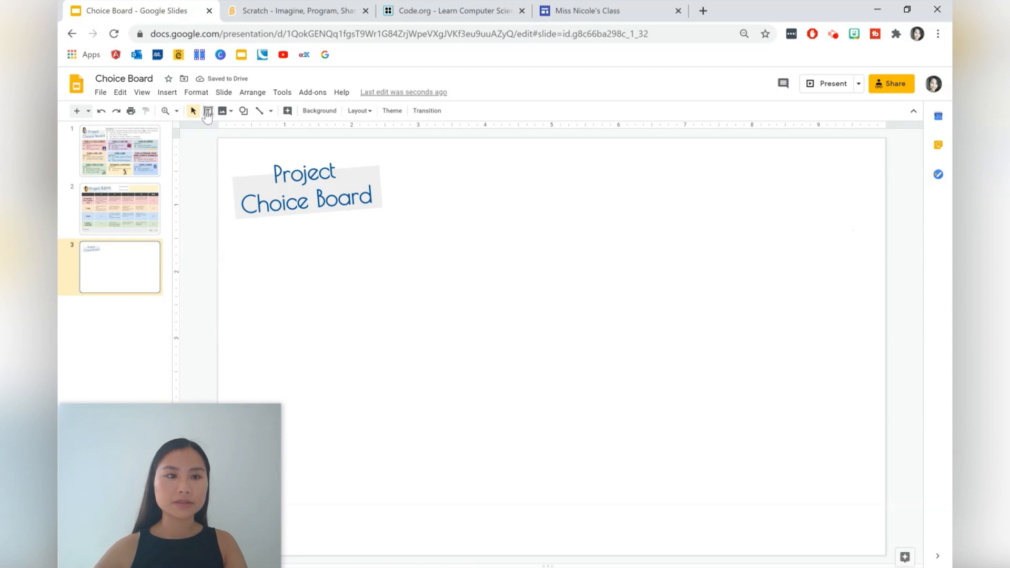
- Add a shortened 'Instructions:' text box beside the title with the word underlined
{"action": "left_click_drag", "start_coordinate": [400, 155], "coordinate": [870, 232]}
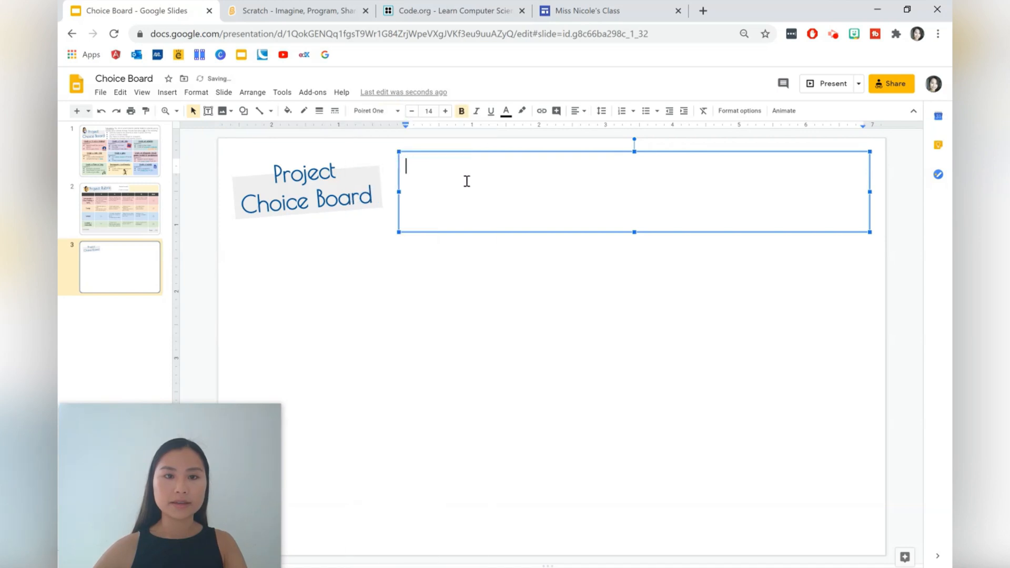
{"action": "type", "text": "Ins"}
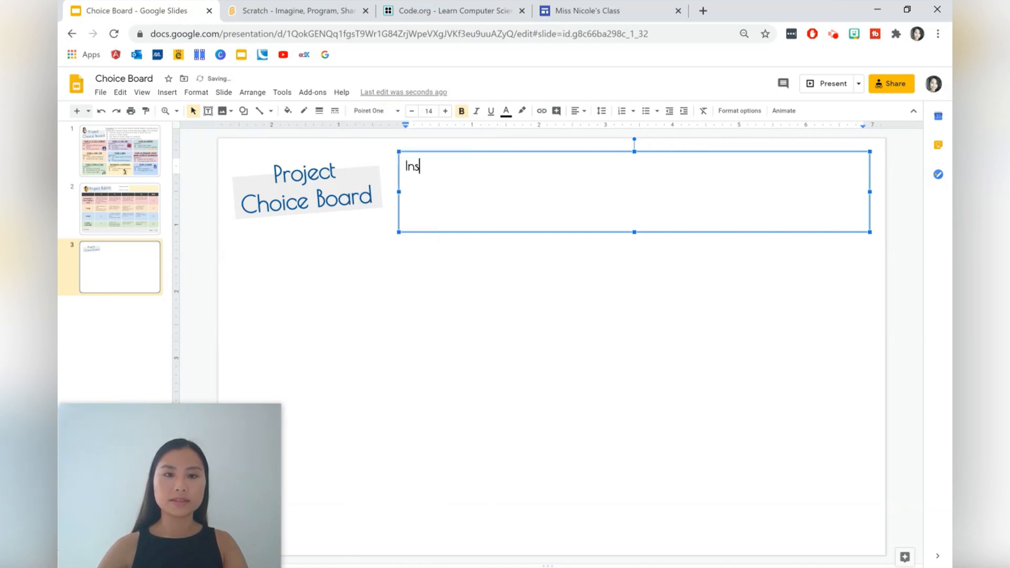
{"action": "type", "text": "tructions:"}
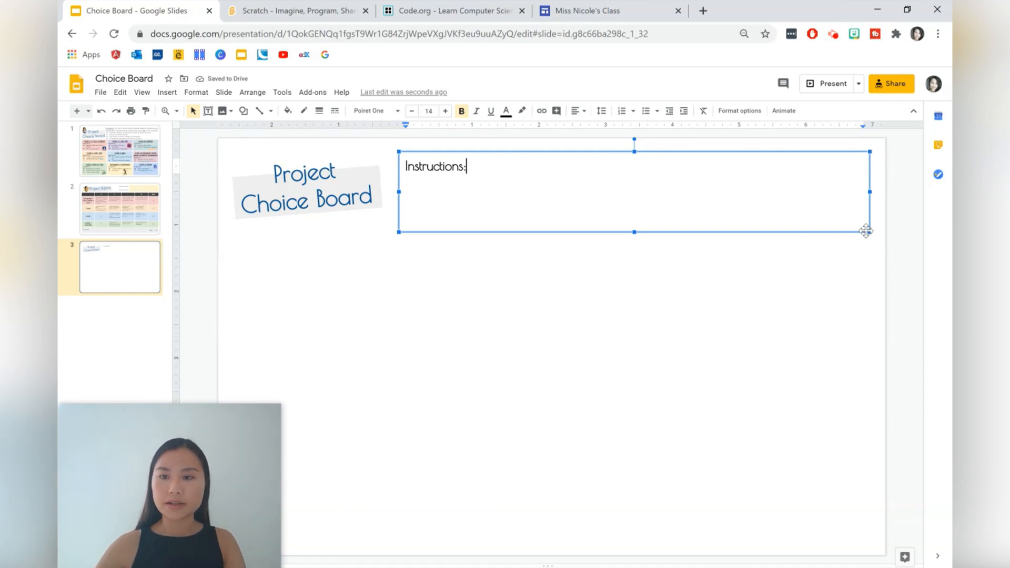
{"action": "left_click_drag", "start_coordinate": [634, 231], "coordinate": [634, 219]}
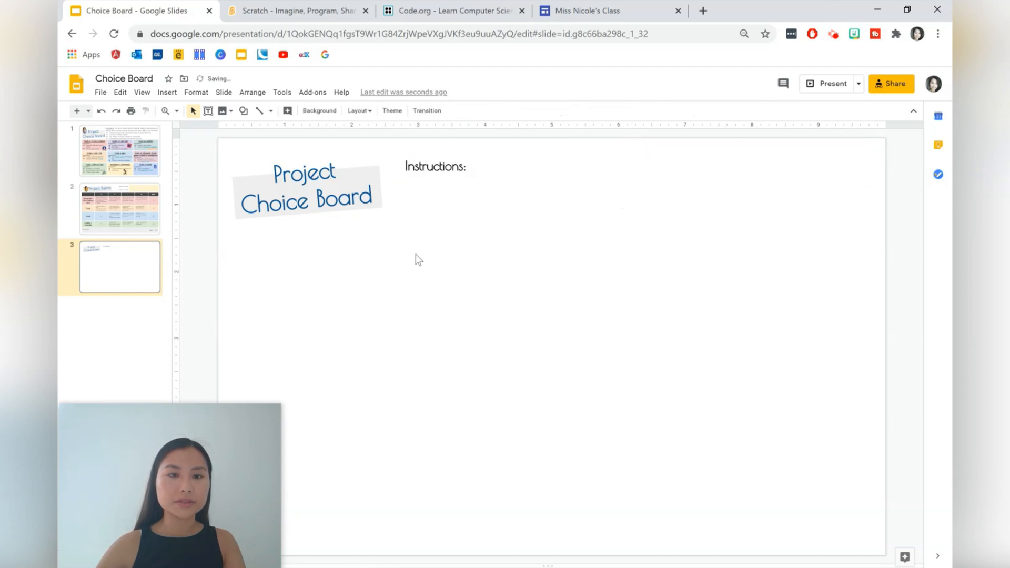
{"action": "left_click", "coordinate": [435, 166]}
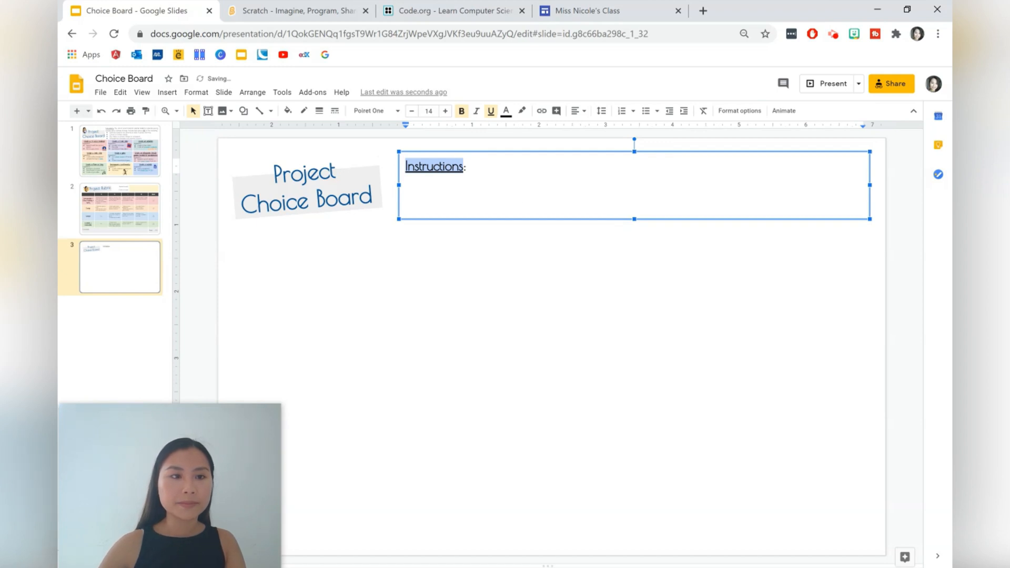
{"action": "left_click", "coordinate": [242, 391]}
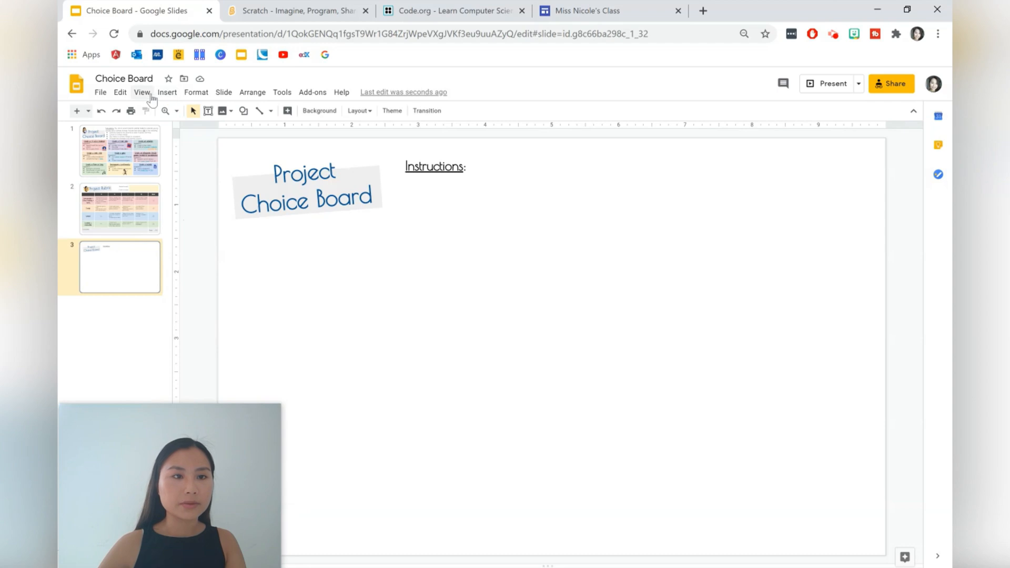
- Insert a 3 x 3 table and stretch it across the lower slide
{"action": "left_click", "coordinate": [167, 92]}
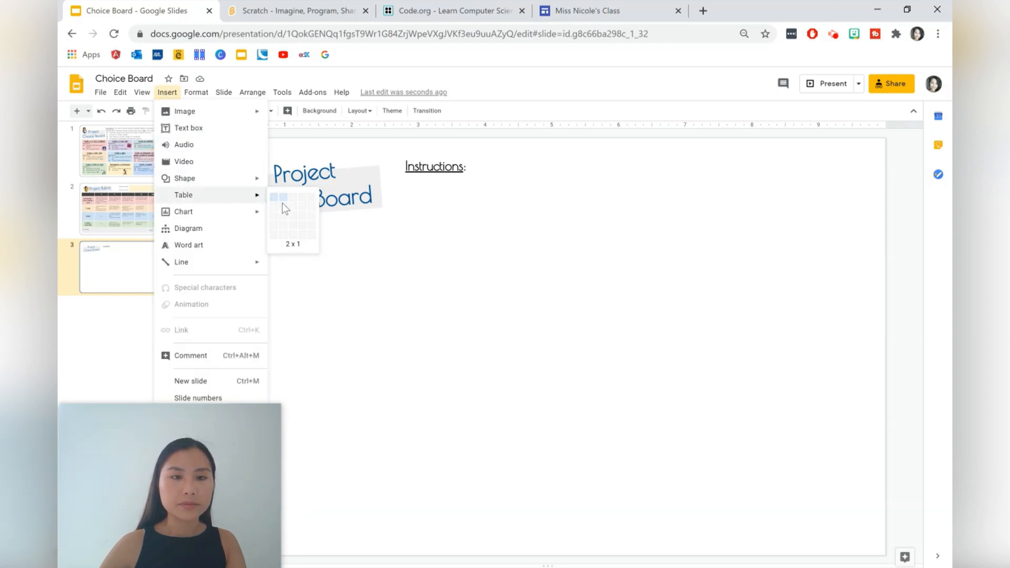
{"action": "mouse_move", "coordinate": [324, 238]}
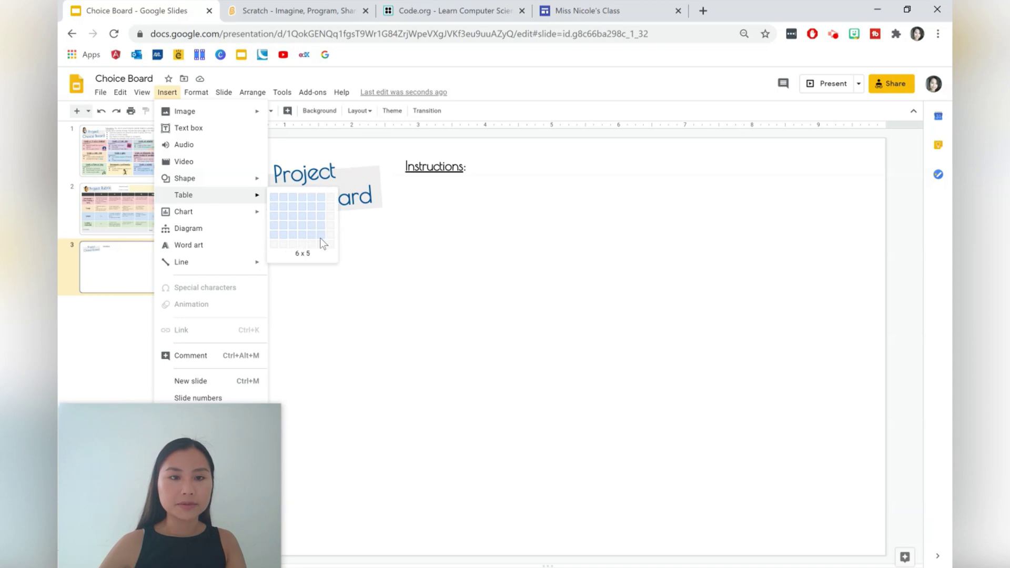
{"action": "mouse_move", "coordinate": [342, 263]}
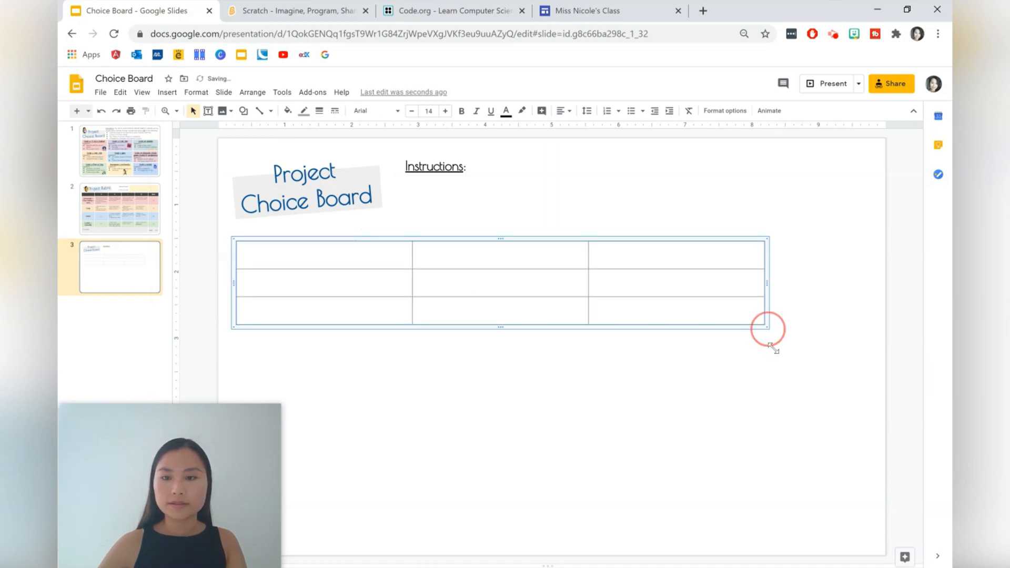
{"action": "left_click_drag", "start_coordinate": [769, 330], "coordinate": [846, 529]}
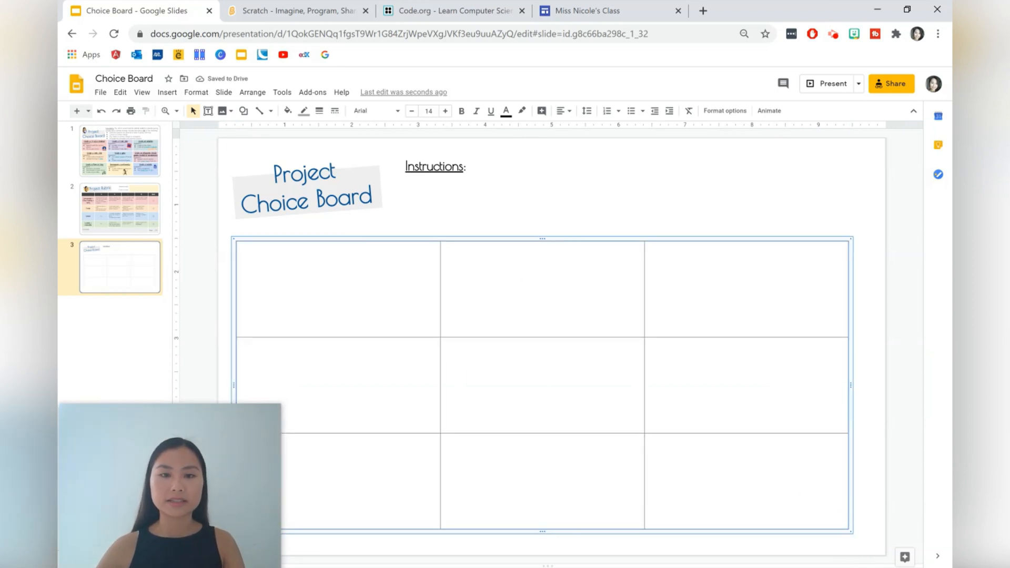
{"action": "mouse_move", "coordinate": [535, 239]}
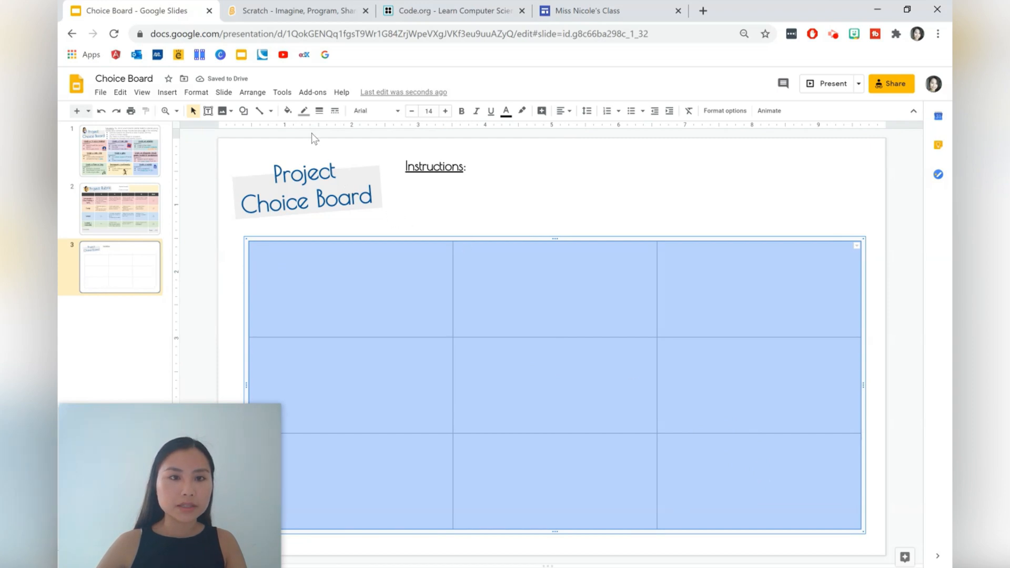
- Fill all table cells light blue and set thick white cell borders
{"action": "left_click", "coordinate": [286, 111]}
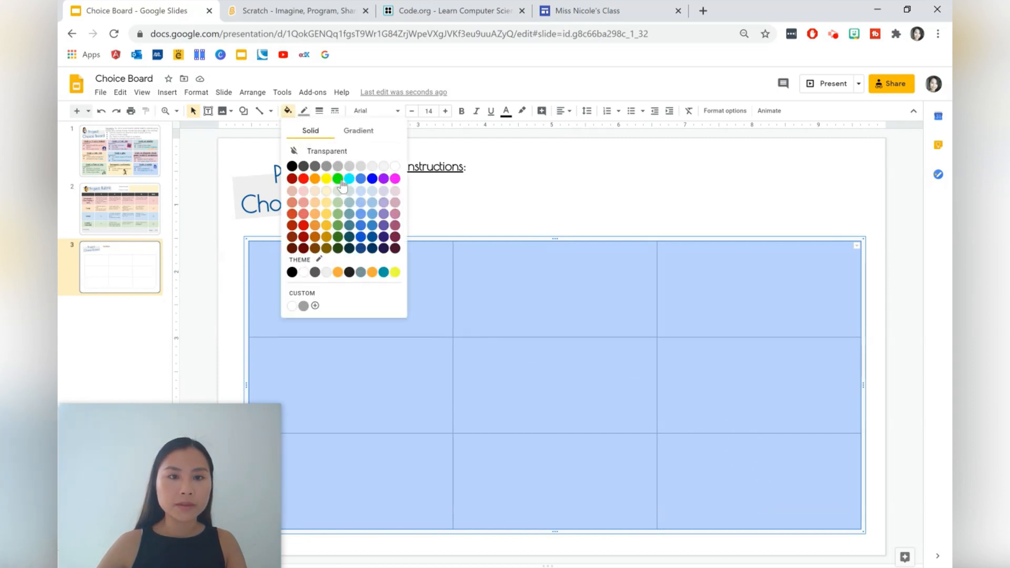
{"action": "left_click", "coordinate": [339, 179]}
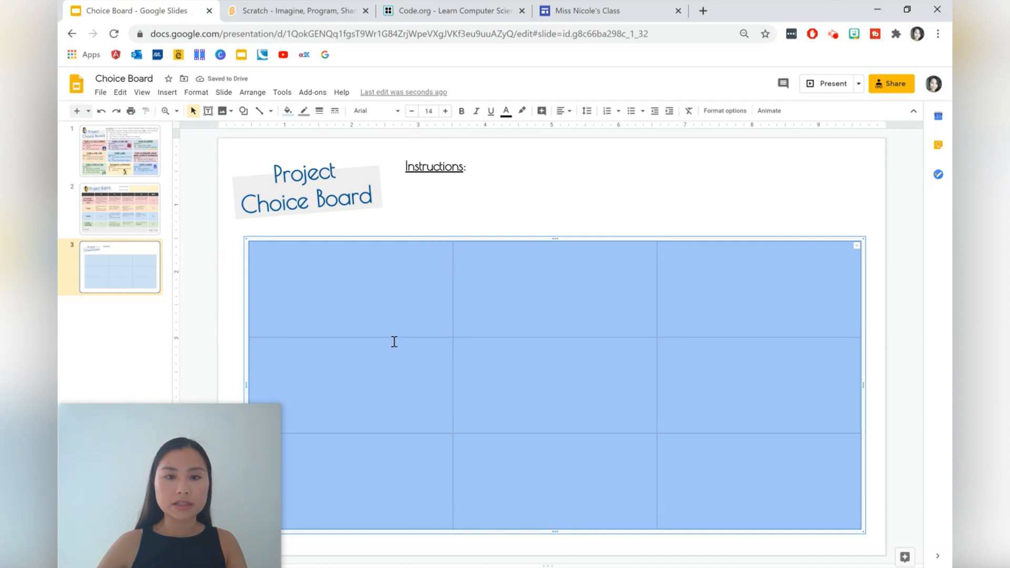
{"action": "left_click", "coordinate": [303, 111]}
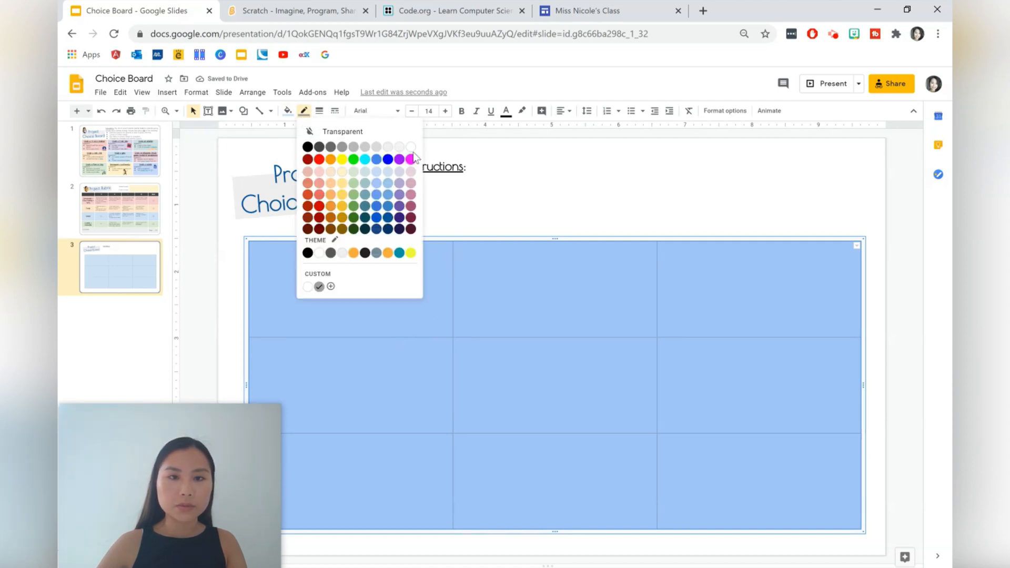
{"action": "left_click", "coordinate": [319, 111]}
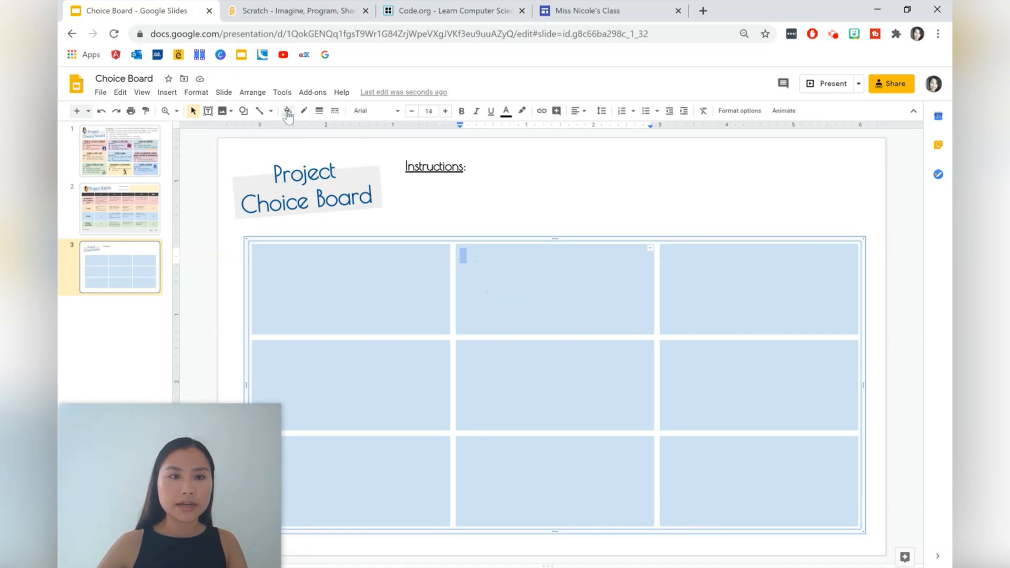
- Recolour remaining cells in pastels: light red middle-left, lavender bottom-middle, light orange bottom-right
{"action": "left_click", "coordinate": [287, 111]}
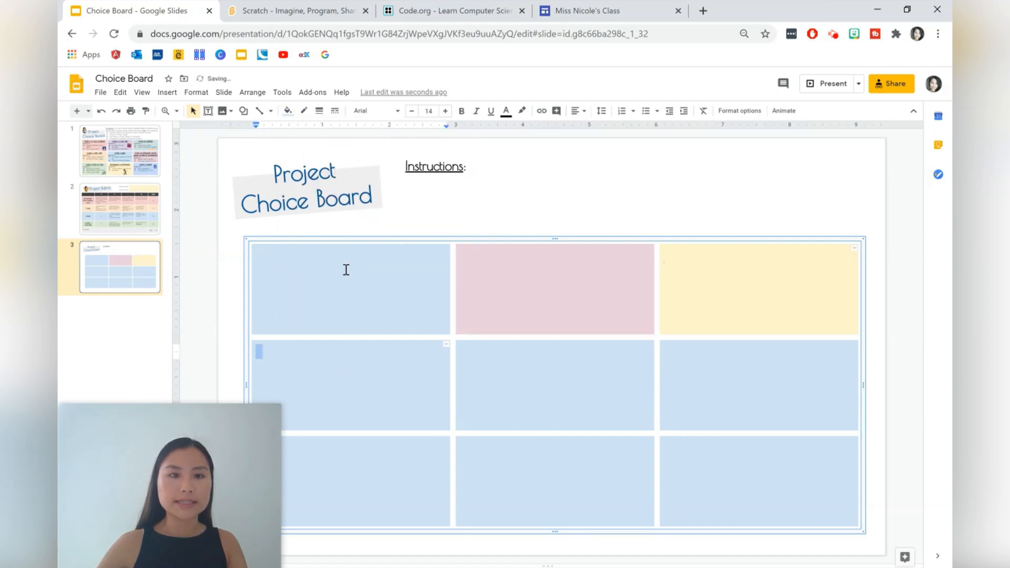
{"action": "left_click", "coordinate": [287, 110]}
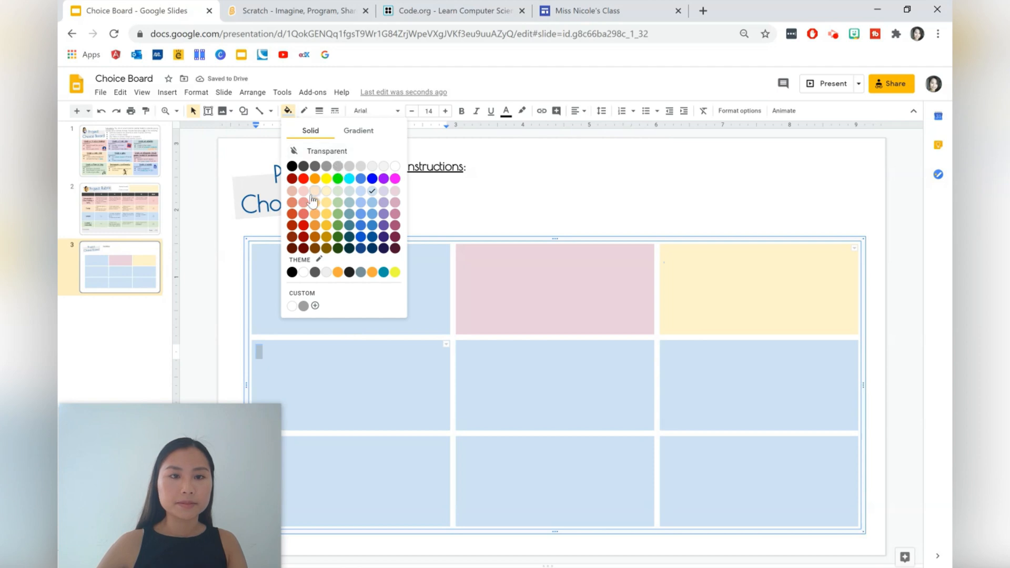
{"action": "left_click", "coordinate": [314, 189]}
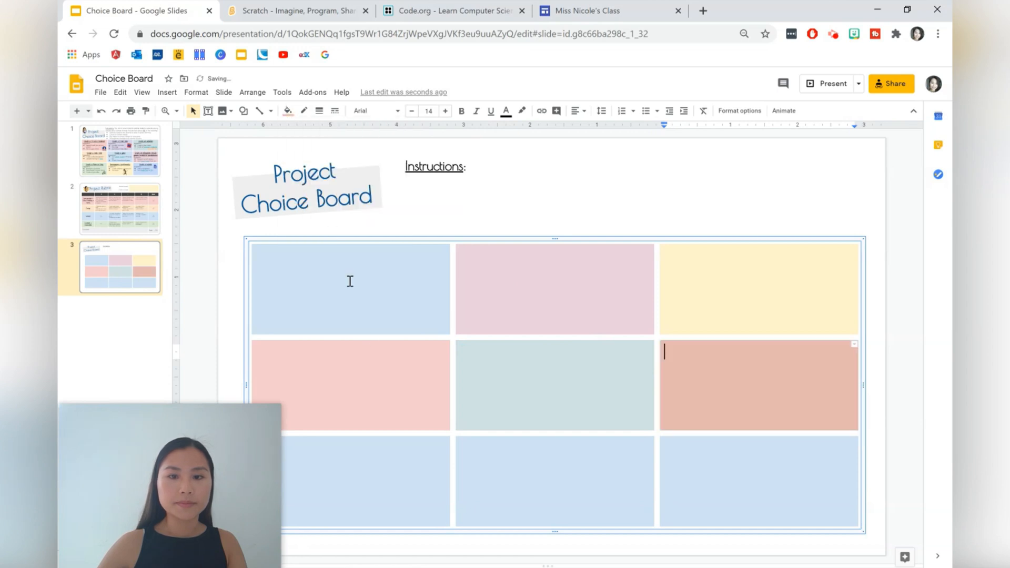
{"action": "left_click", "coordinate": [287, 110]}
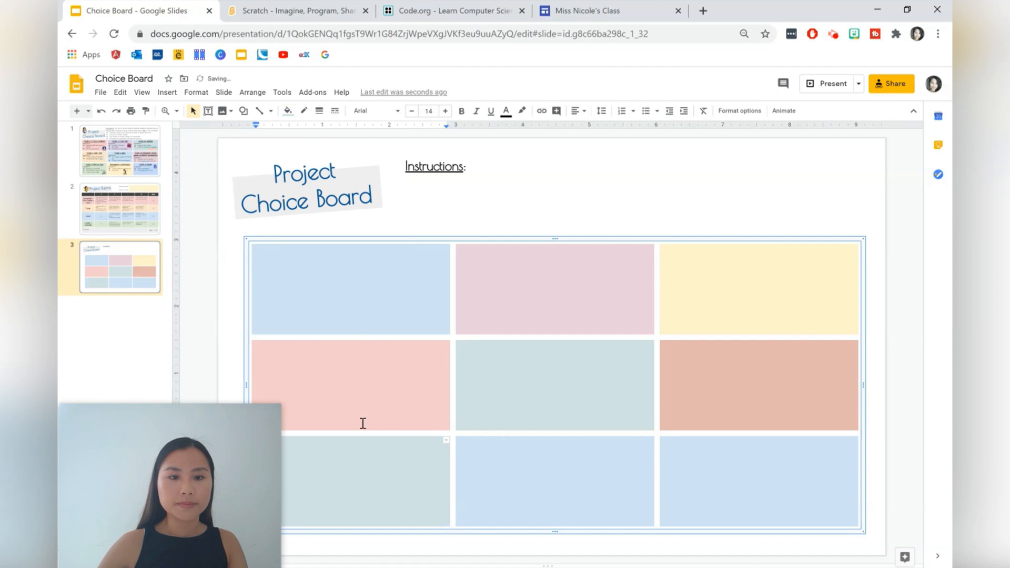
{"action": "left_click", "coordinate": [288, 110]}
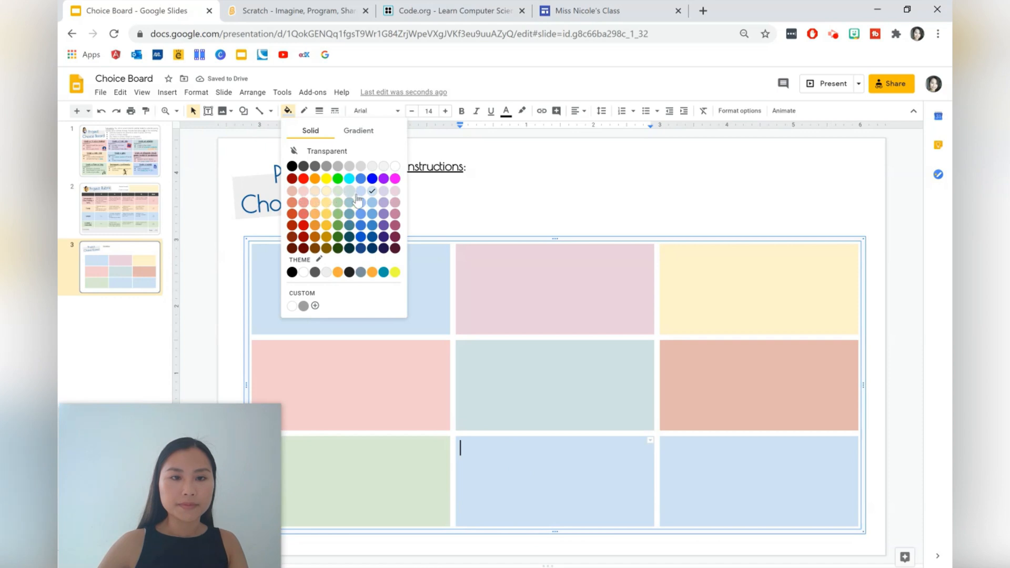
{"action": "left_click", "coordinate": [383, 202]}
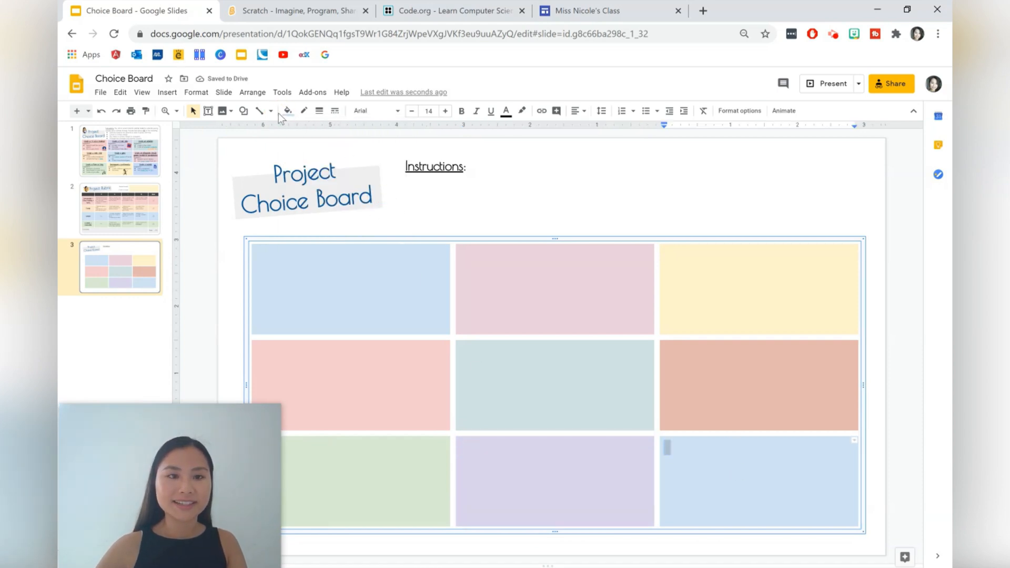
{"action": "left_click", "coordinate": [287, 110]}
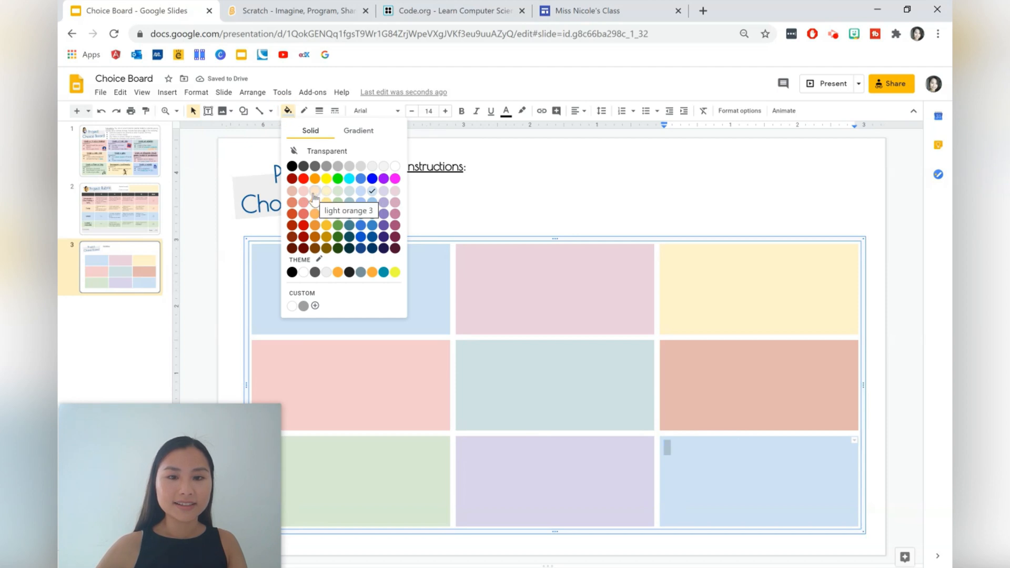
{"action": "left_click", "coordinate": [314, 190]}
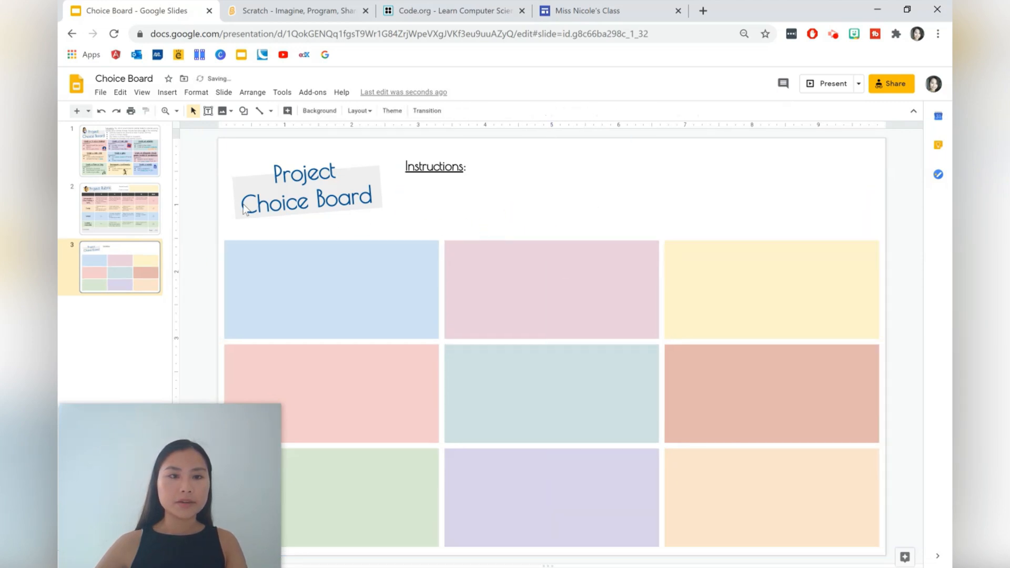
- Search Bitmoji for a sticker and place it beside the Project Choice Board title
{"action": "left_click", "coordinate": [854, 33]}
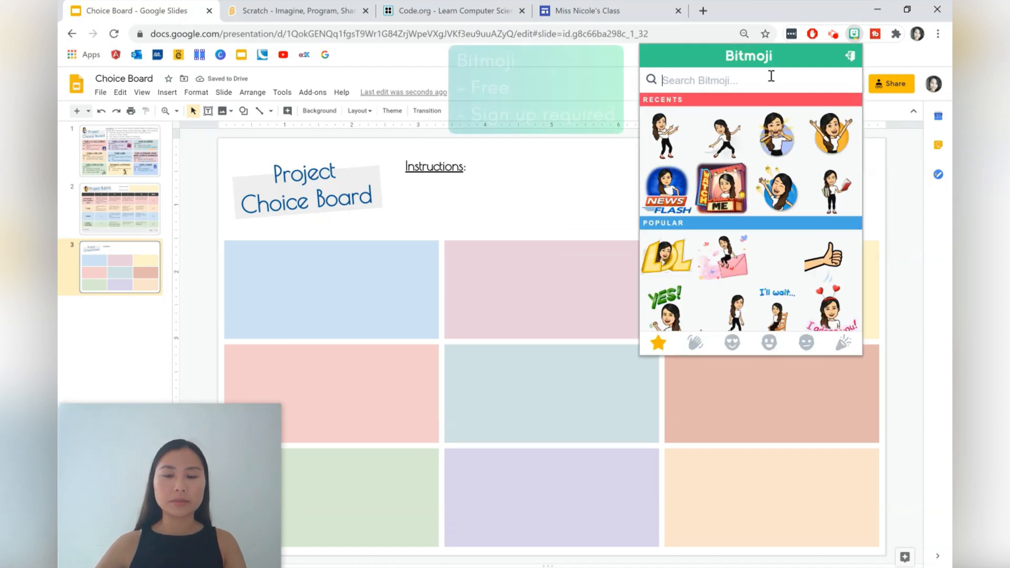
{"action": "type", "text": "ci"}
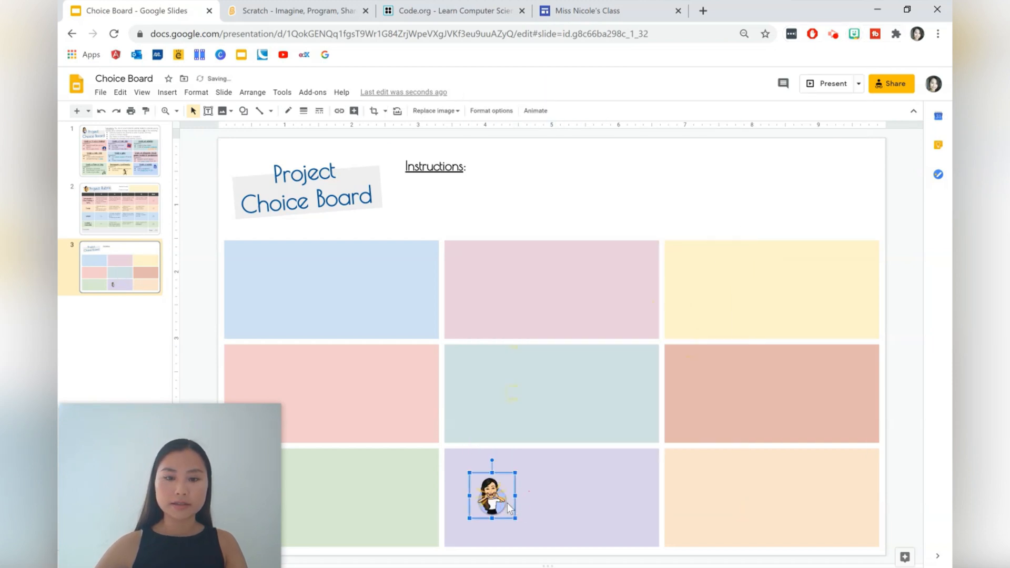
{"action": "left_click_drag", "start_coordinate": [491, 496], "coordinate": [250, 174]}
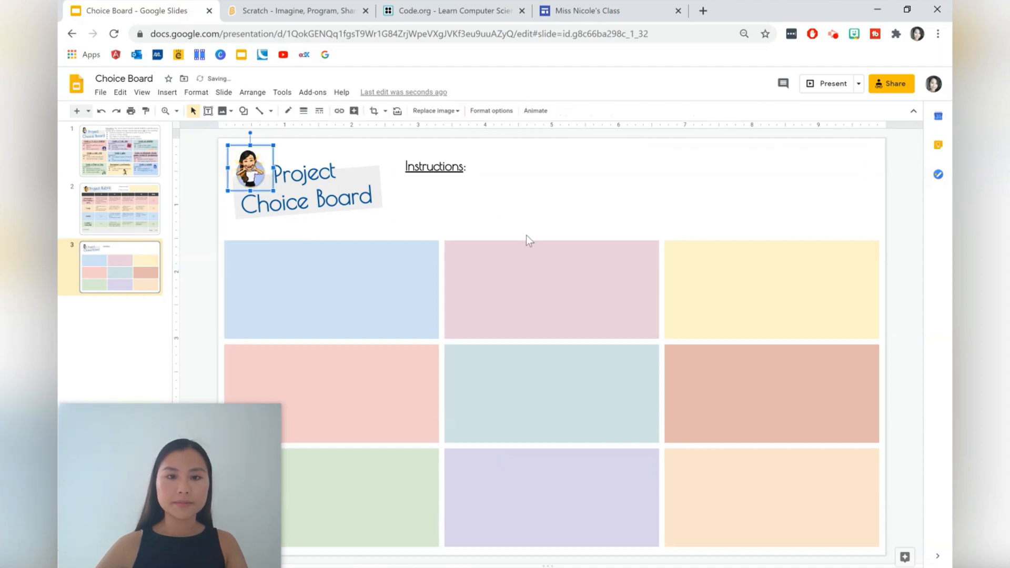
- Write 'Option 1' and 'Suggestions:' in the top-left cell, starting an arrow-bulleted list
{"action": "left_click", "coordinate": [328, 288]}
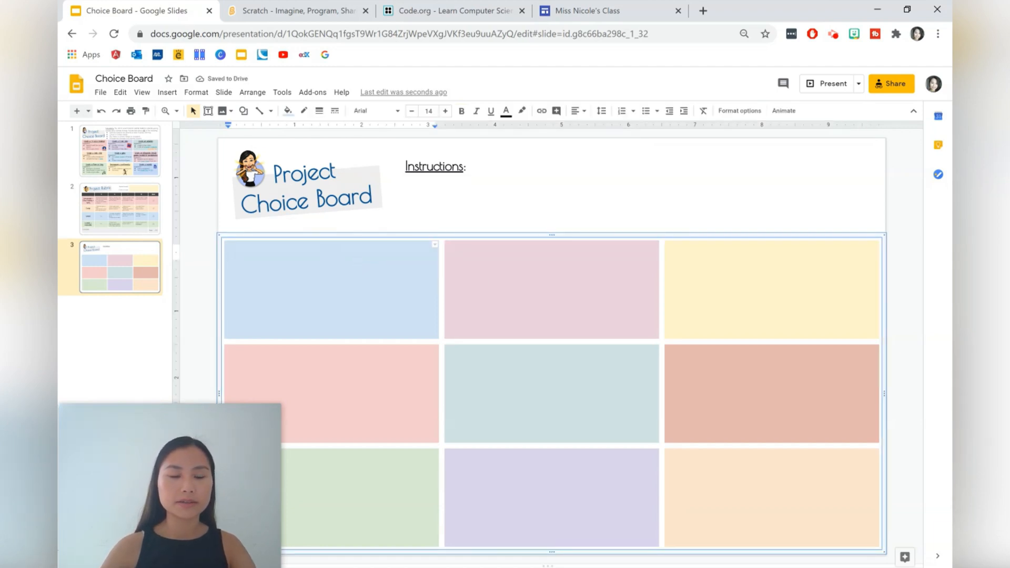
{"action": "type", "text": "Option"}
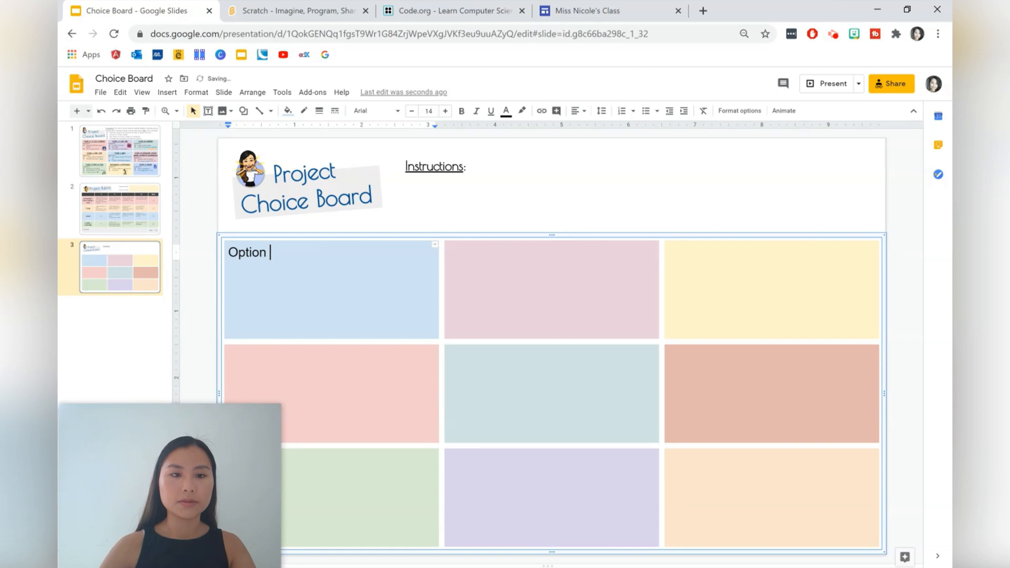
{"action": "type", "text": "al"}
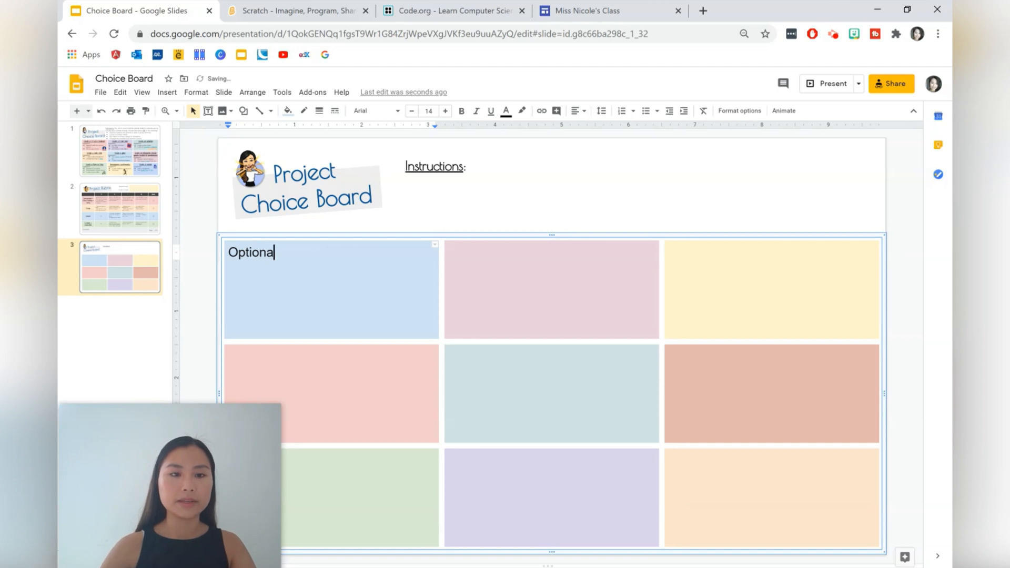
{"action": "type", "text": "1"}
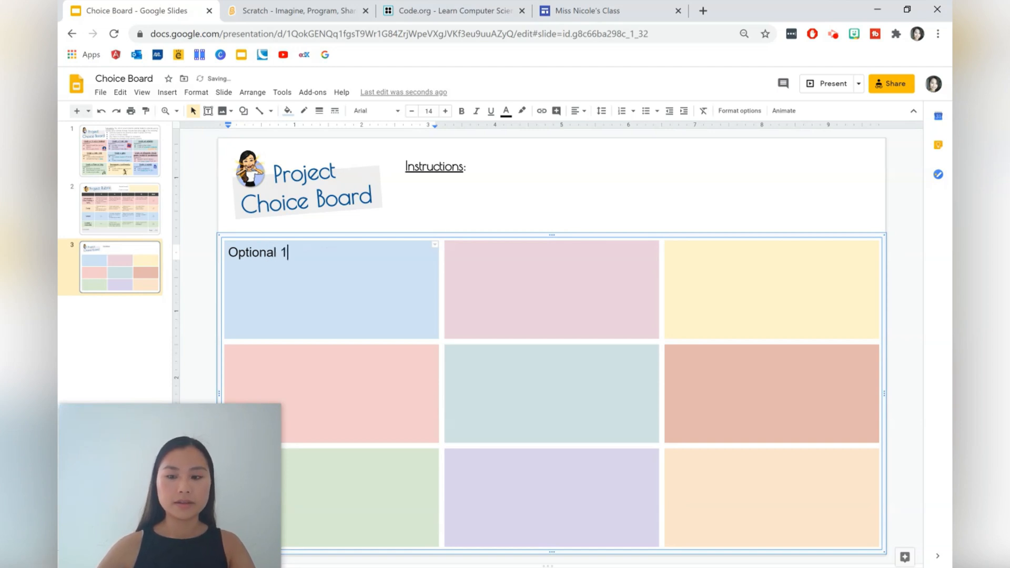
{"action": "key", "text": "Backspace"}
{"action": "type", "text": "Suggestio"}
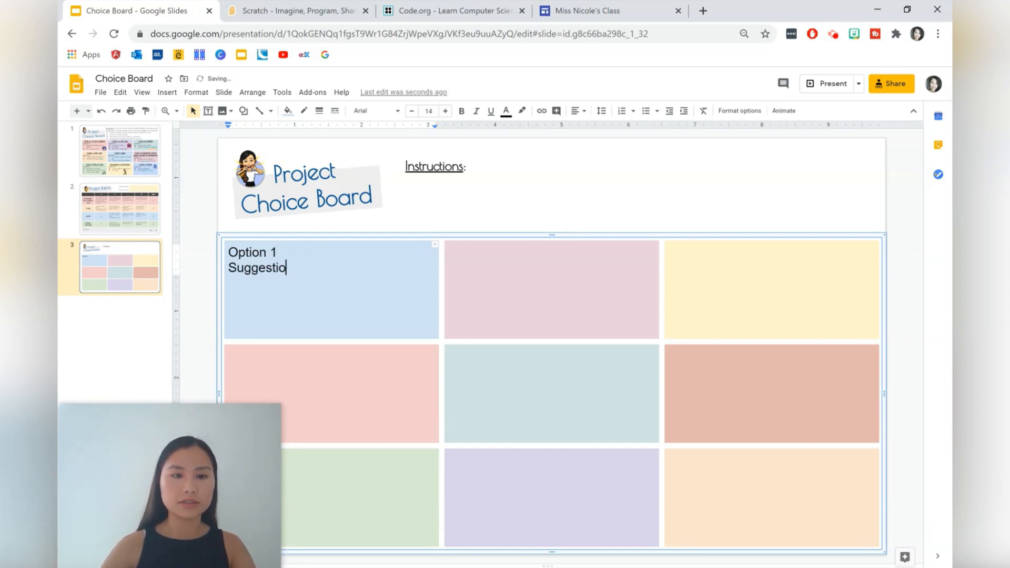
{"action": "type", "text": "ns:"}
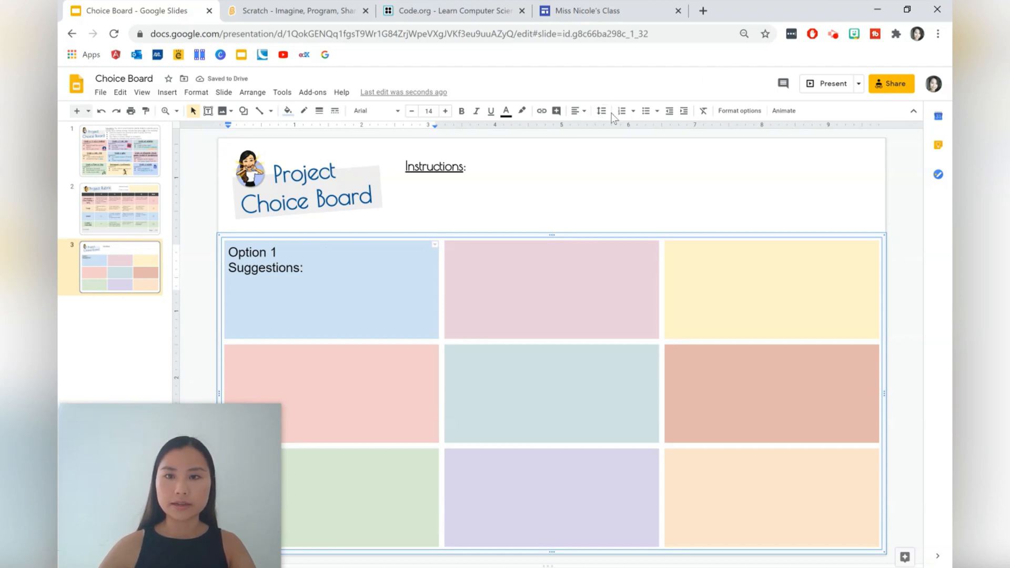
{"action": "left_click", "coordinate": [657, 111]}
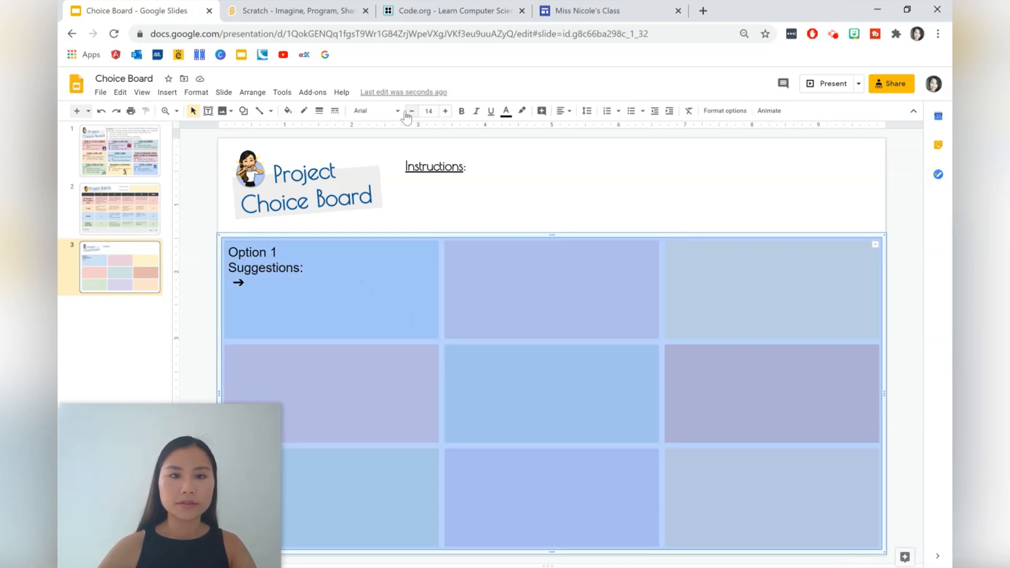
- Set the cell text font, centre the Option 1 heading, and apply Shadows Into Light
{"action": "left_click", "coordinate": [370, 111]}
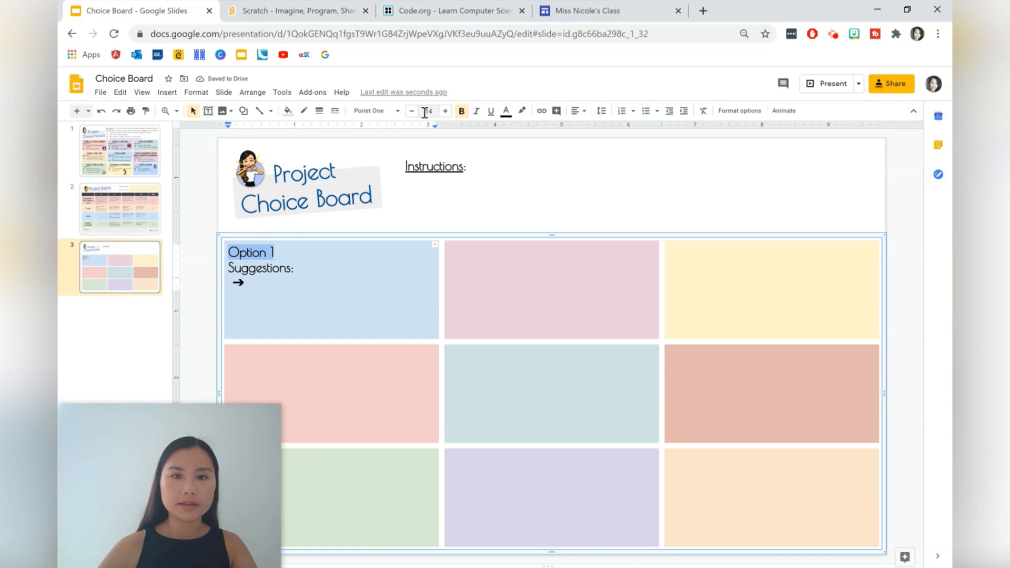
{"action": "left_click", "coordinate": [574, 110]}
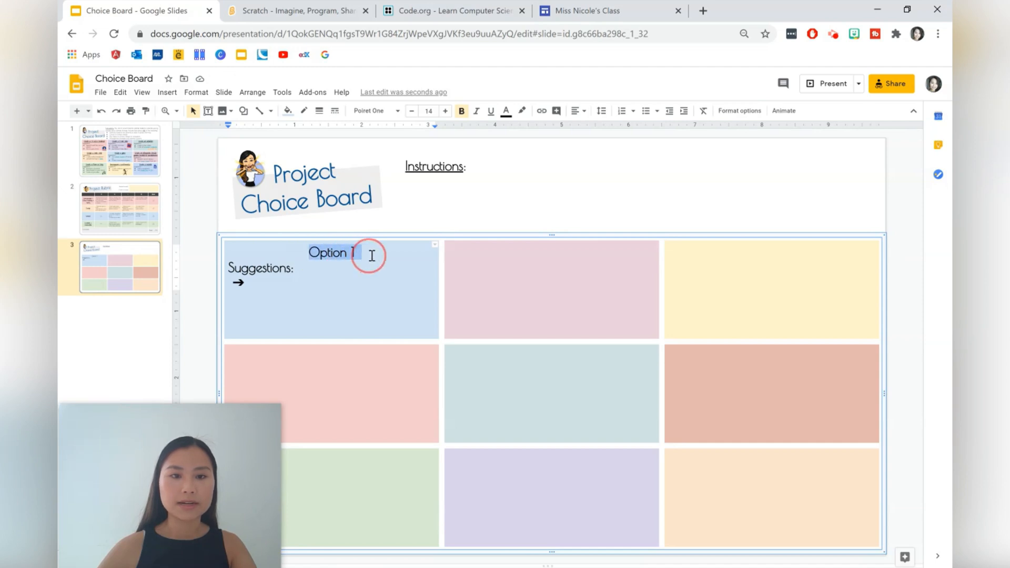
{"action": "left_click", "coordinate": [372, 111]}
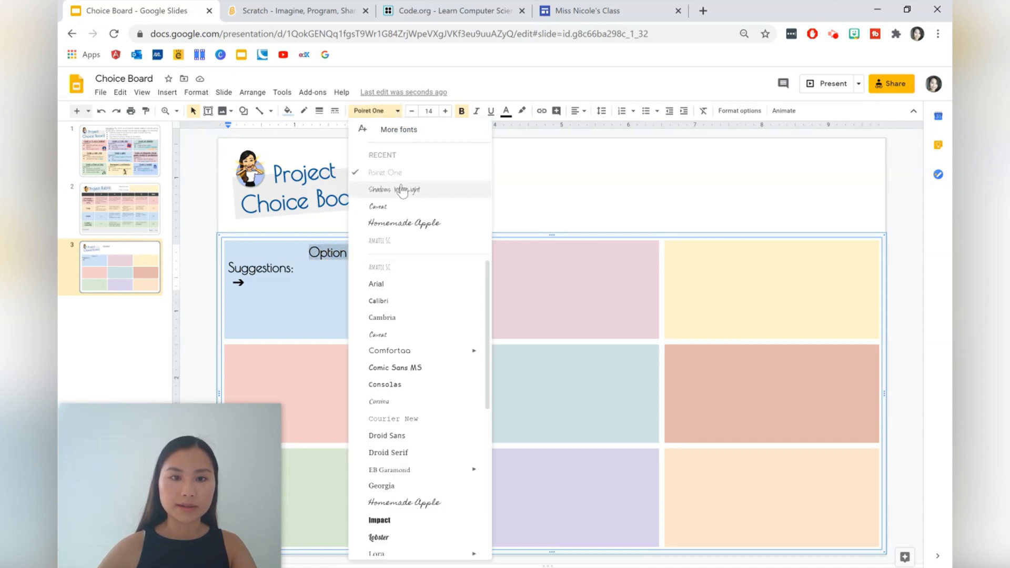
{"action": "left_click", "coordinate": [394, 189]}
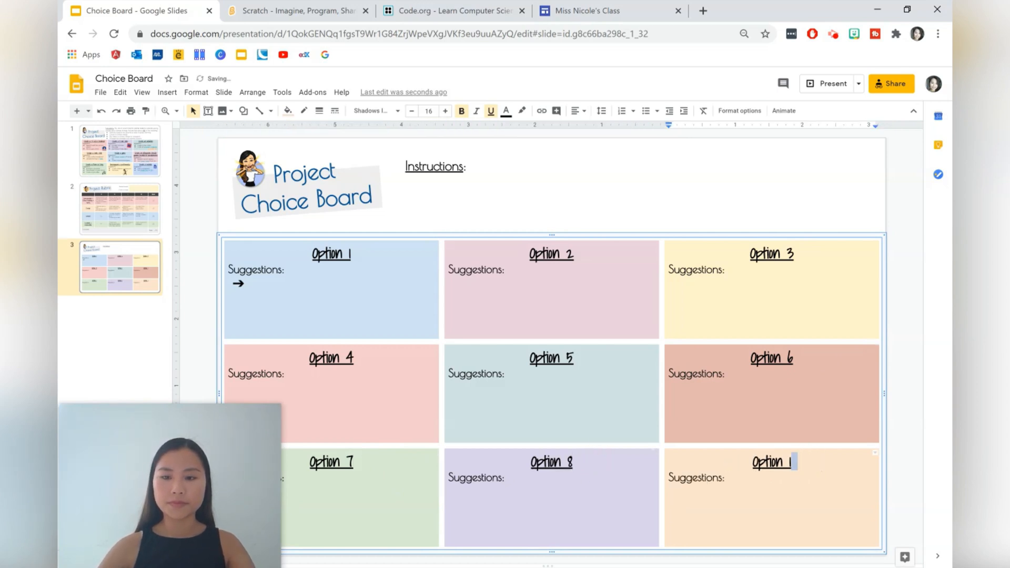
- Glance at the rubric slide, then add a star bullet under the Instructions heading on slide 3
{"action": "left_click", "coordinate": [120, 209]}
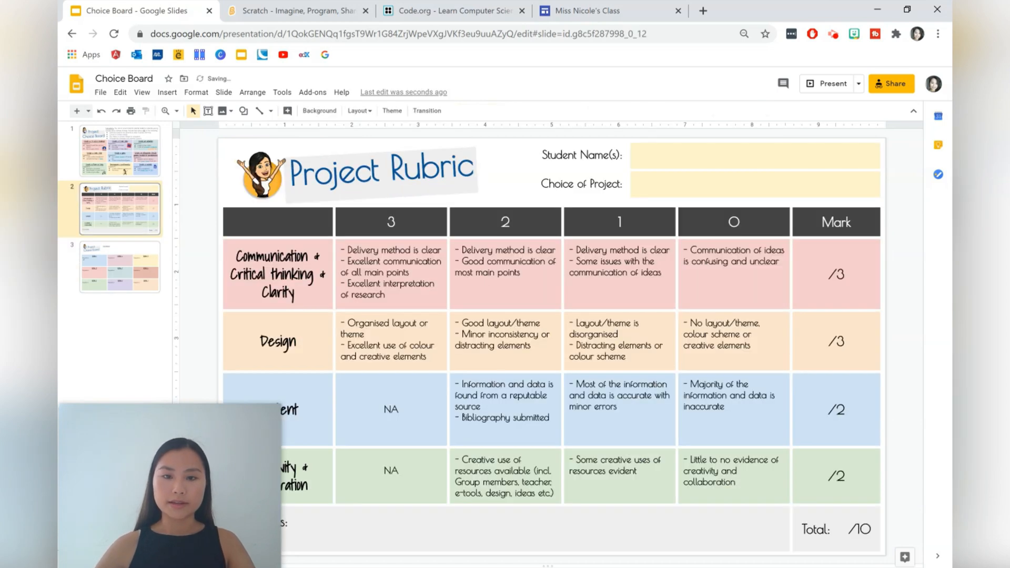
{"action": "left_click", "coordinate": [120, 266]}
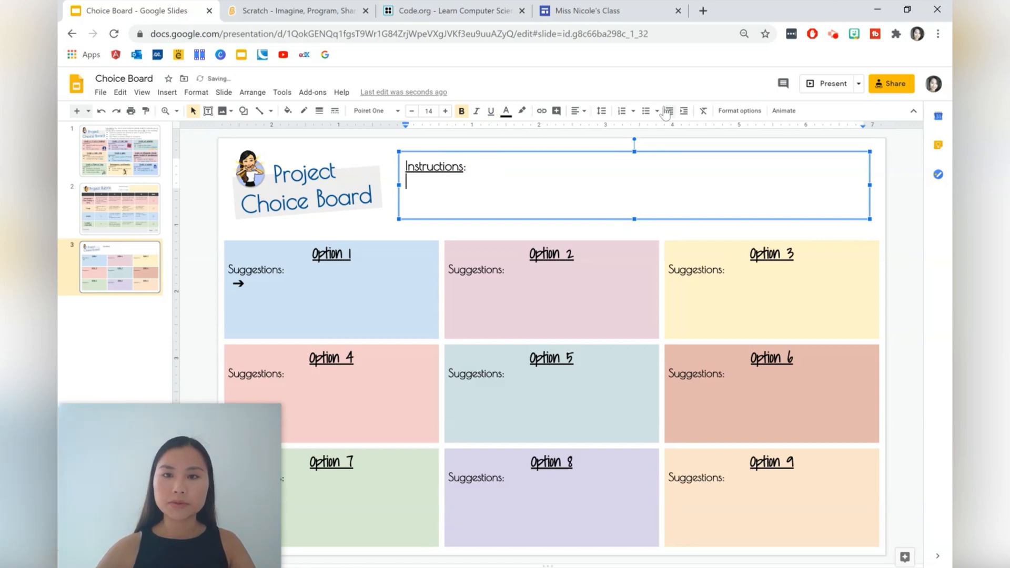
{"action": "left_click", "coordinate": [655, 110]}
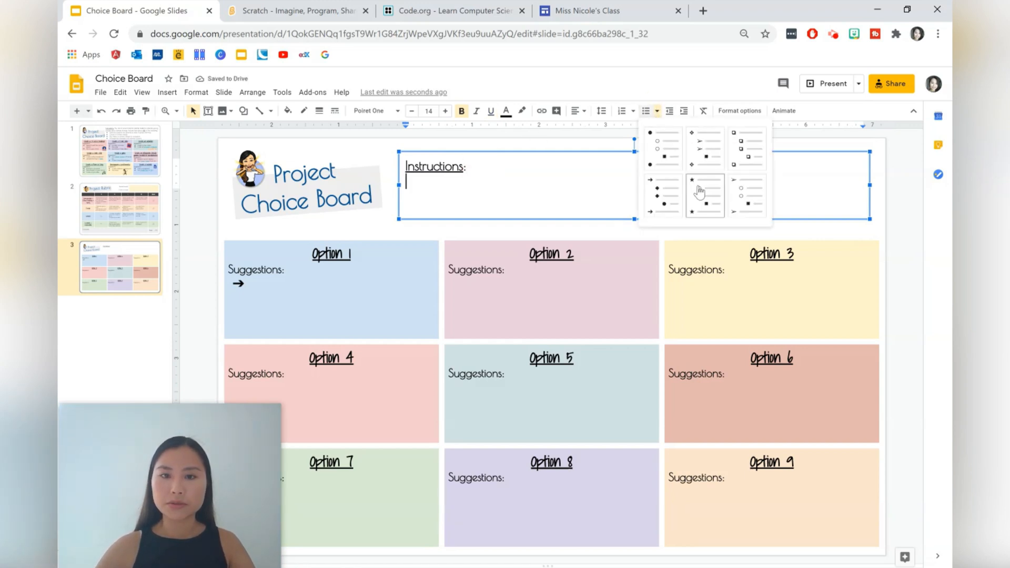
{"action": "left_click", "coordinate": [705, 195]}
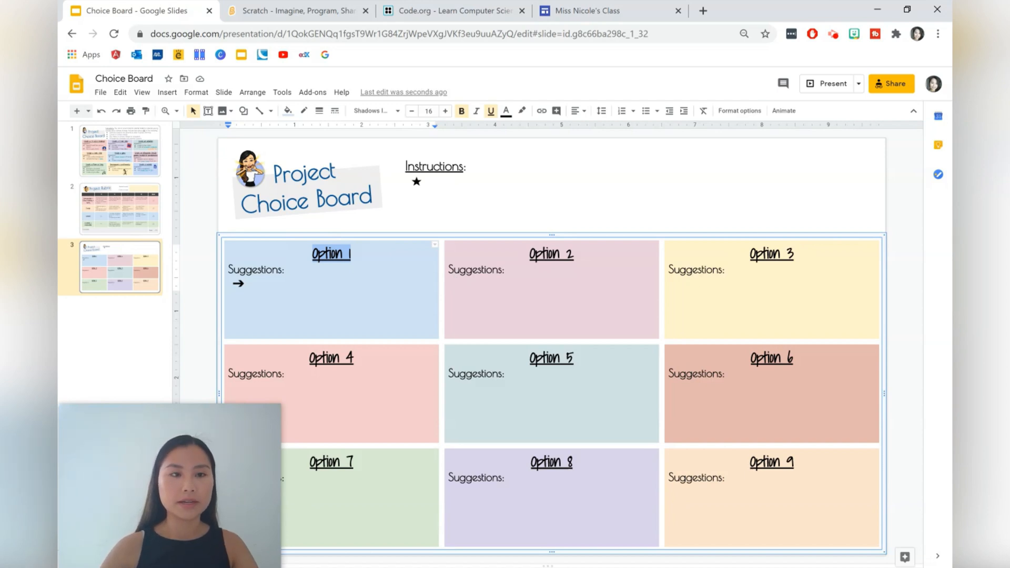
- Title the first box 'Design an animation', add 'Use Scratch, Code.org etc.', and resize table text
{"action": "type", "text": "Design an anima"}
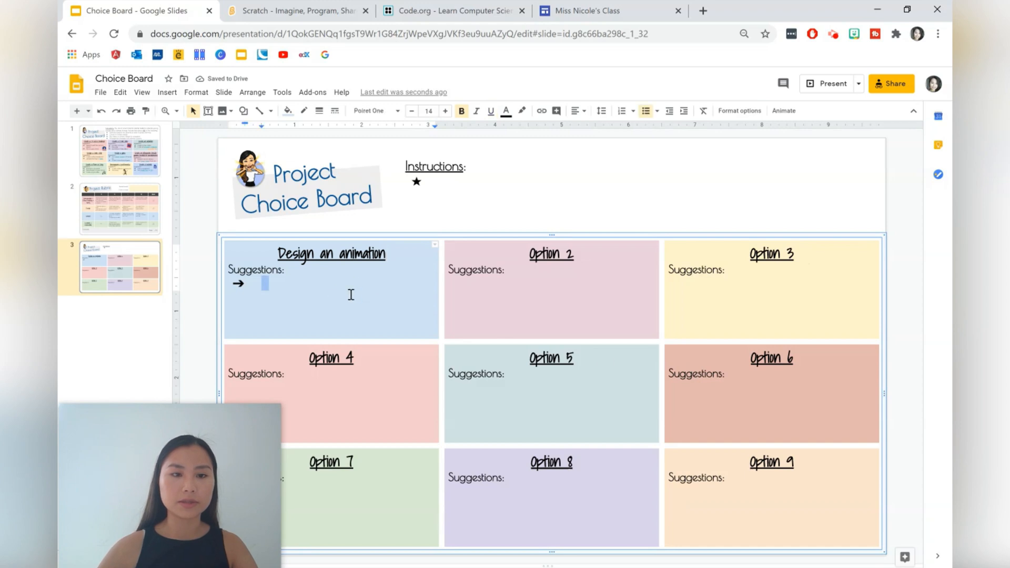
{"action": "type", "text": "Use"}
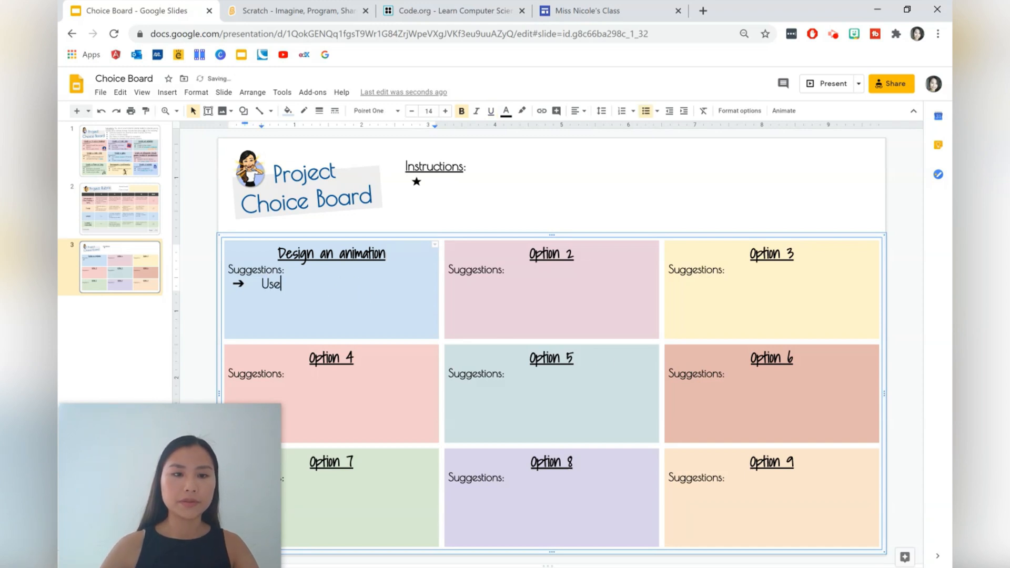
{"action": "type", "text": "Sc"}
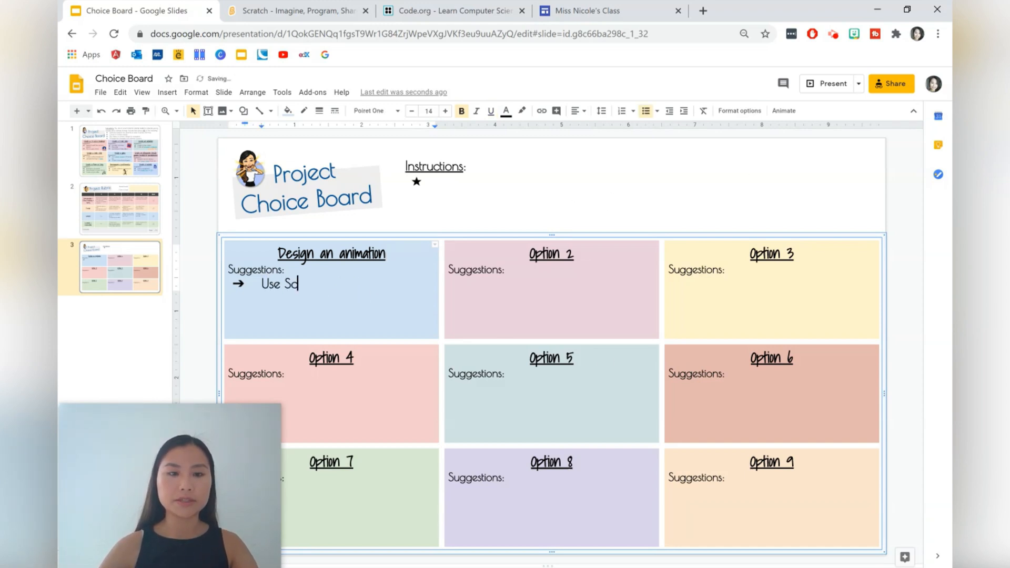
{"action": "type", "text": "ratch,"}
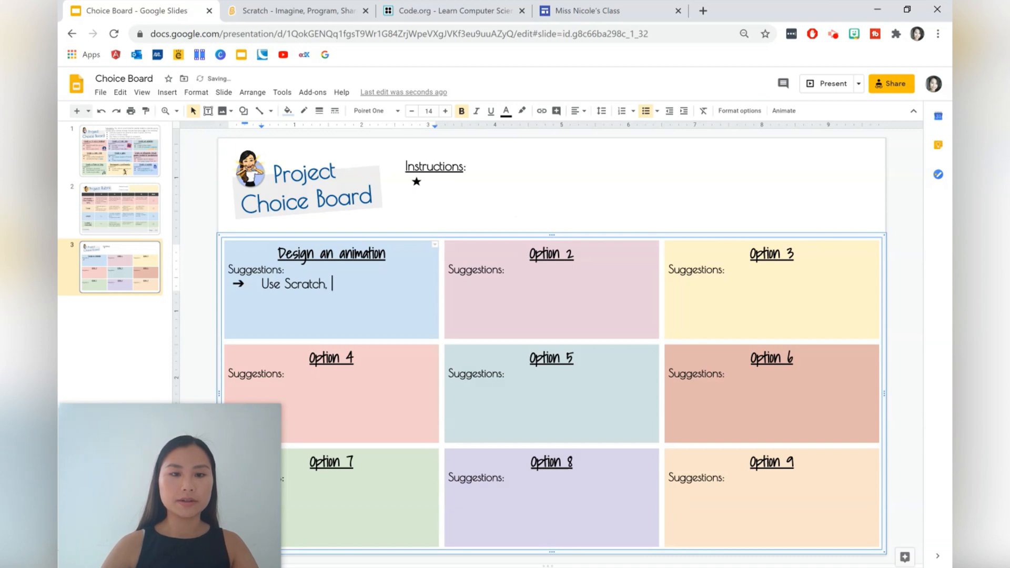
{"action": "type", "text": "Code.o"}
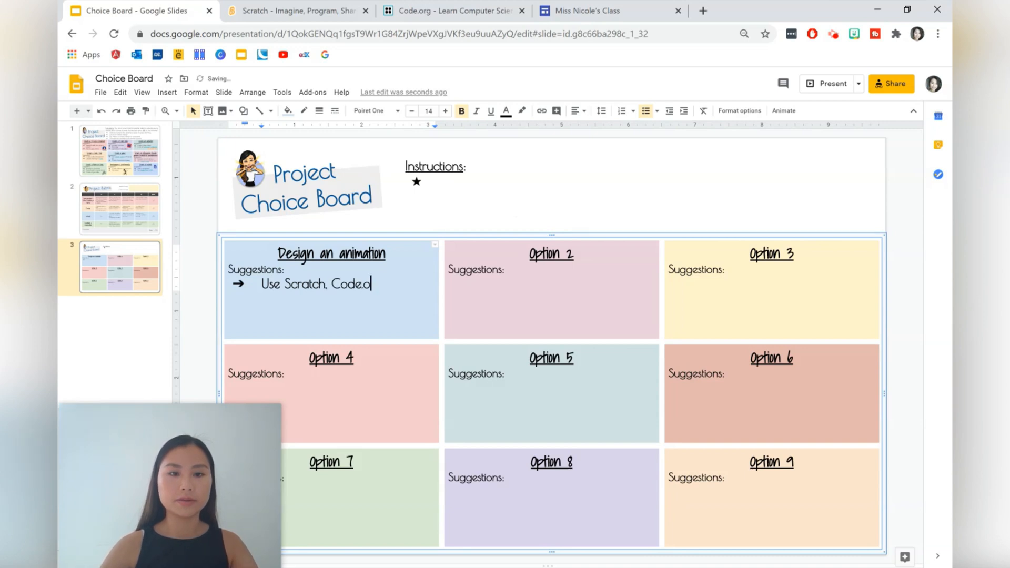
{"action": "type", "text": "rg etc."}
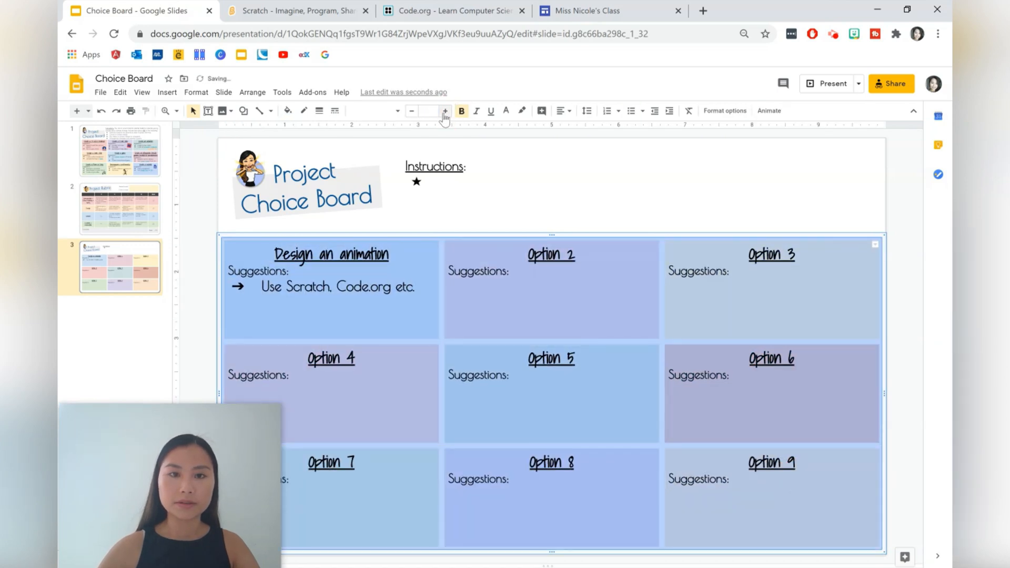
{"action": "left_click", "coordinate": [429, 111]}
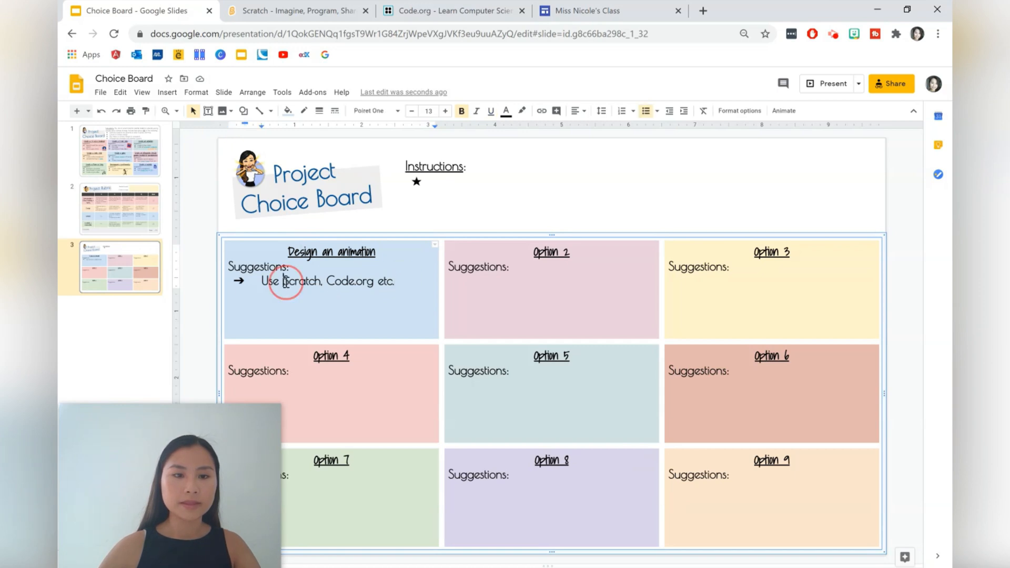
- Link the word Scratch to the Scratch website
{"action": "double_click", "coordinate": [302, 282]}
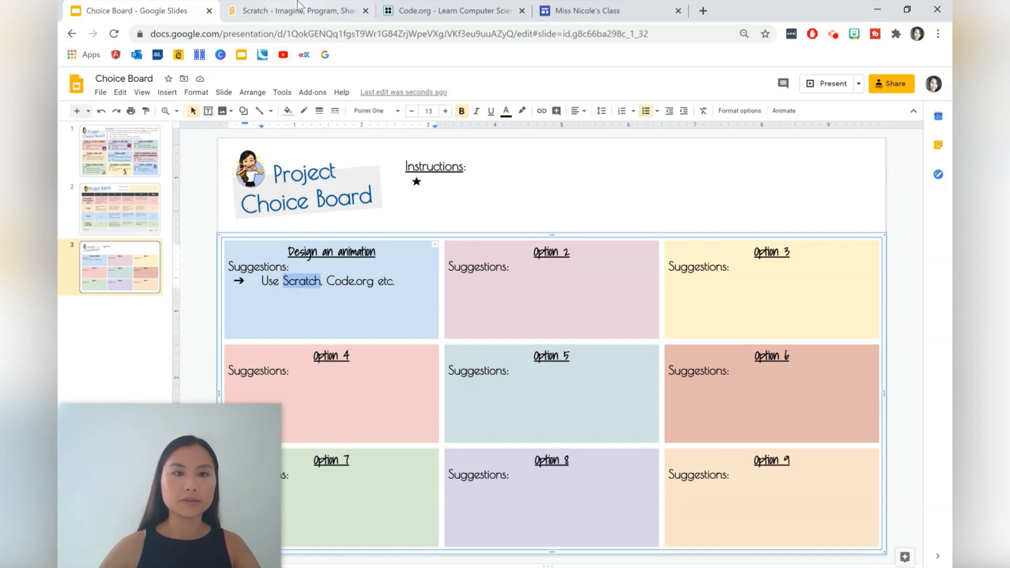
{"action": "left_click", "coordinate": [296, 10]}
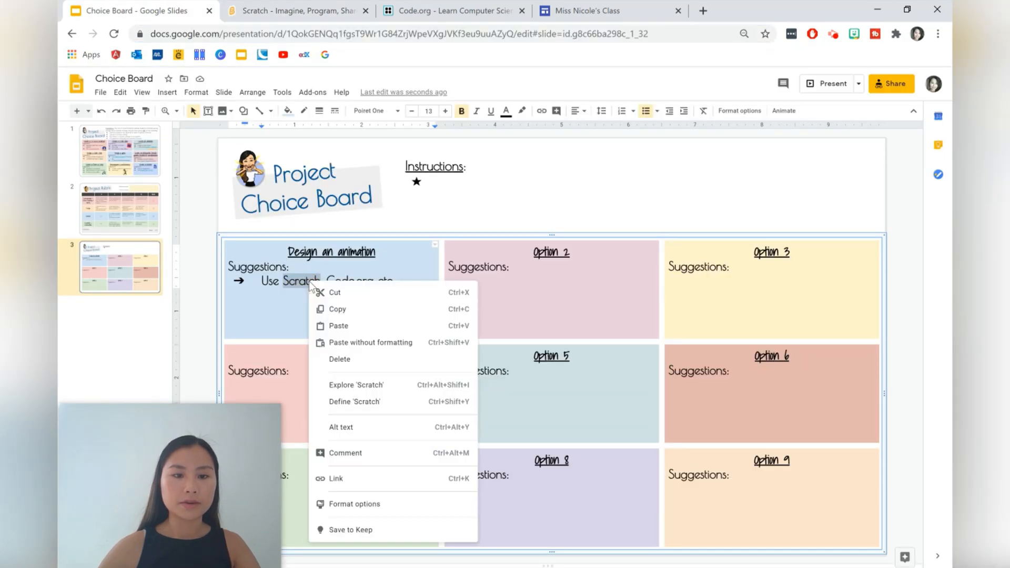
{"action": "left_click", "coordinate": [335, 478]}
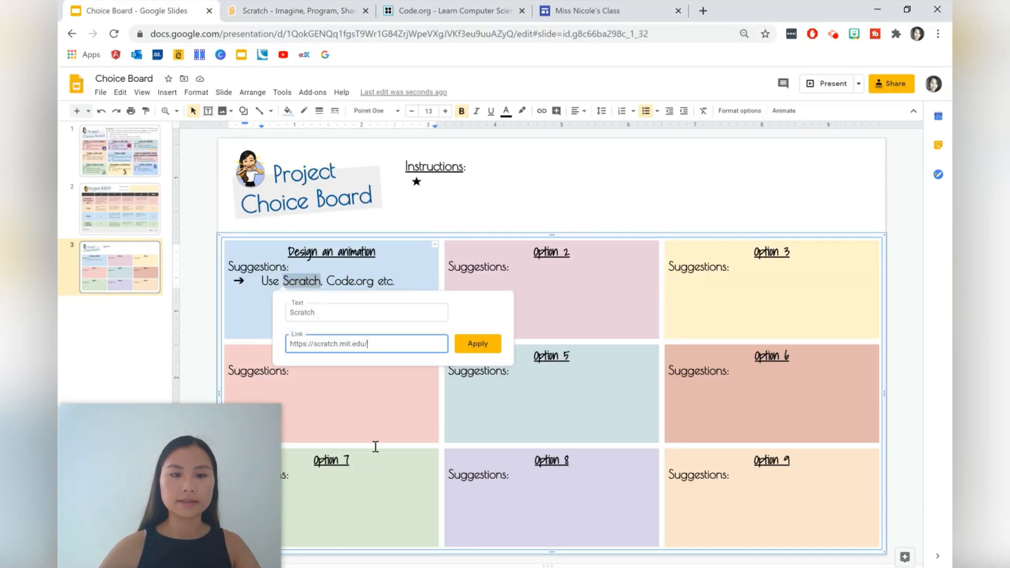
{"action": "left_click", "coordinate": [478, 343]}
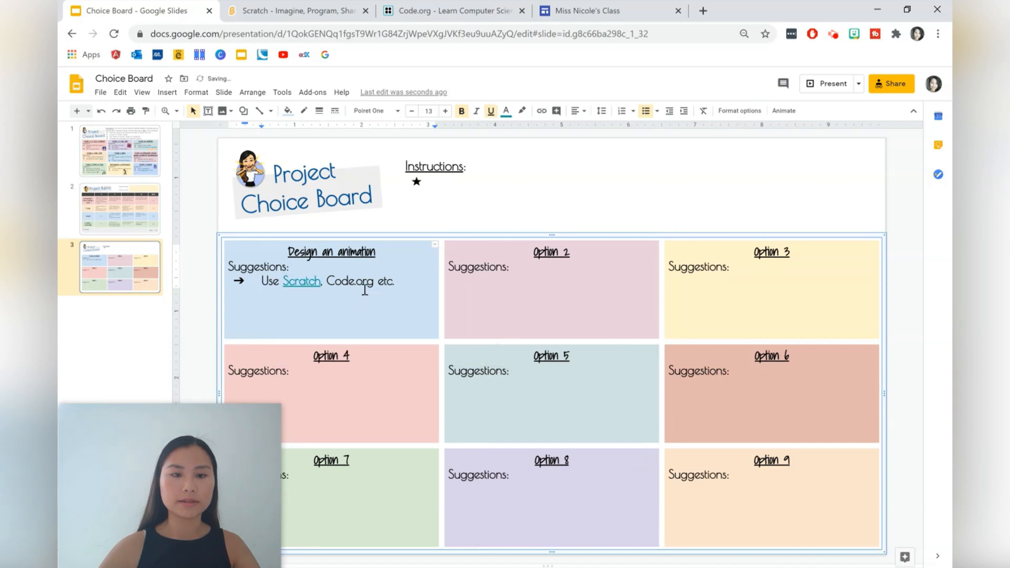
{"action": "left_click", "coordinate": [451, 11]}
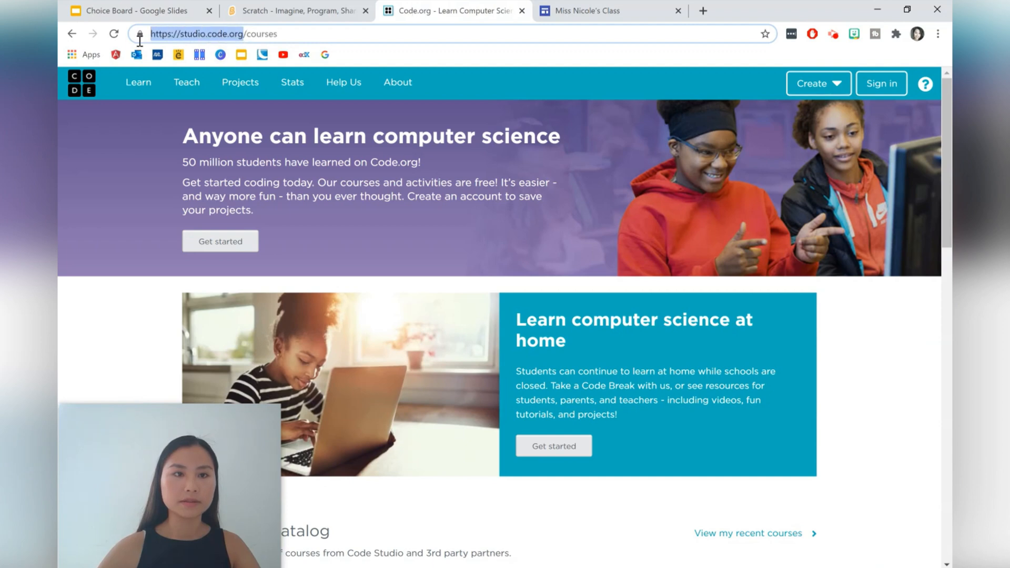
{"action": "left_click", "coordinate": [137, 11]}
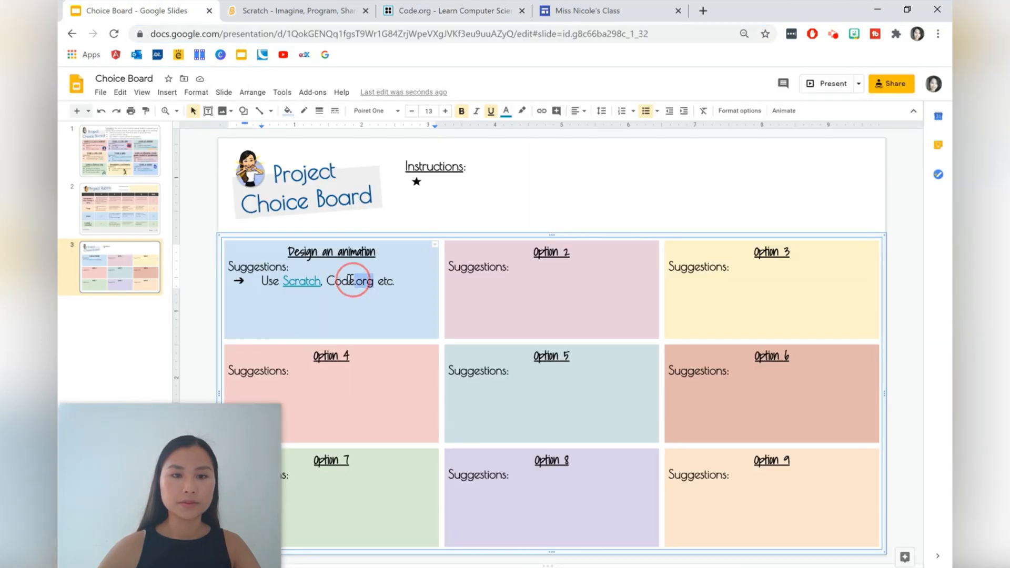
{"action": "right_click", "coordinate": [352, 281]}
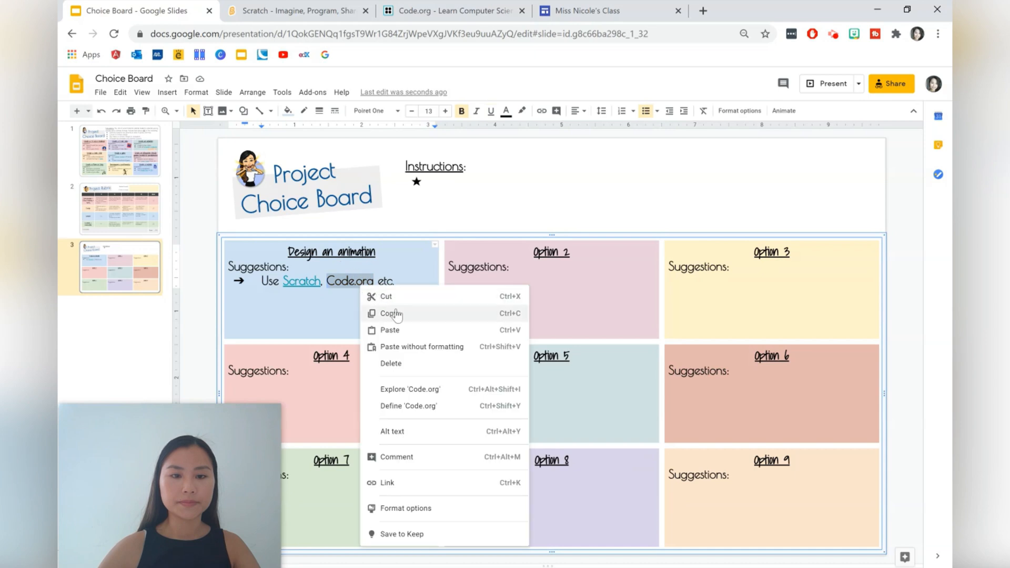
{"action": "left_click", "coordinate": [386, 482]}
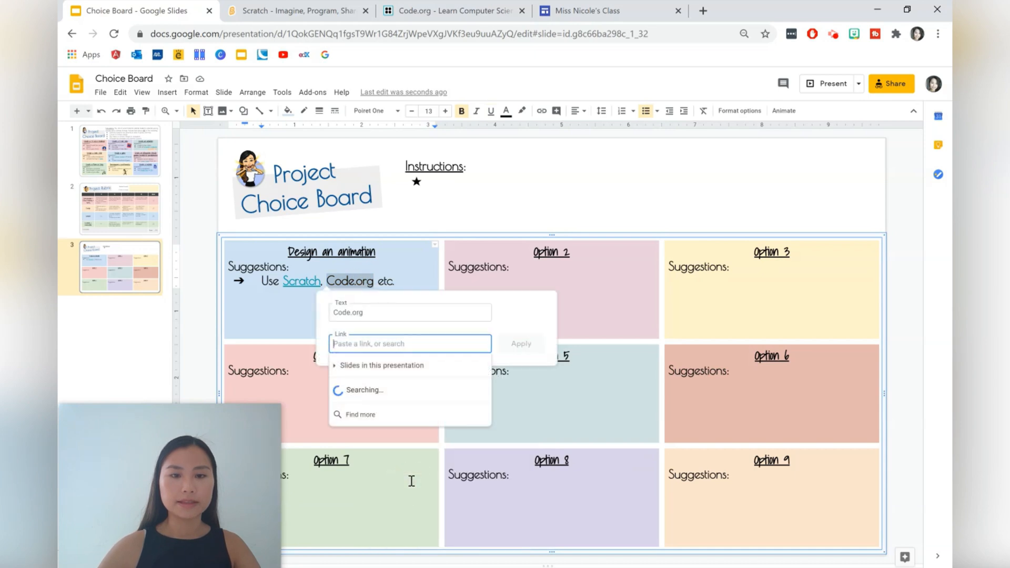
{"action": "type", "text": "https://studio.code.org/"}
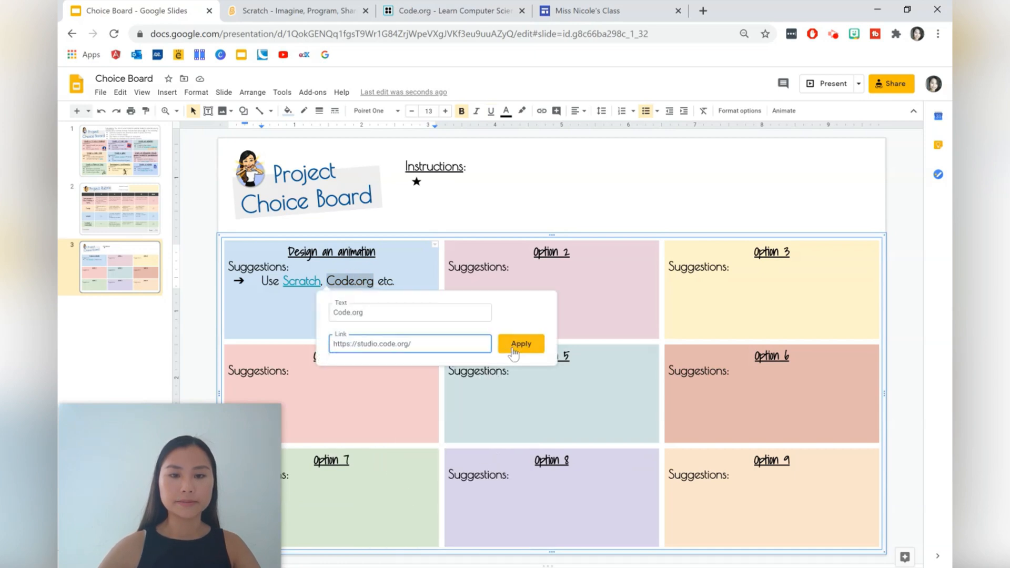
{"action": "left_click", "coordinate": [521, 343]}
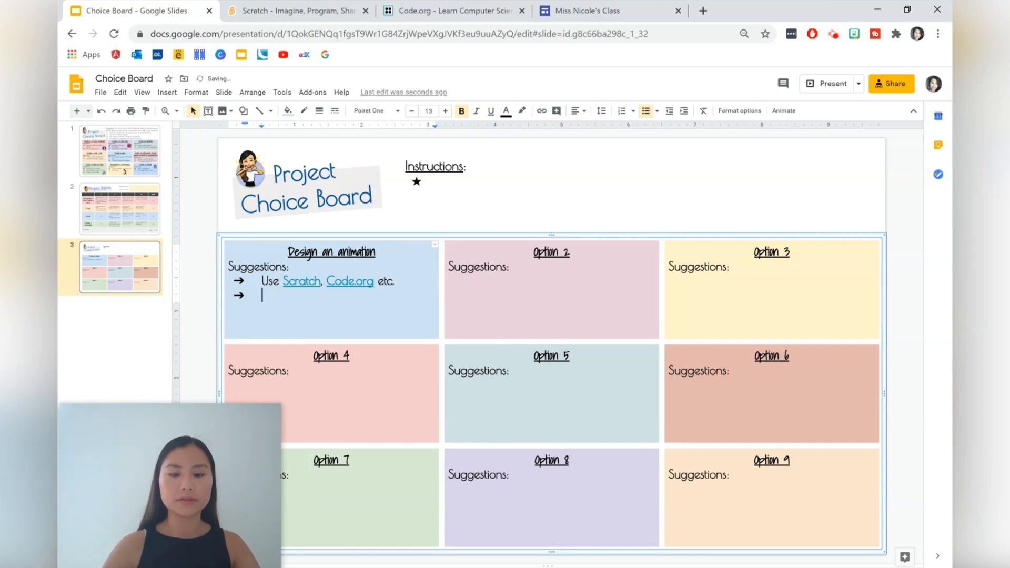
{"action": "type", "text": "Stop motion animation"}
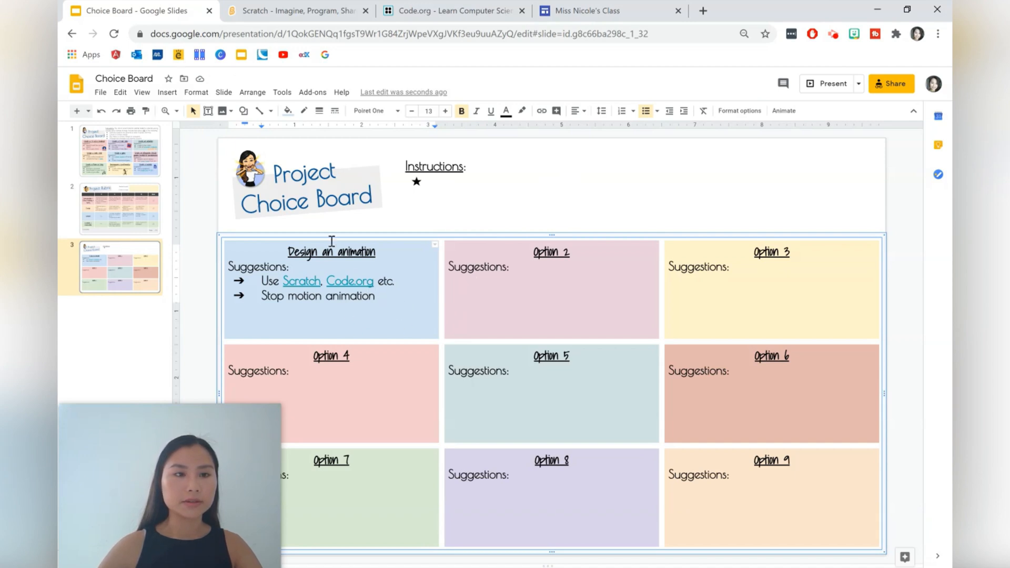
- Insert a Scratch logo image found by web search for 'scratch logo'
{"action": "left_click", "coordinate": [167, 92]}
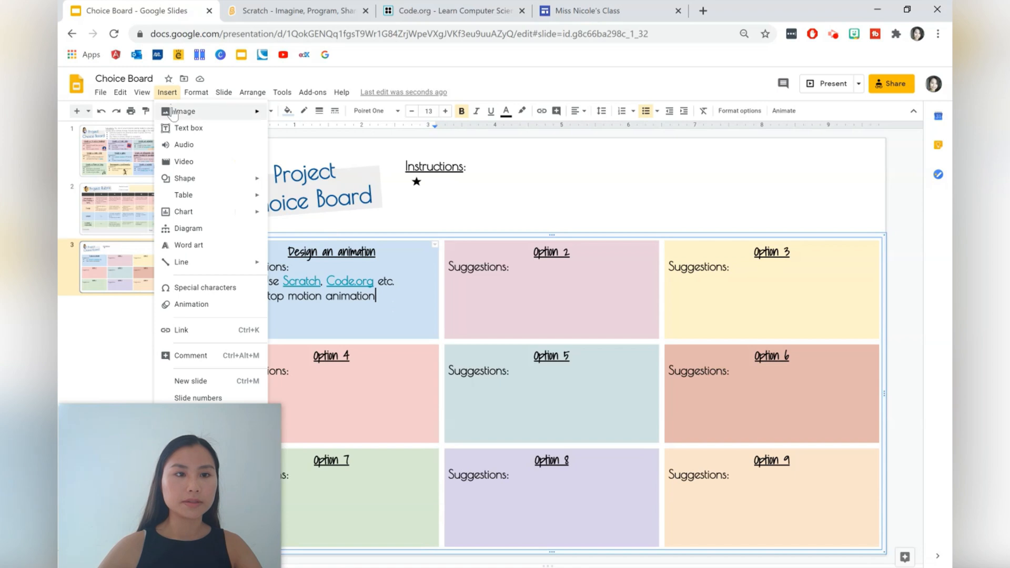
{"action": "mouse_move", "coordinate": [185, 175]}
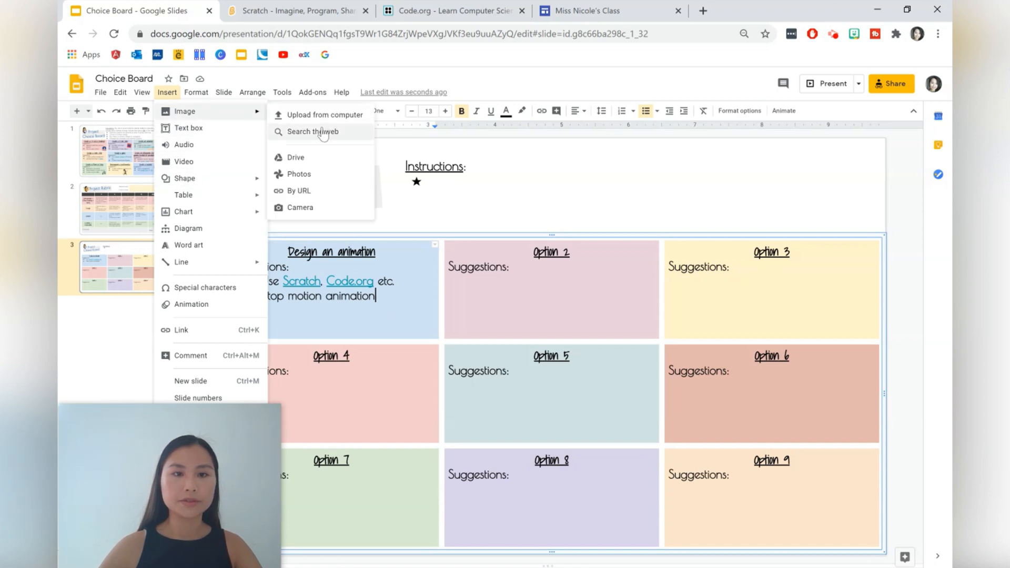
{"action": "left_click", "coordinate": [310, 132]}
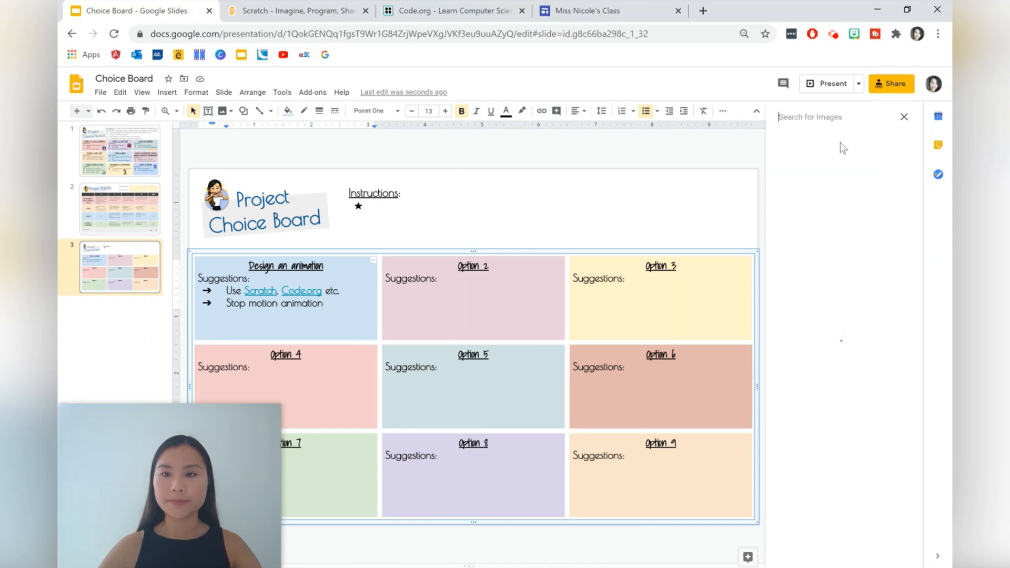
{"action": "type", "text": "scr"}
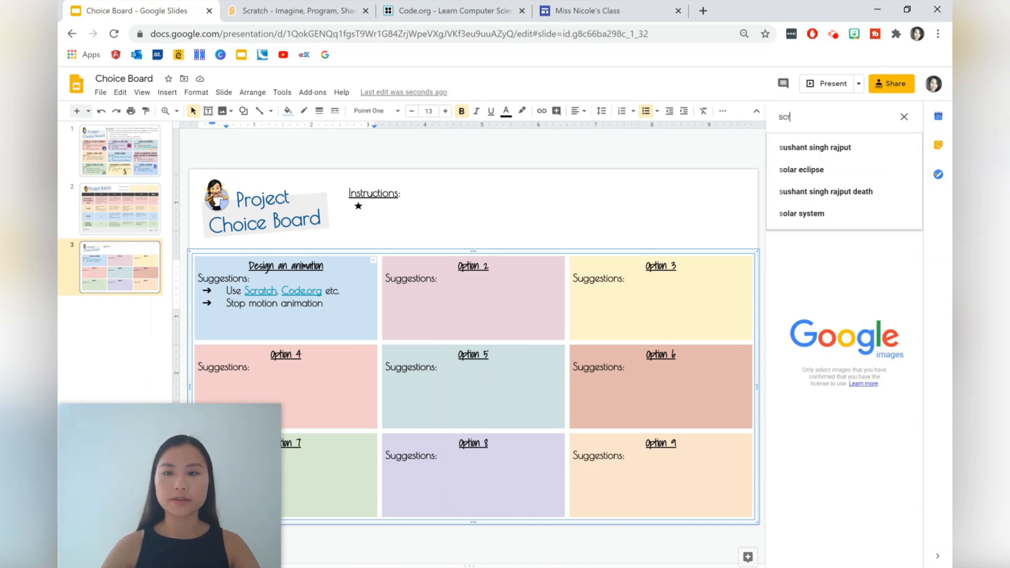
{"action": "type", "text": "scratch logo"}
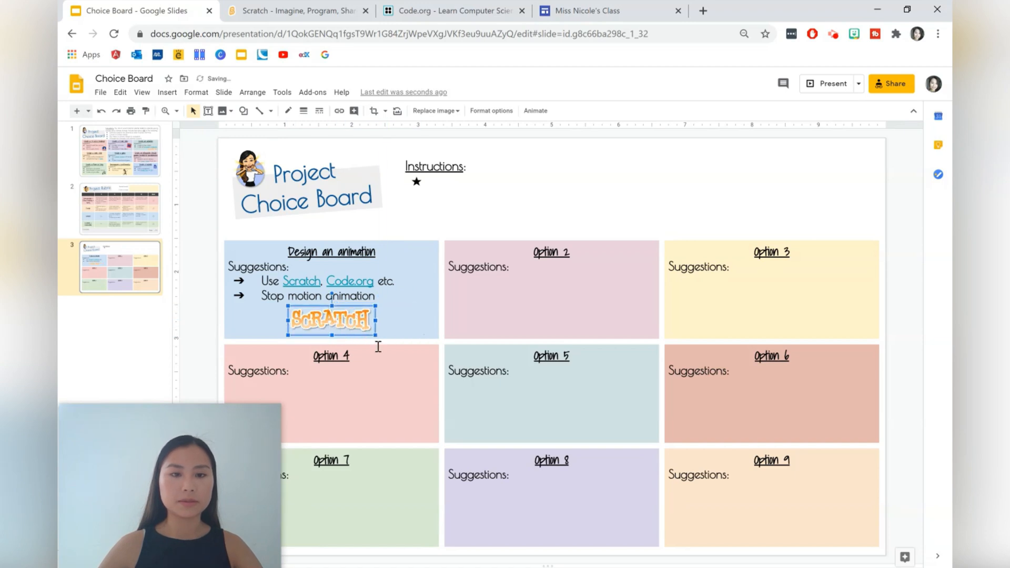
- Link the Scratch logo image to the Scratch website
{"action": "left_click", "coordinate": [300, 281]}
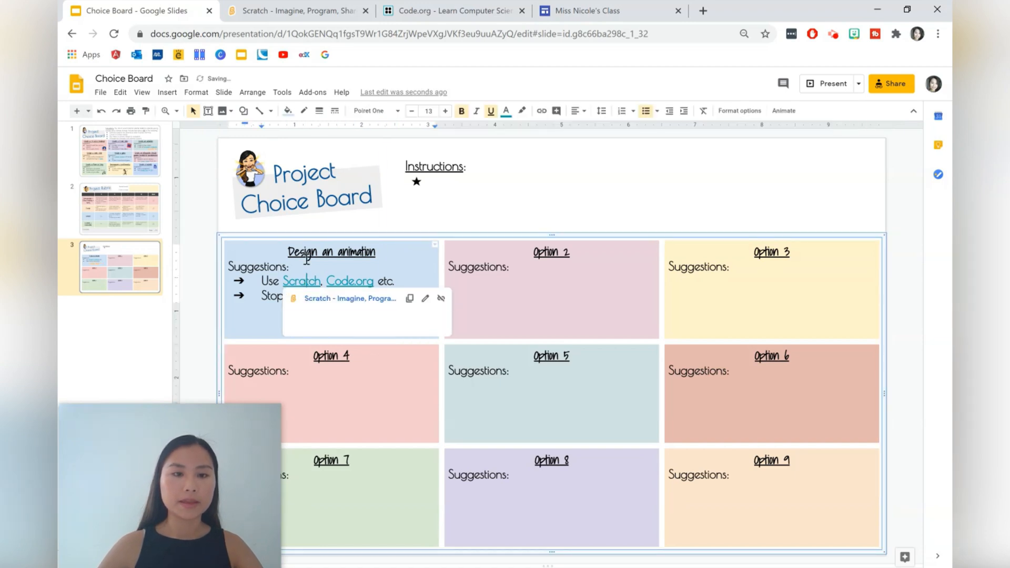
{"action": "left_click", "coordinate": [293, 11]}
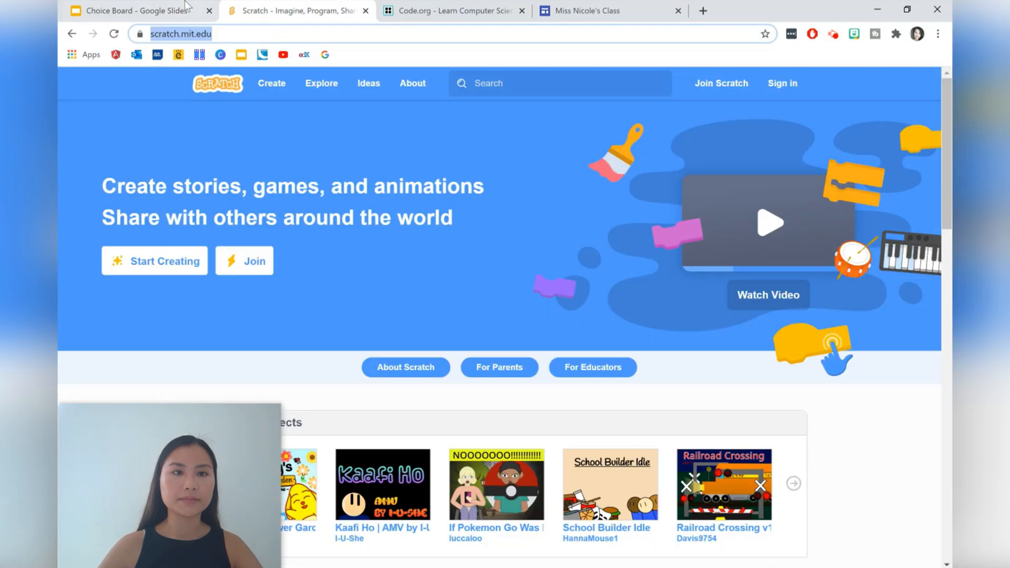
{"action": "left_click", "coordinate": [131, 11]}
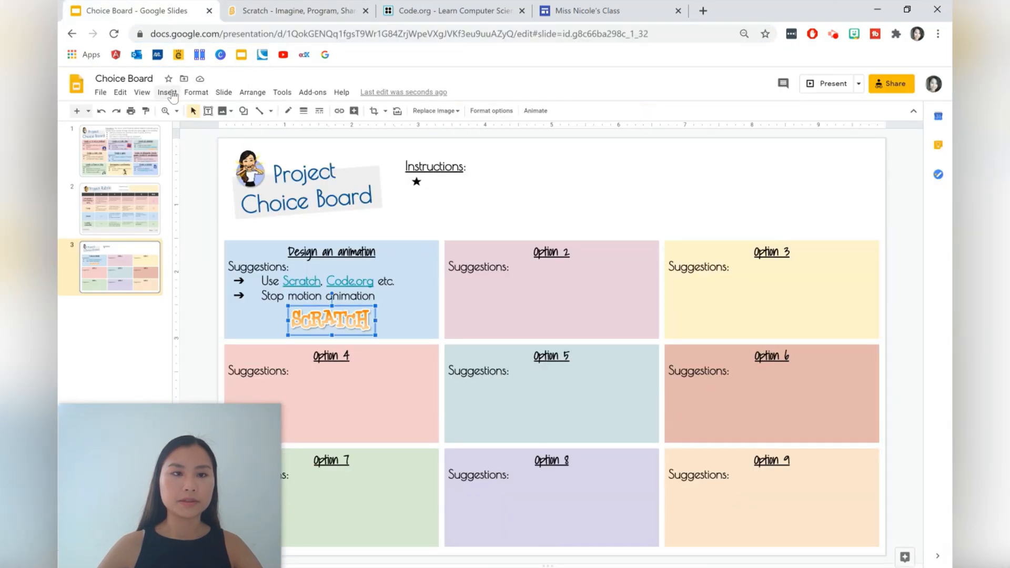
{"action": "left_click", "coordinate": [166, 92]}
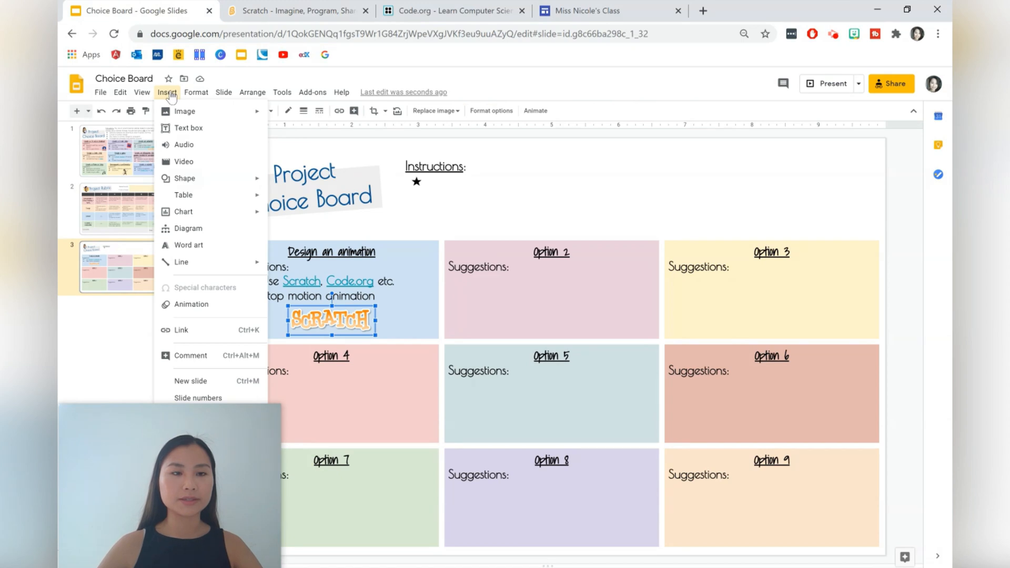
{"action": "left_click", "coordinate": [181, 330]}
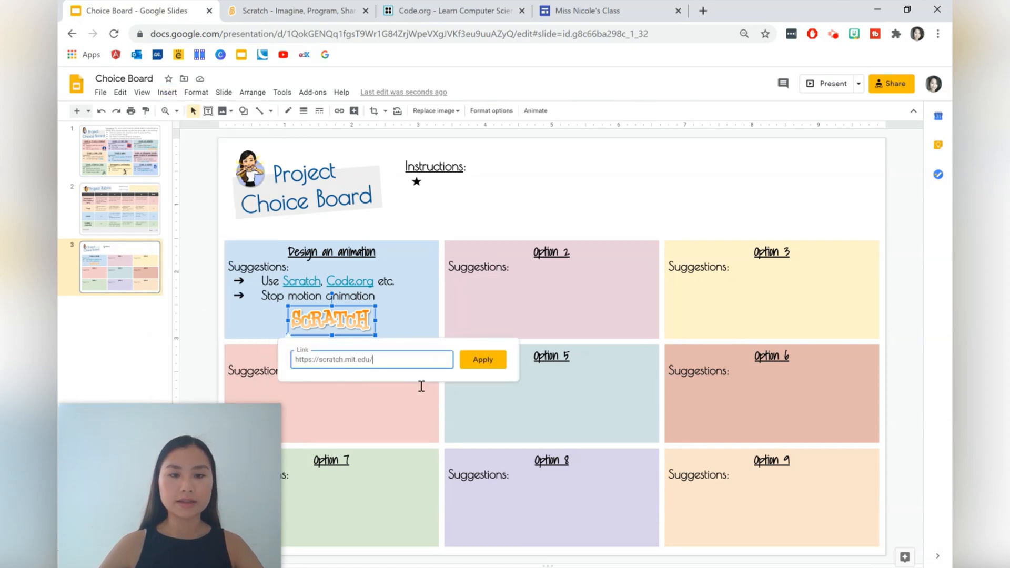
{"action": "left_click", "coordinate": [483, 360]}
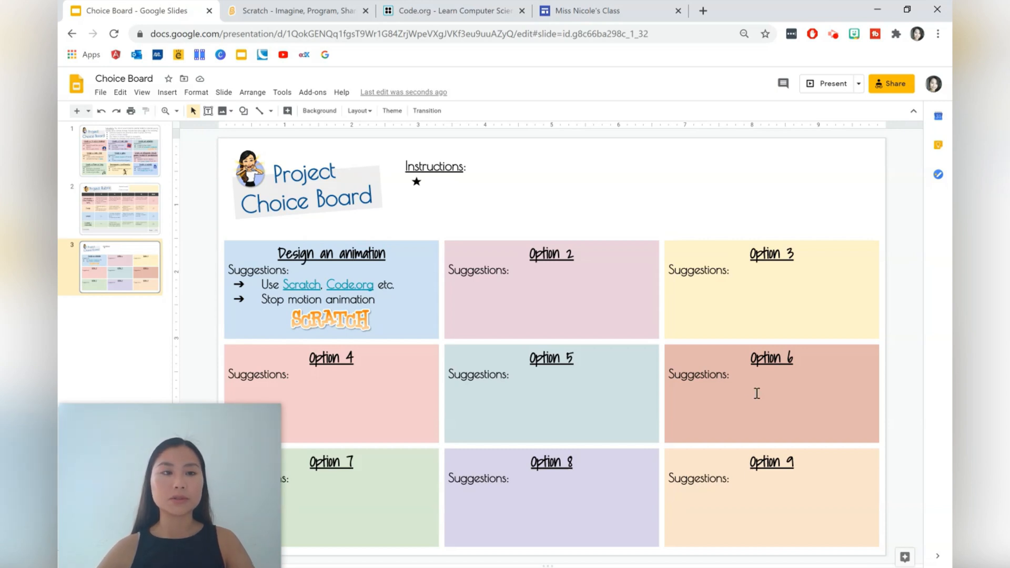
- Create a 'Project Choice Board' page on Miss Nicole's Class site
{"action": "left_click", "coordinate": [591, 10]}
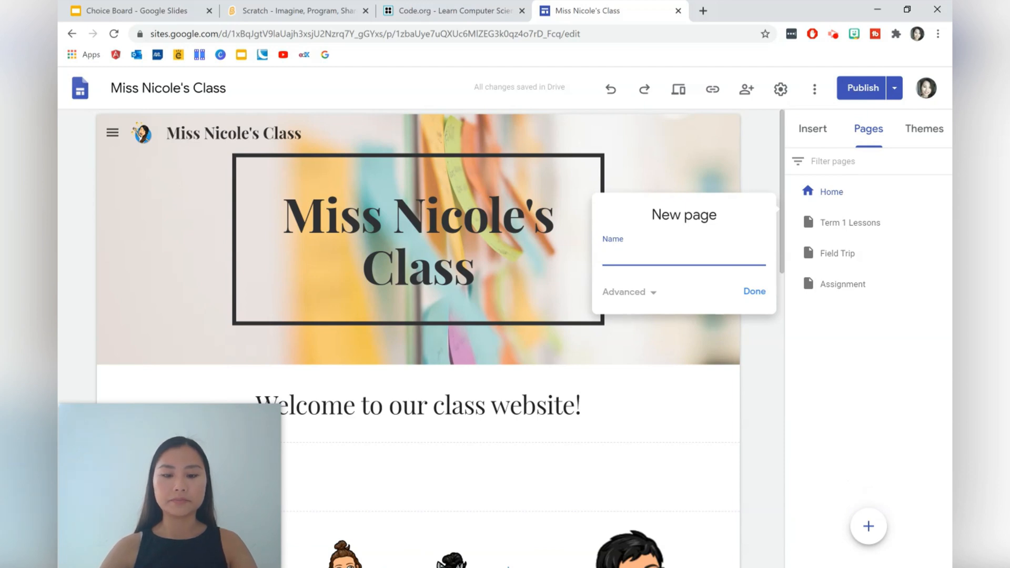
{"action": "type", "text": "Project Choice Board"}
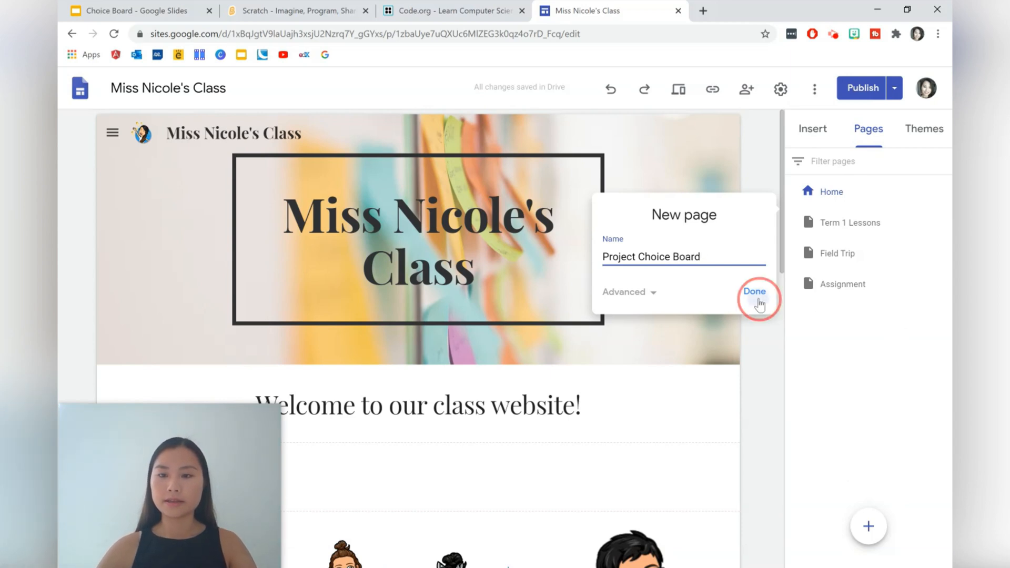
{"action": "left_click", "coordinate": [755, 292]}
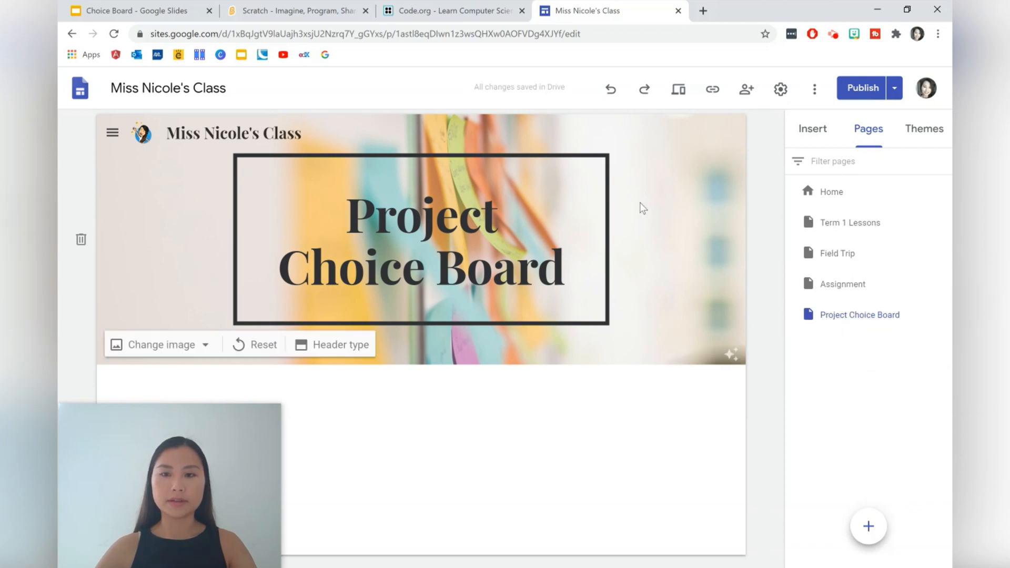
- Embed the Choice Board Slides presentation on the Project Choice Board page
{"action": "left_click", "coordinate": [813, 128]}
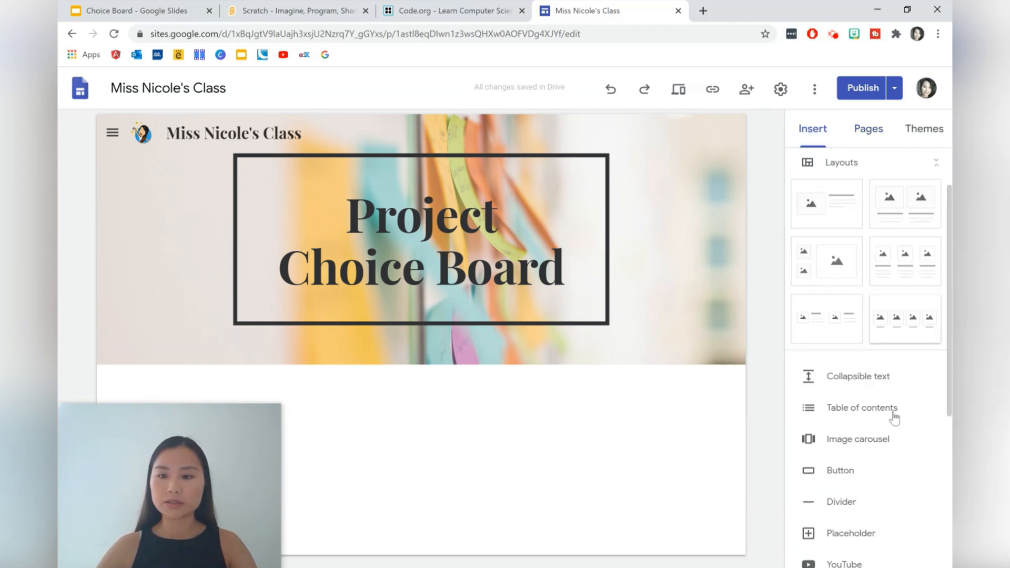
{"action": "scroll", "scroll_direction": "down", "scroll_amount": 3}
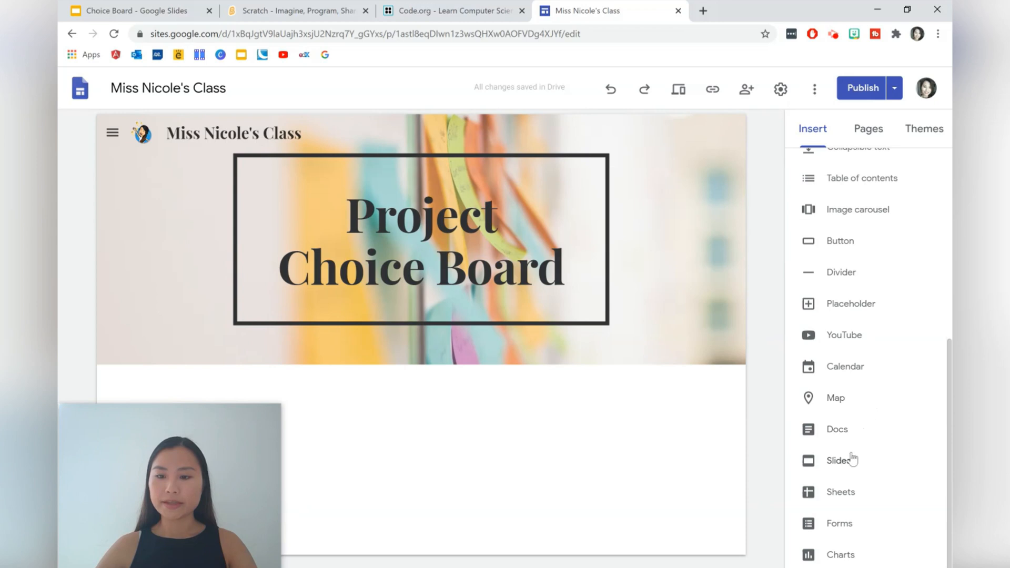
{"action": "left_click", "coordinate": [837, 461]}
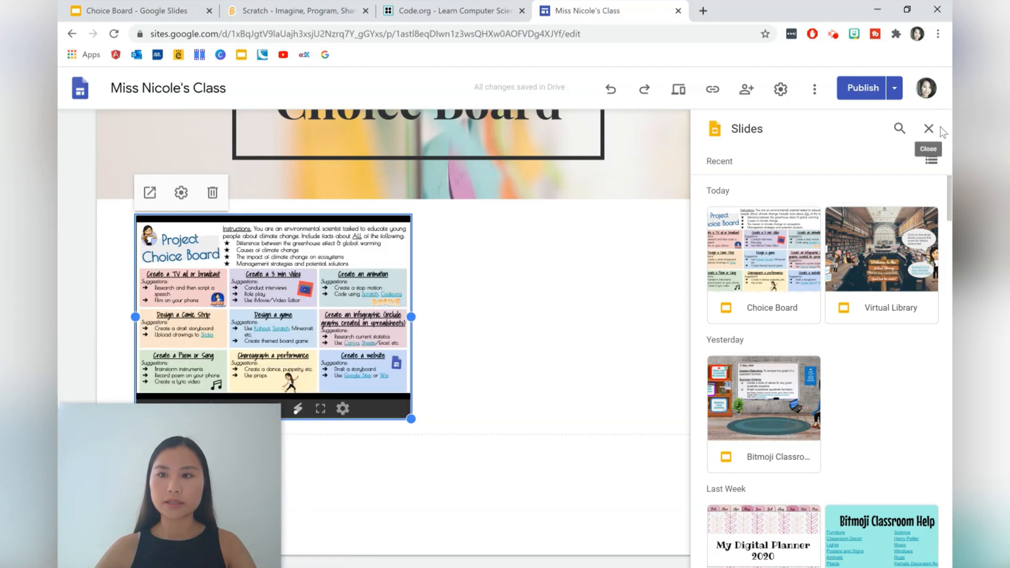
{"action": "left_click", "coordinate": [929, 129]}
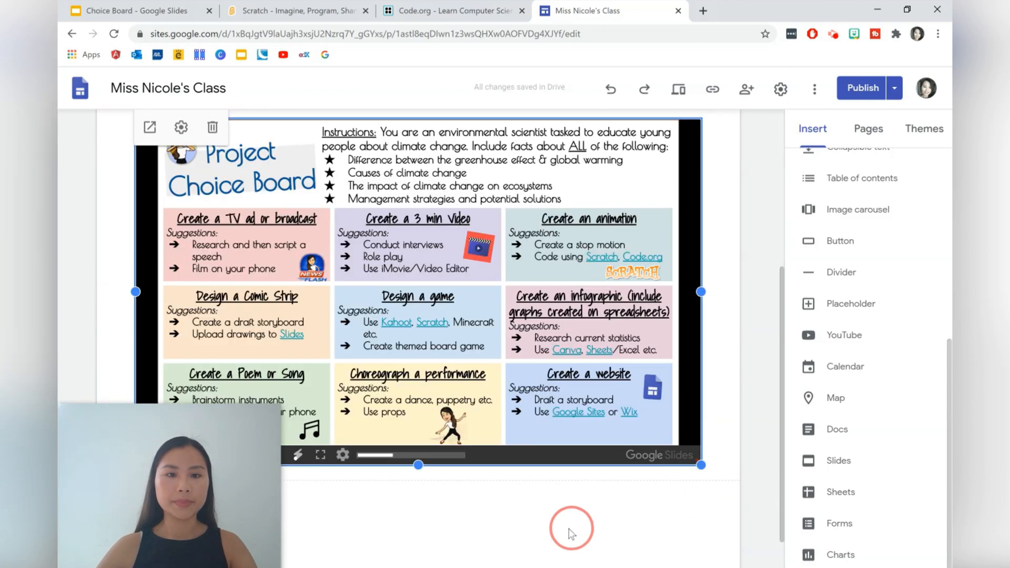
{"action": "scroll", "scroll_direction": "down", "scroll_amount": 3}
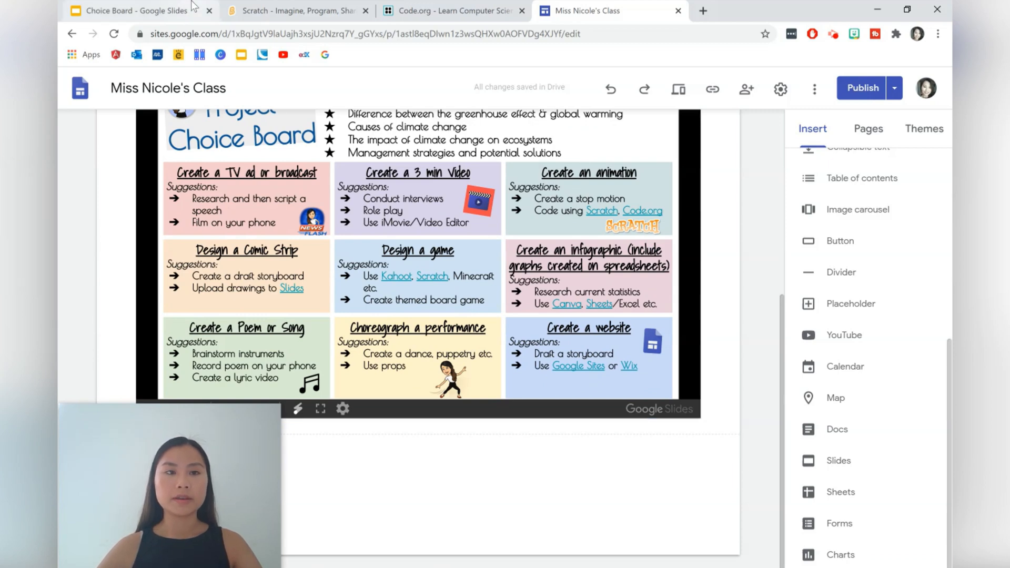
- Copy the Choice Board share link and open it in a new browser tab
{"action": "left_click", "coordinate": [134, 10]}
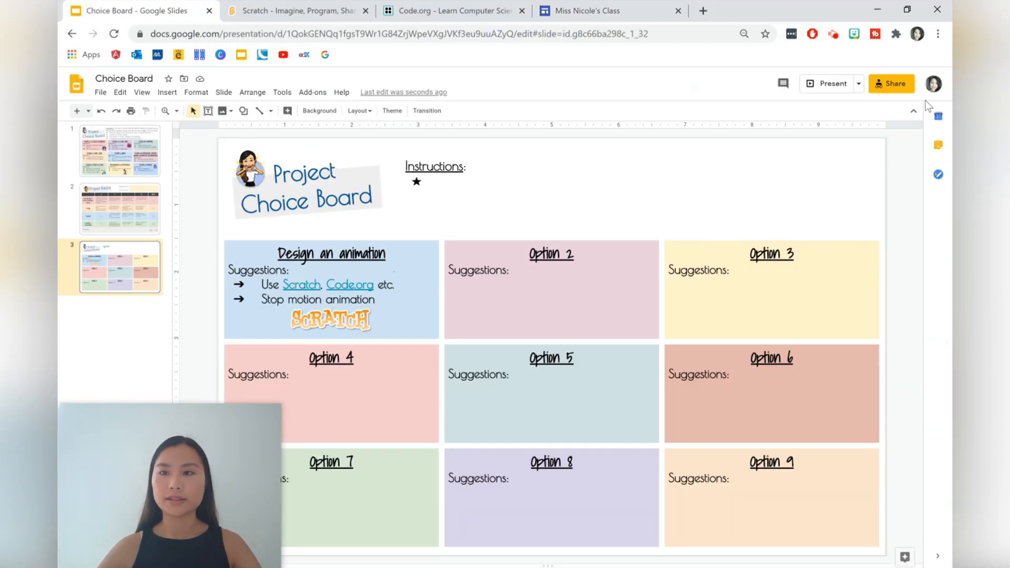
{"action": "left_click", "coordinate": [891, 83]}
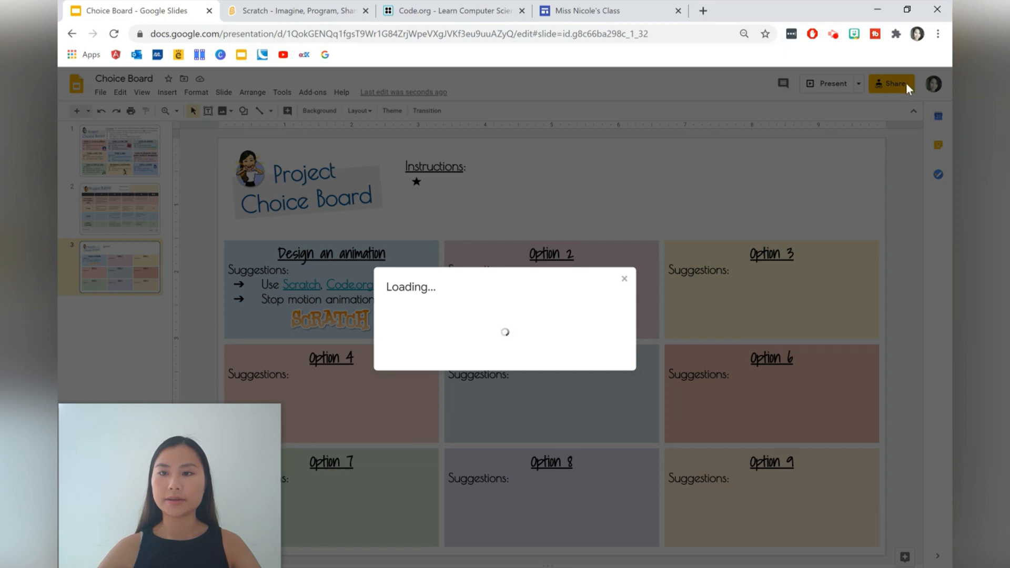
{"action": "left_click", "coordinate": [891, 83]}
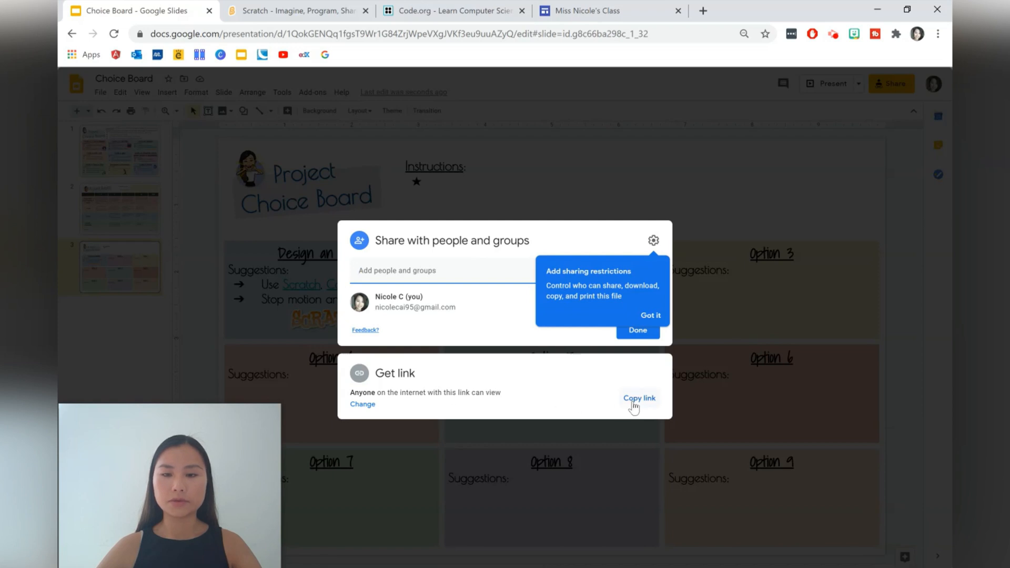
{"action": "left_click", "coordinate": [640, 398]}
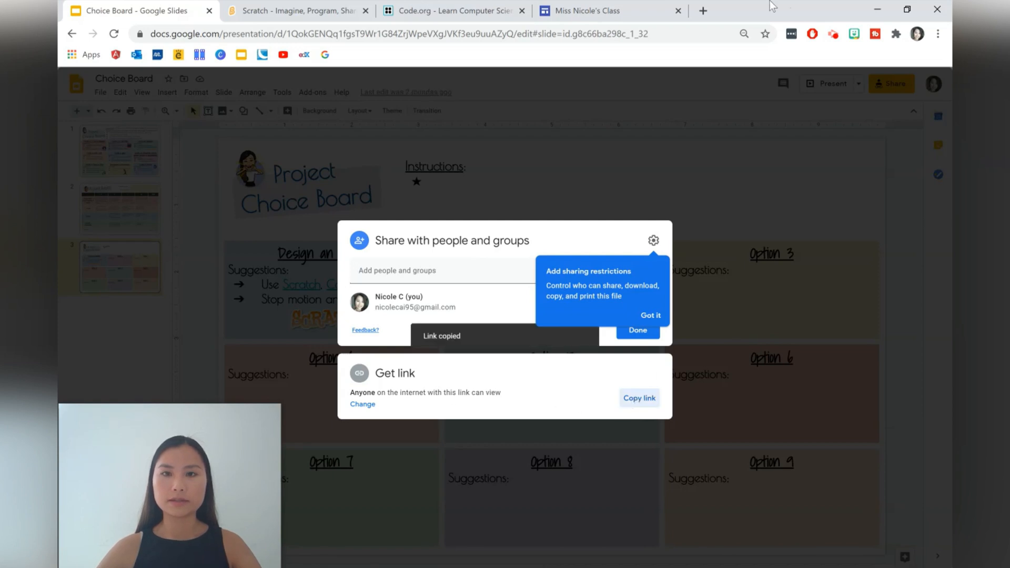
{"action": "left_click", "coordinate": [703, 10]}
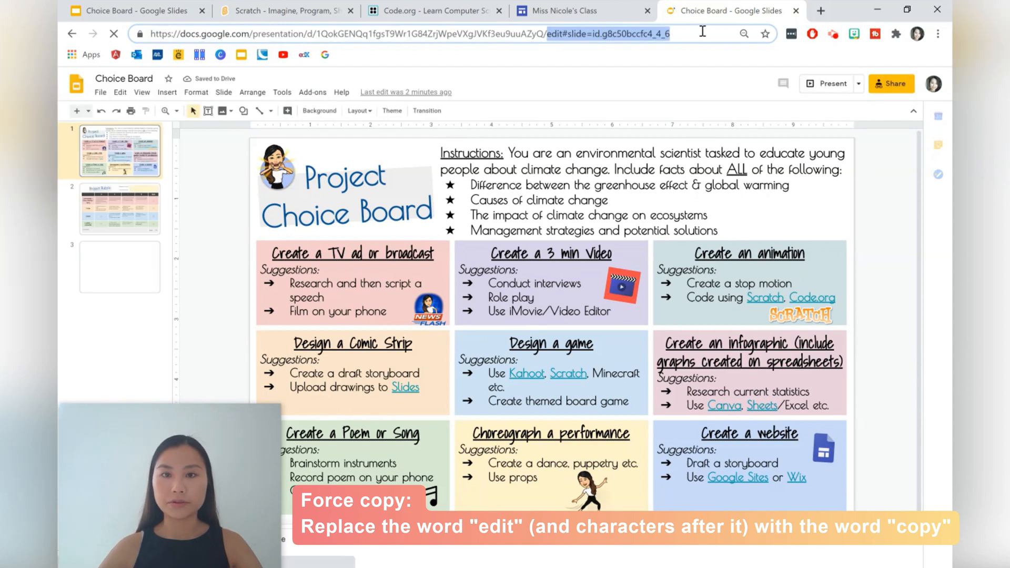
- Change the link's ending to '/copy' so it offers to copy Choice Board
{"action": "type", "text": "/copy"}
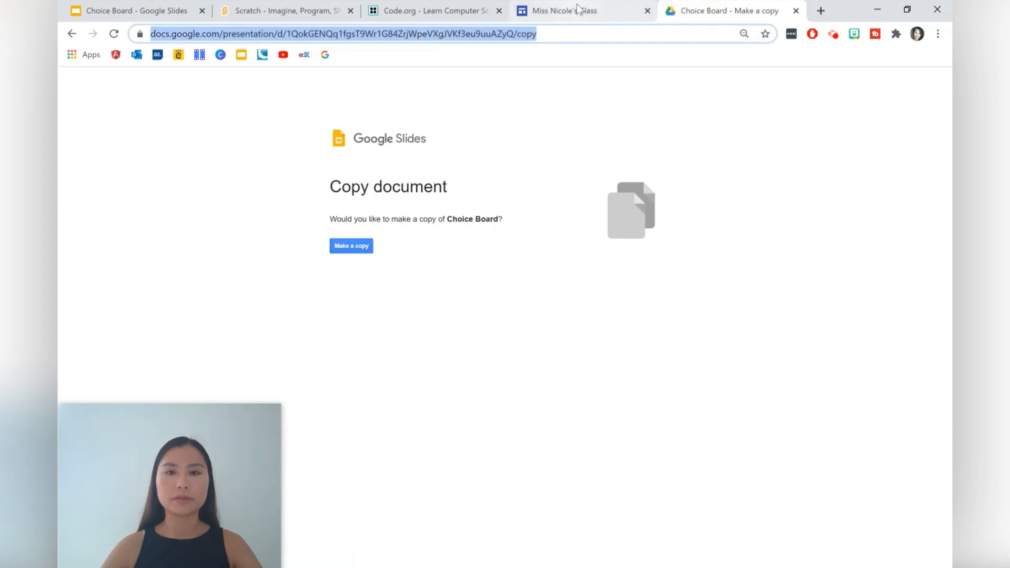
- Add a 'Make a copy of the Project Choice Board' button with the copy link, centred below the slides
{"action": "left_click", "coordinate": [566, 10]}
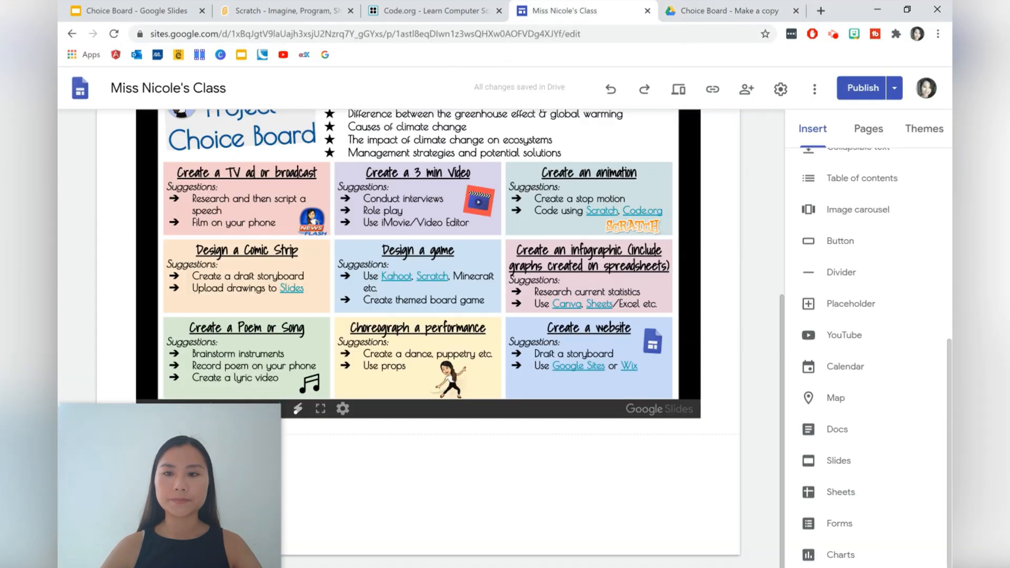
{"action": "mouse_move", "coordinate": [846, 404]}
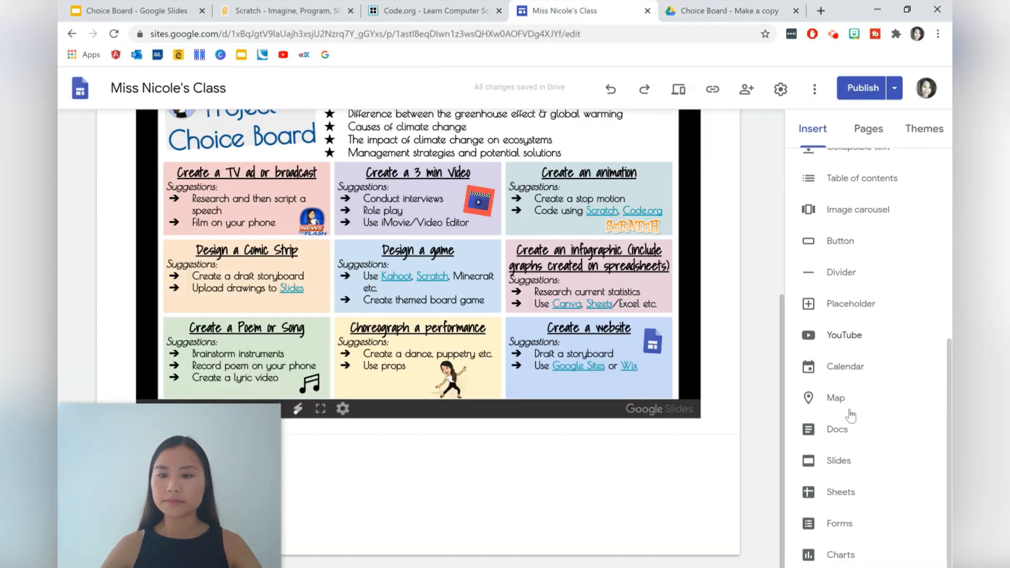
{"action": "left_click", "coordinate": [840, 241]}
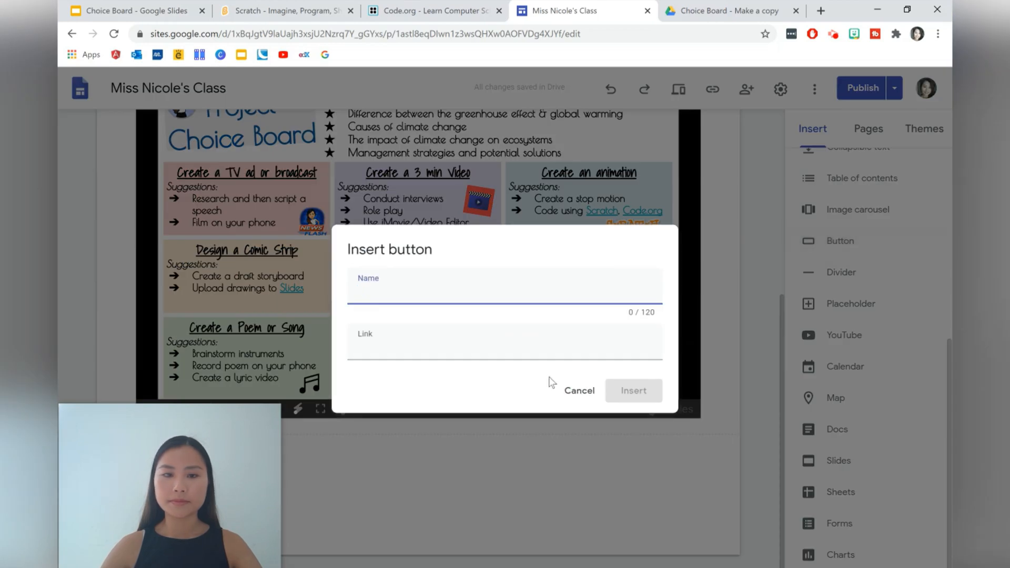
{"action": "type", "text": "Make a copy of the"}
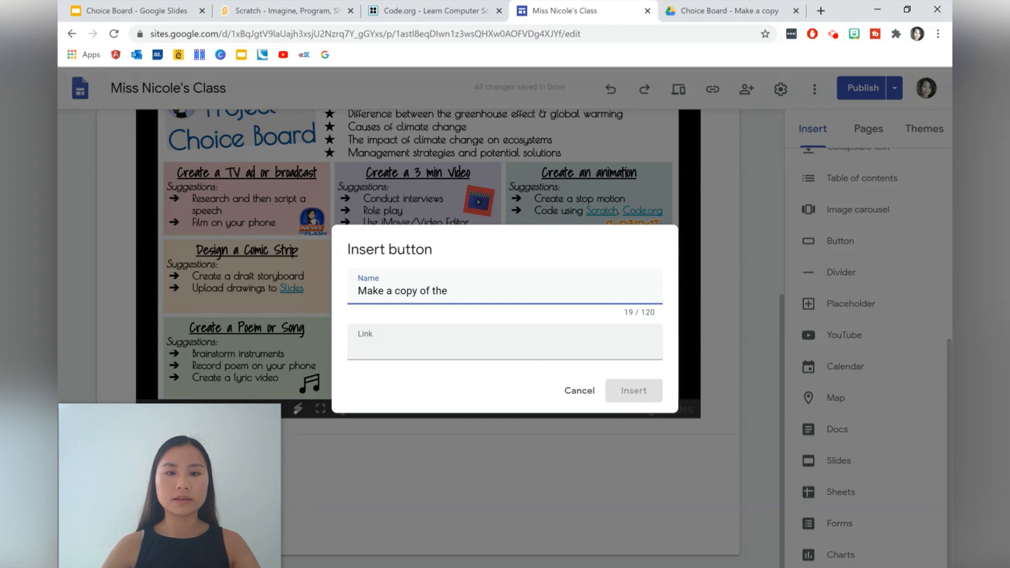
{"action": "type", "text": "Project Choice Board"}
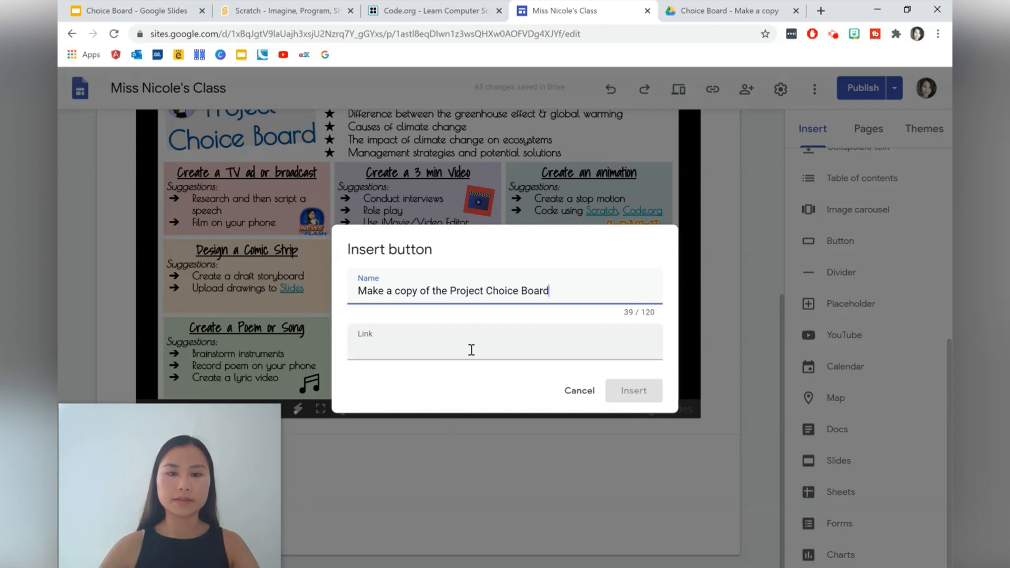
{"action": "left_click", "coordinate": [634, 391]}
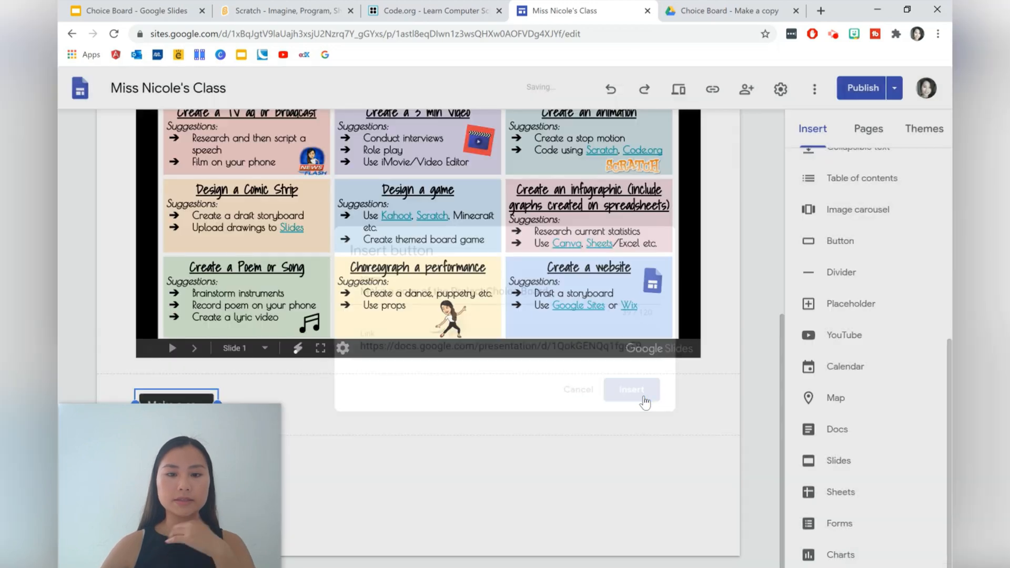
{"action": "left_click", "coordinate": [631, 390]}
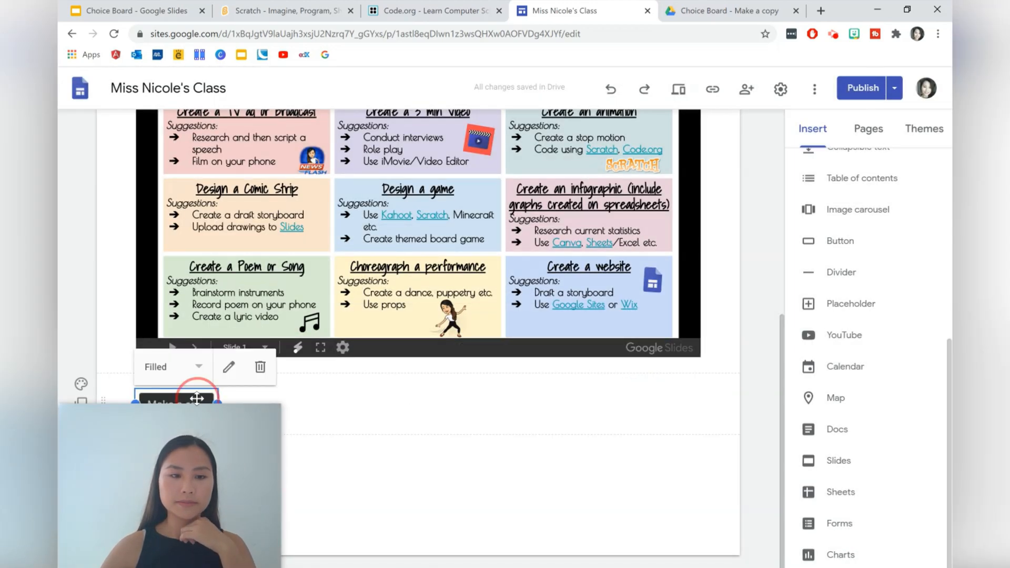
{"action": "left_click_drag", "start_coordinate": [196, 398], "coordinate": [514, 404]}
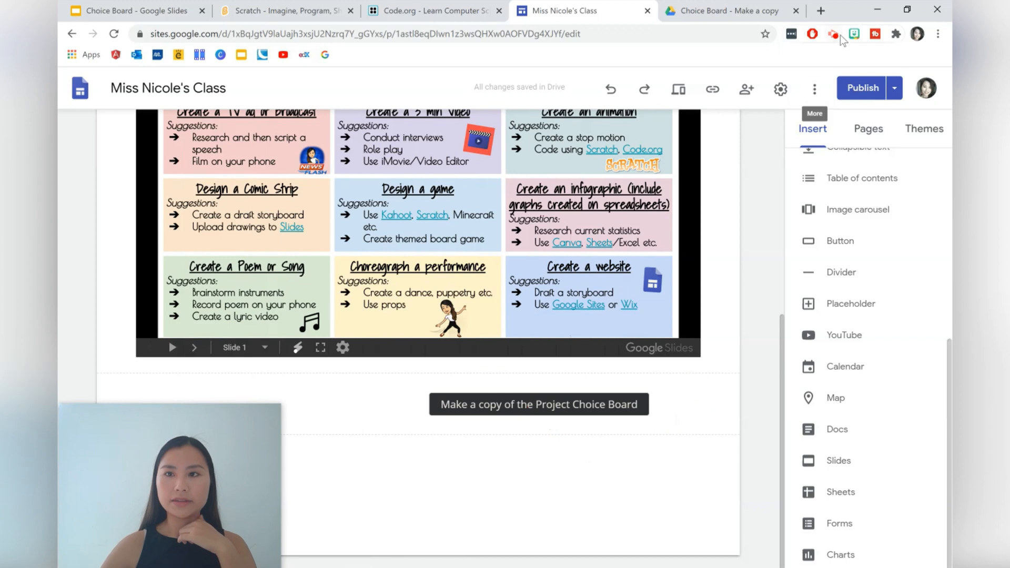
- Paste a pointing Bitmoji onto the page, shrunk and placed beside the copy button
{"action": "left_click", "coordinate": [854, 33]}
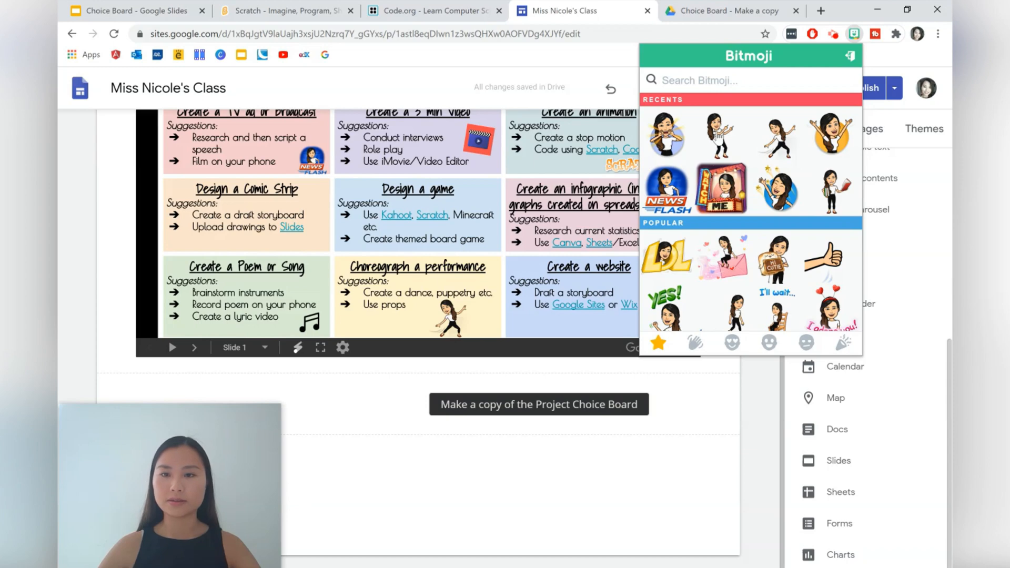
{"action": "right_click", "coordinate": [721, 136]}
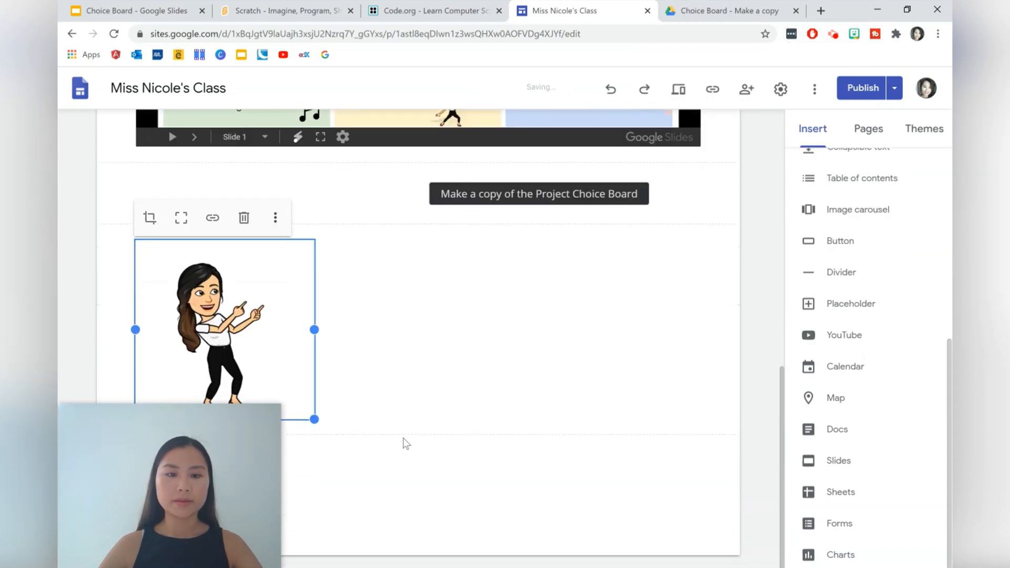
{"action": "left_click_drag", "start_coordinate": [224, 322], "coordinate": [411, 239]}
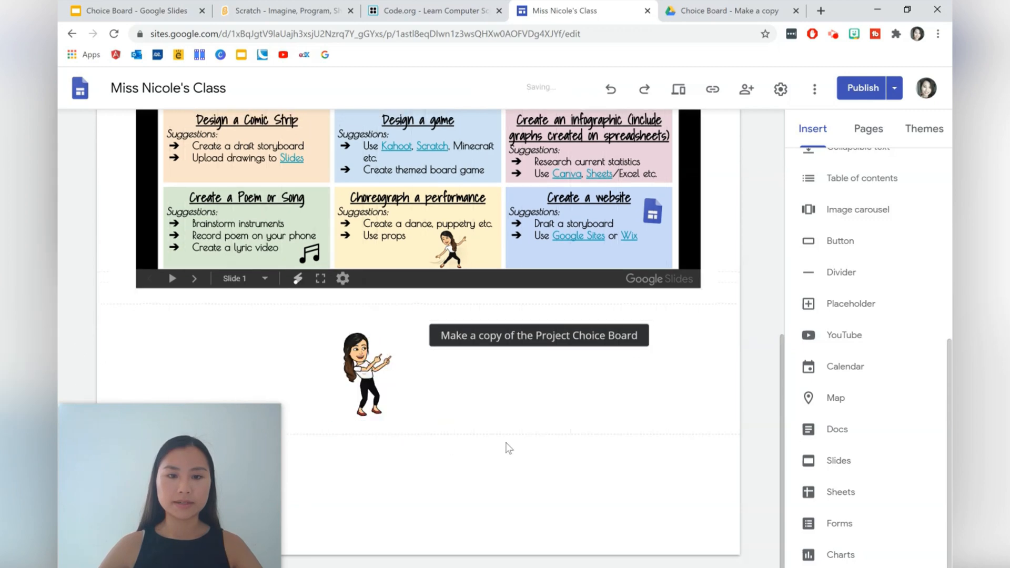
{"action": "mouse_move", "coordinate": [767, 37]}
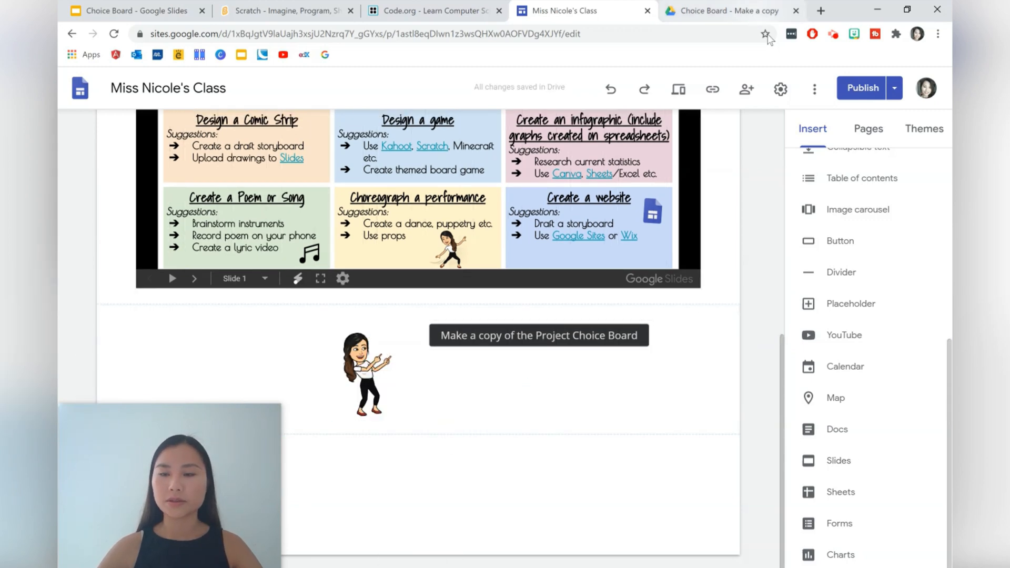
- Publish the updated site and copy its live link
{"action": "left_click", "coordinate": [861, 87]}
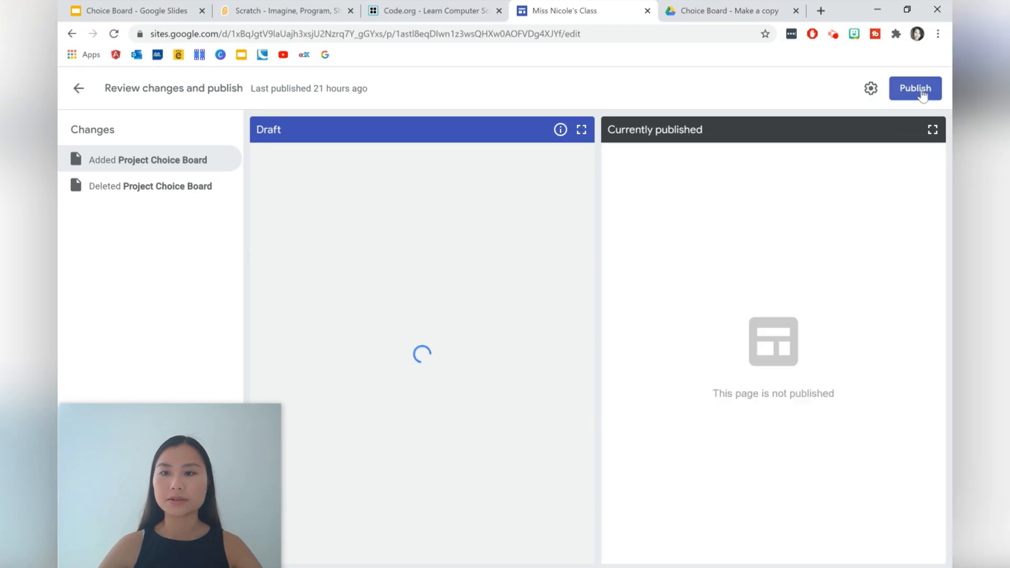
{"action": "left_click", "coordinate": [915, 87]}
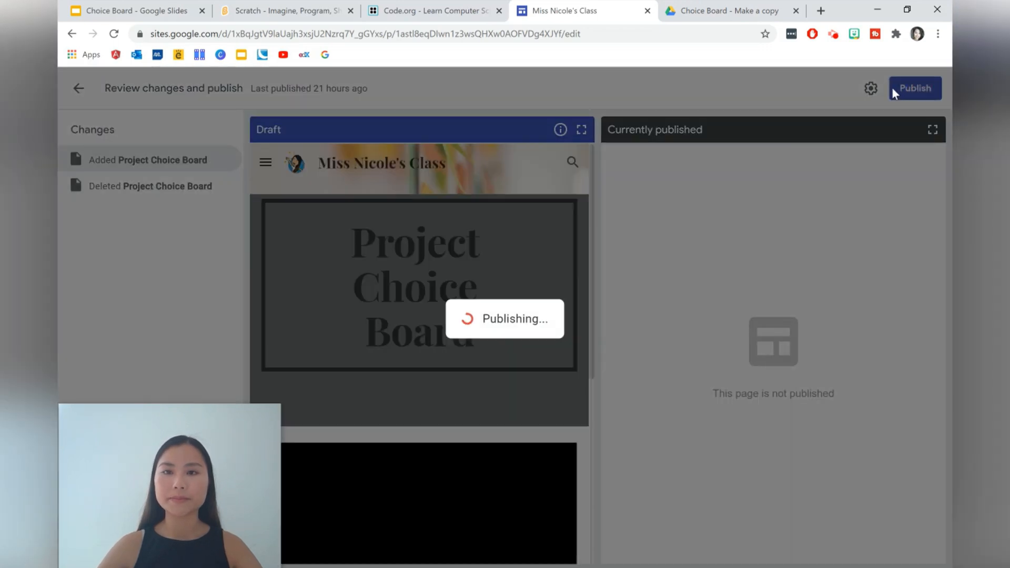
{"action": "left_click", "coordinate": [915, 88]}
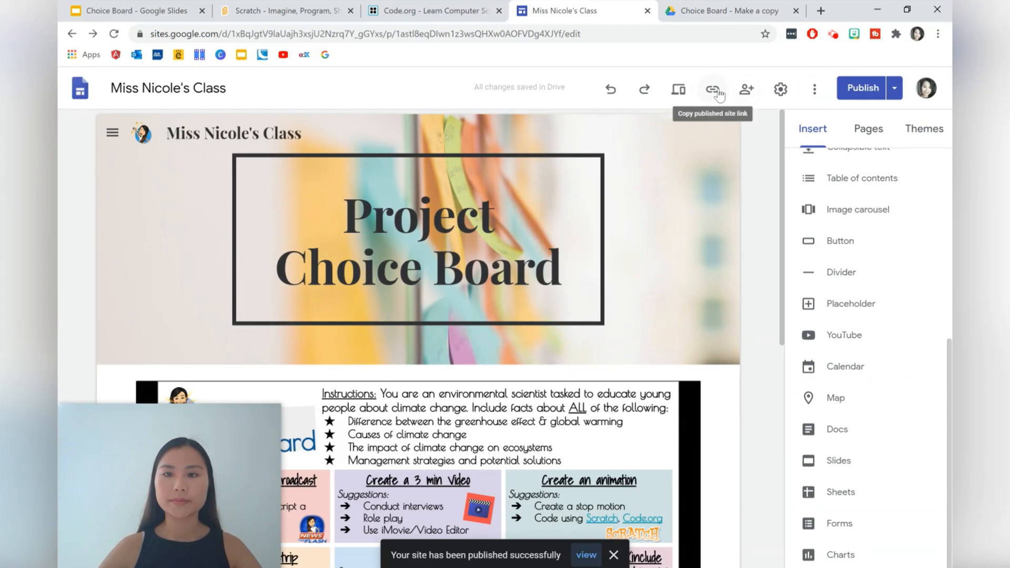
{"action": "left_click", "coordinate": [712, 89]}
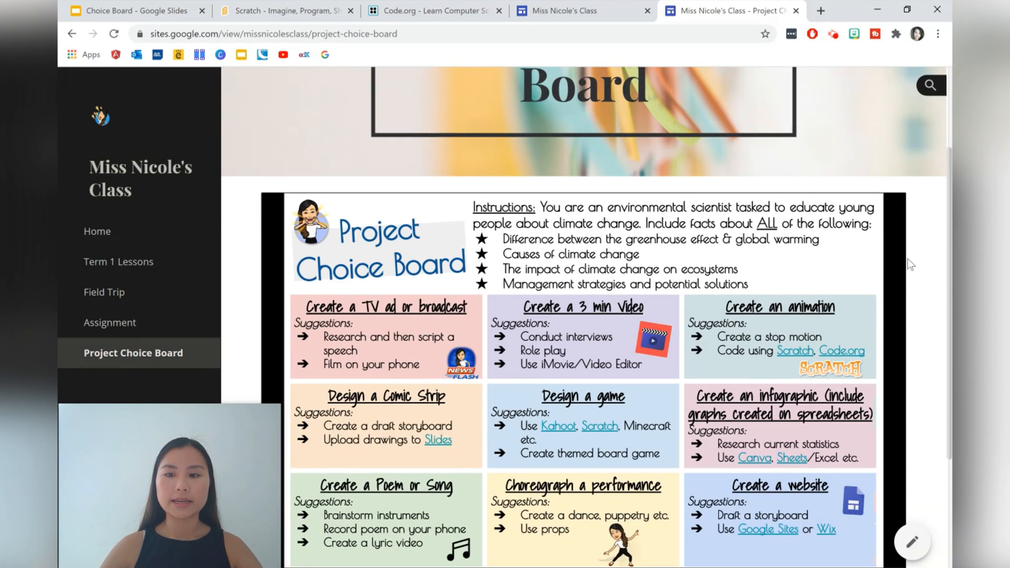
- Scroll to the embedded deck on the live page and advance it to the Project Rubric slide
{"action": "scroll", "scroll_direction": "down", "scroll_amount": 3}
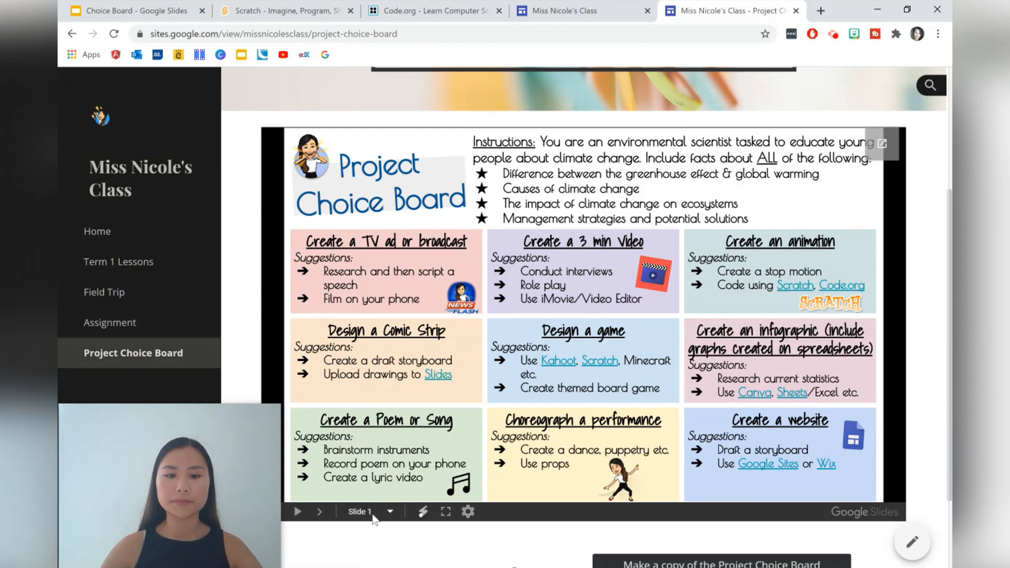
{"action": "scroll", "scroll_direction": "down", "scroll_amount": 3}
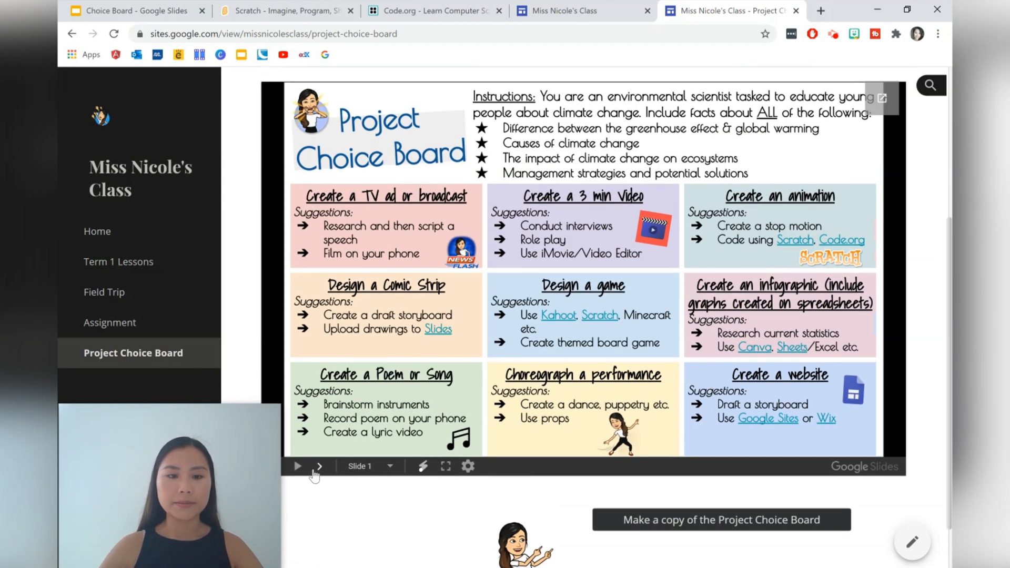
{"action": "left_click", "coordinate": [318, 466]}
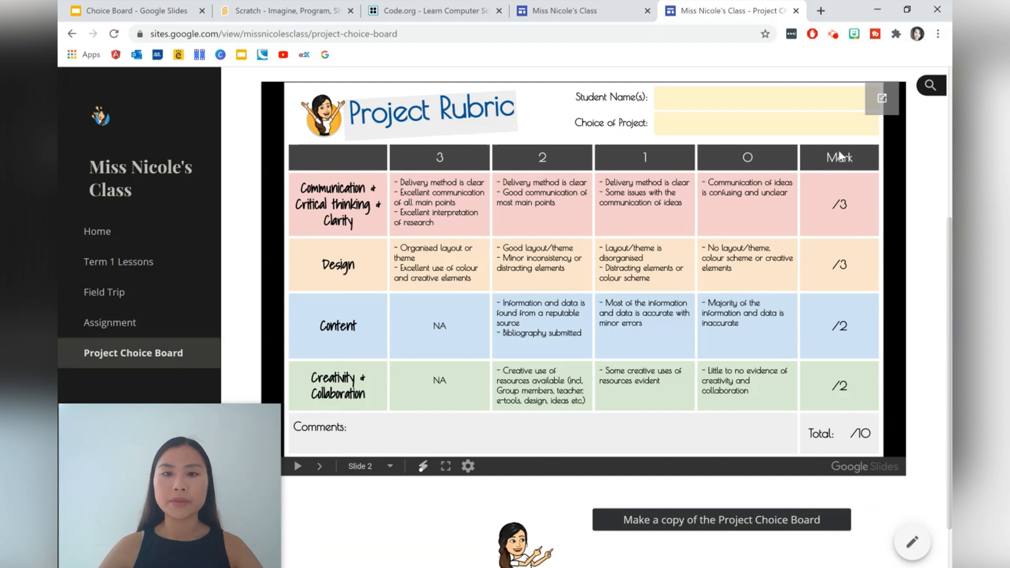
{"action": "mouse_move", "coordinate": [690, 136]}
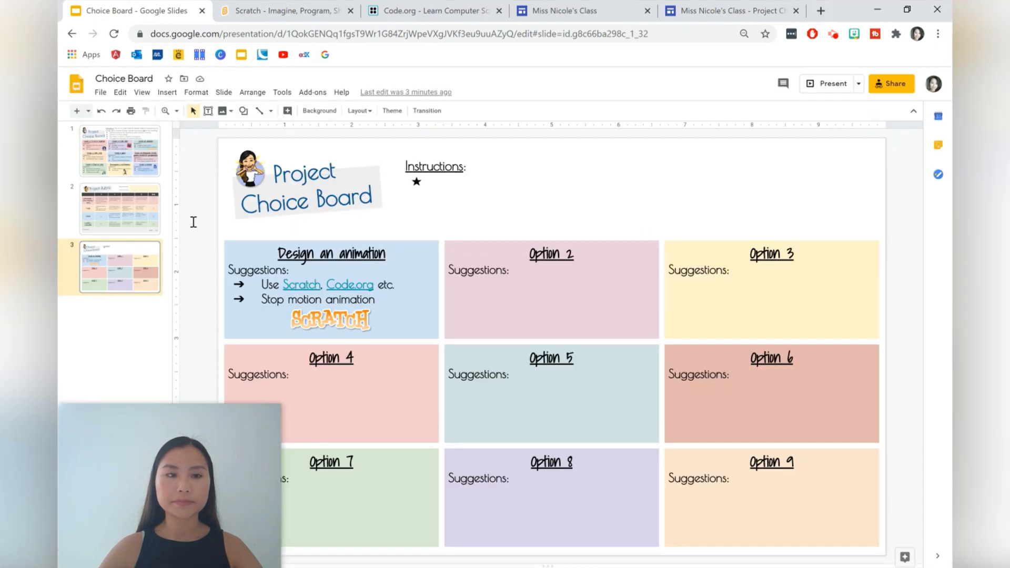
- Review the rubric and blank template slides, then return to the climate-change choice board slide
{"action": "left_click", "coordinate": [118, 209]}
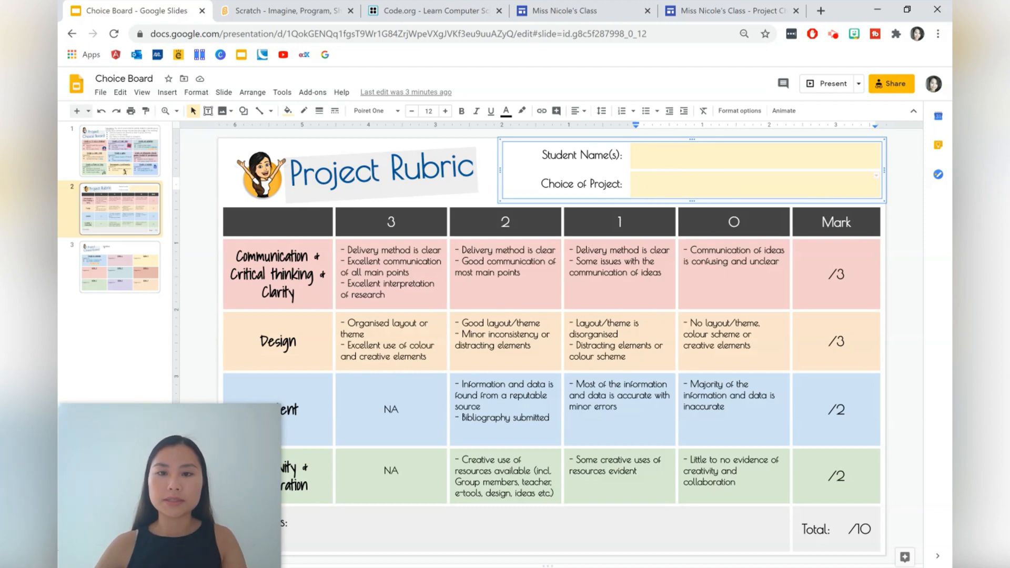
{"action": "left_click", "coordinate": [667, 154]}
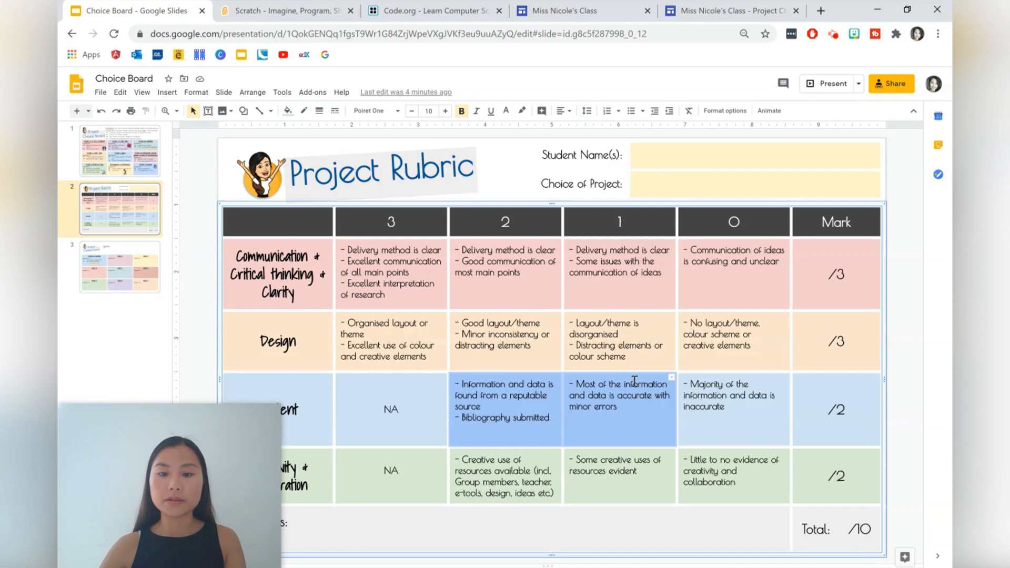
{"action": "right_click", "coordinate": [621, 396]}
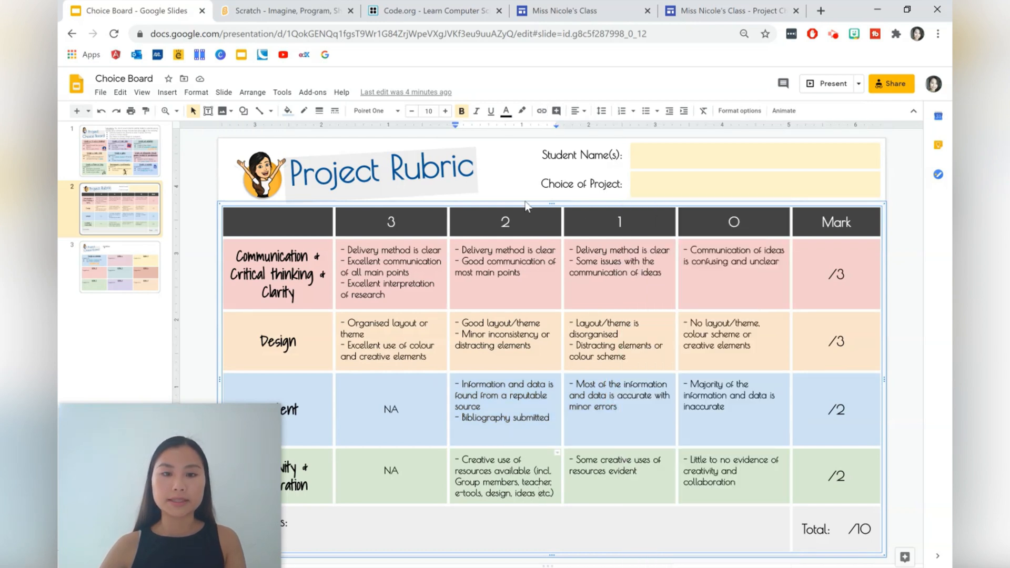
{"action": "left_click", "coordinate": [120, 267]}
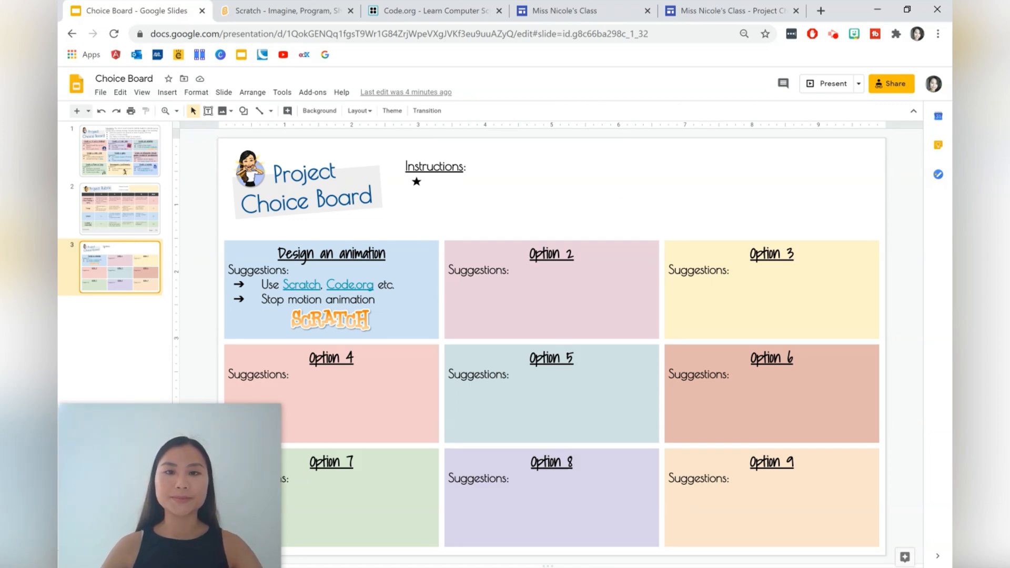
{"action": "left_click", "coordinate": [119, 151]}
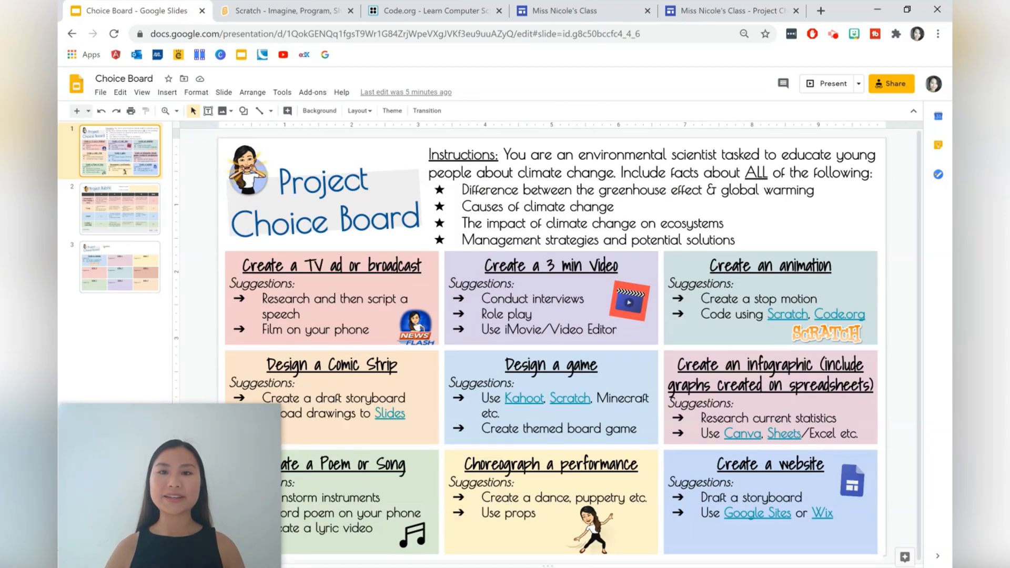